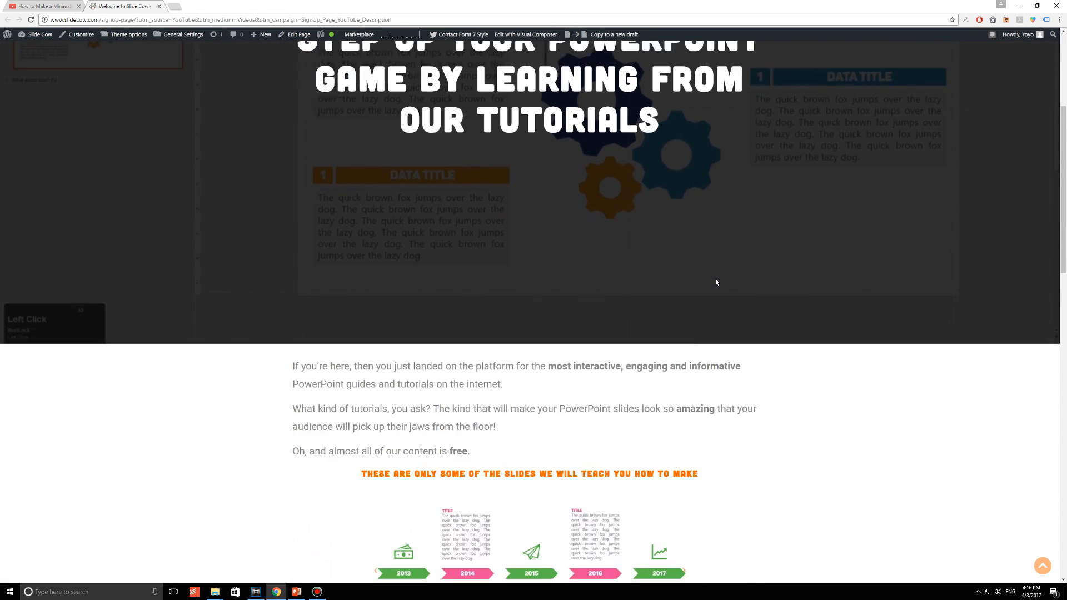
Scroll to the Slide Cow sign-up form and enter 'Your second' in the name field
{"action": "scroll", "scroll_direction": "down", "scroll_amount": 3}
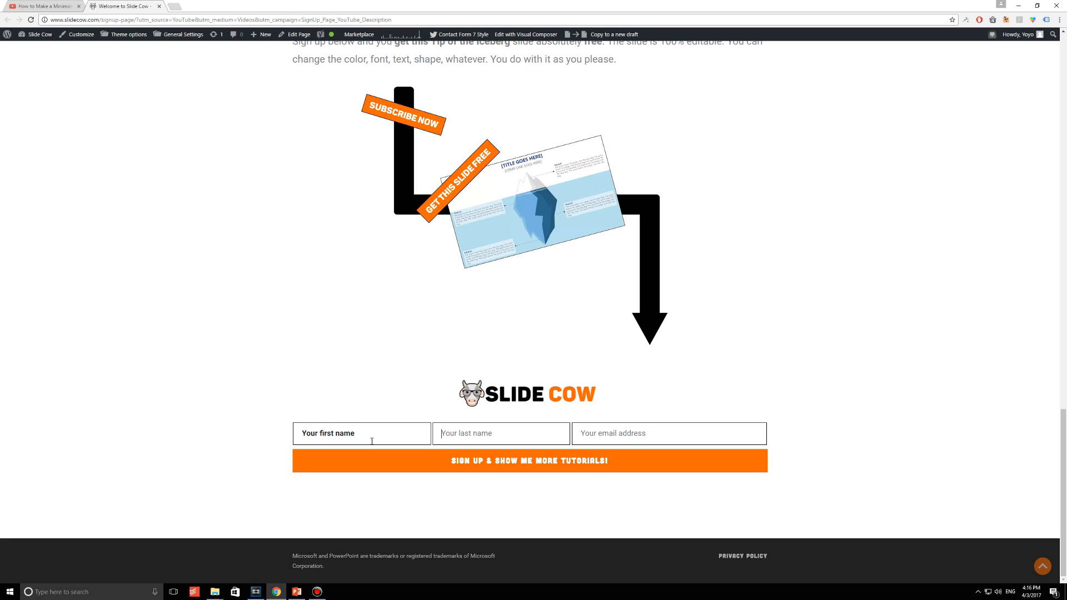
{"action": "type", "text": "Your second"}
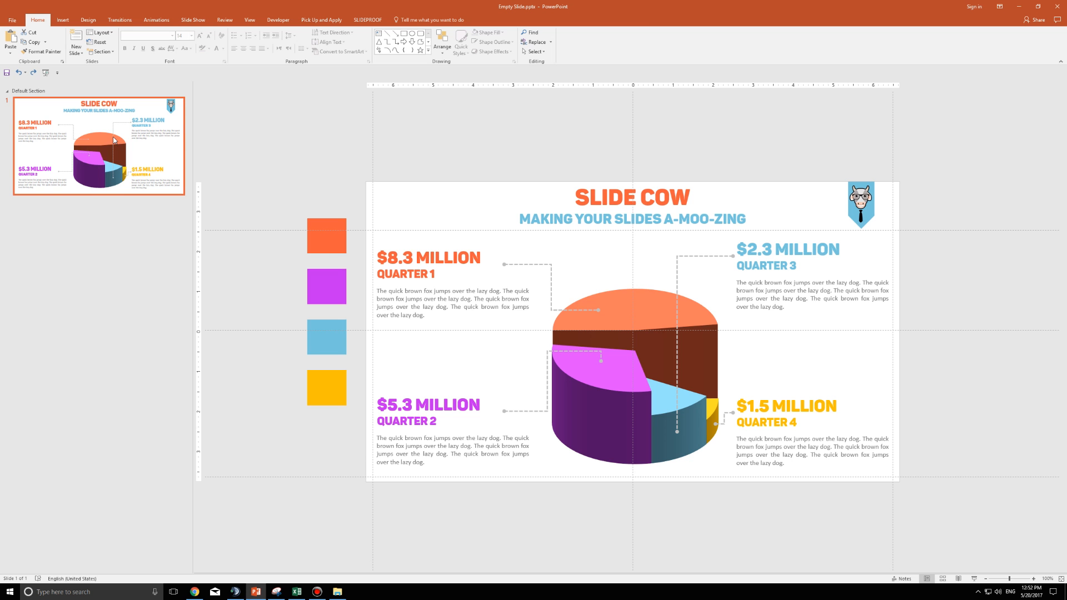
Duplicate the finished slide, delete the chart and labels from the copy, and switch to Excel
{"action": "key", "text": "ctrl+d"}
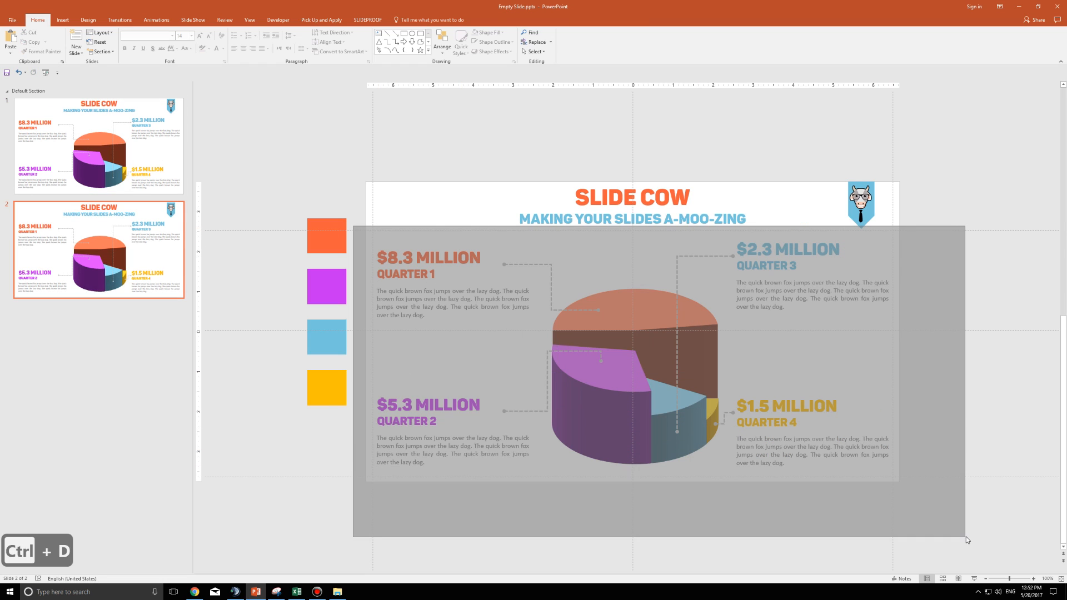
{"action": "key", "text": "Delete"}
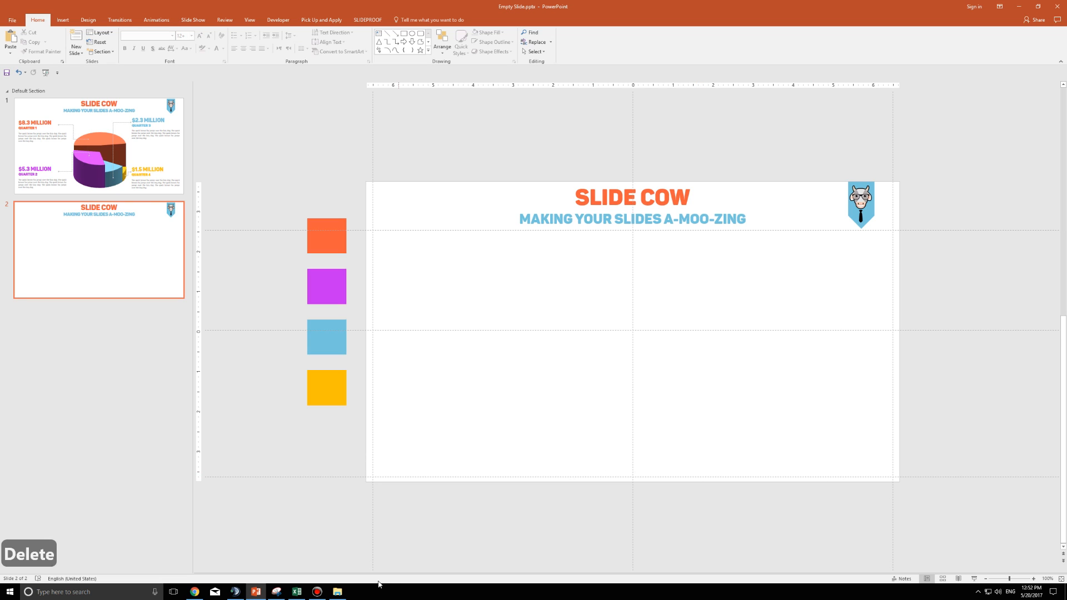
{"action": "left_click", "coordinate": [296, 592]}
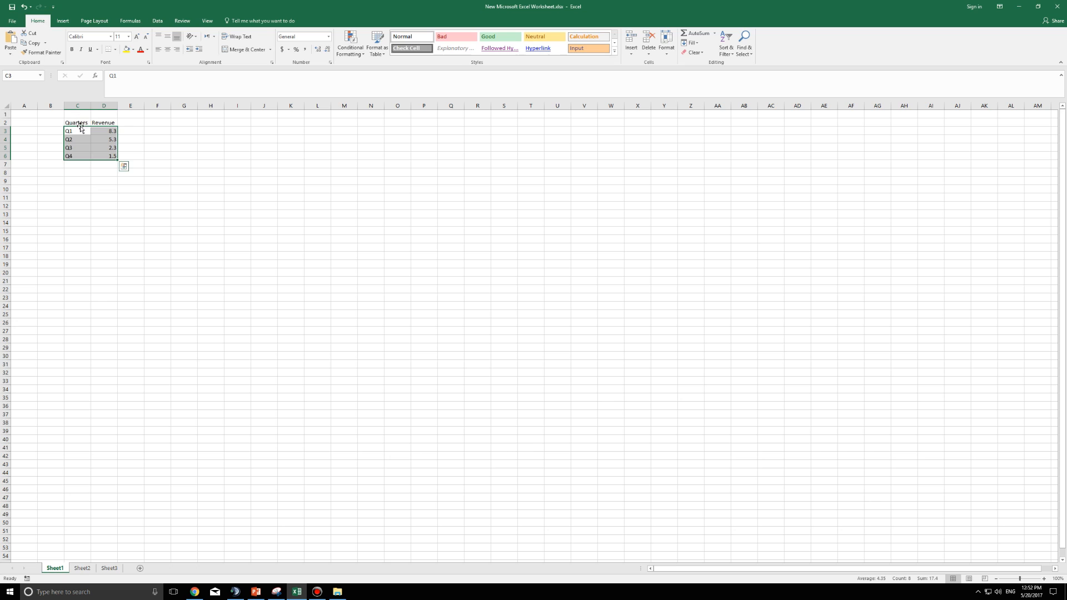
Build a pie chart from the Q1–Q4 revenue data, remove its title and legend, and copy it
{"action": "left_click", "coordinate": [77, 197]}
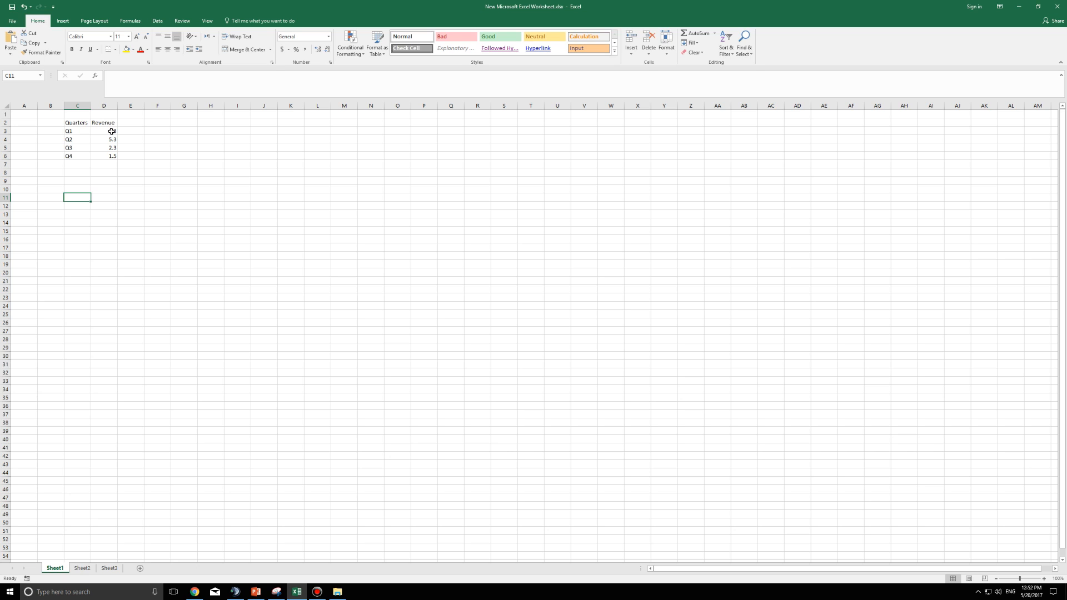
{"action": "left_click", "coordinate": [68, 131]}
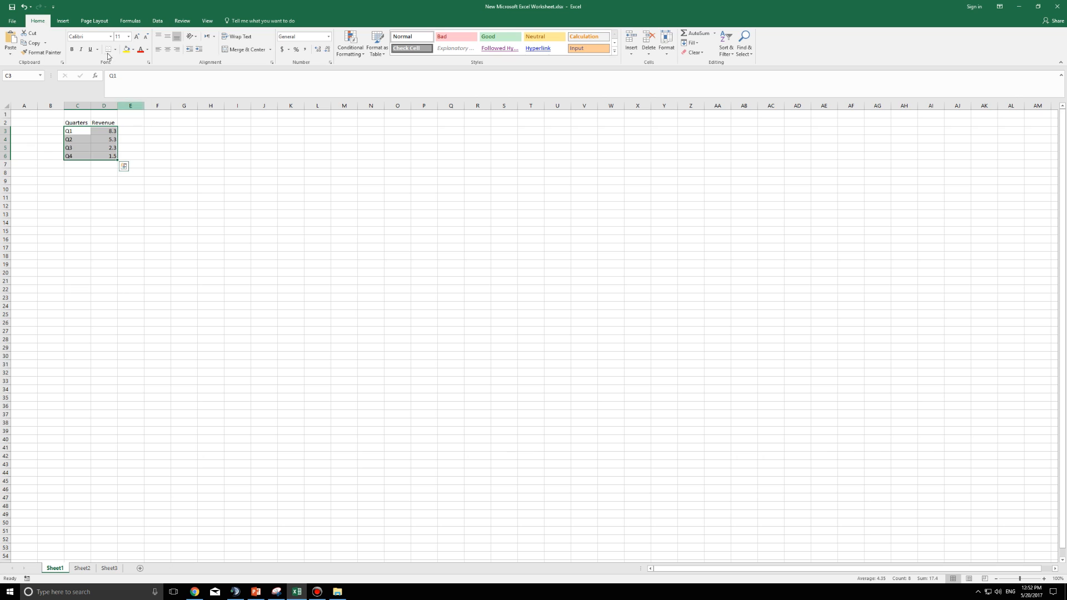
{"action": "left_click", "coordinate": [61, 21]}
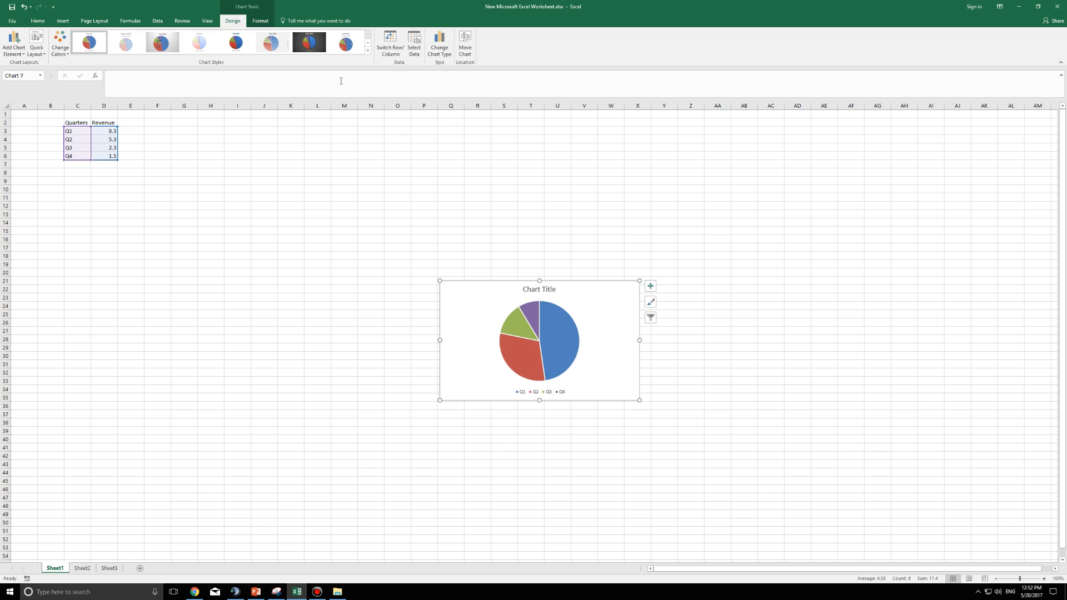
{"action": "left_click", "coordinate": [539, 289]}
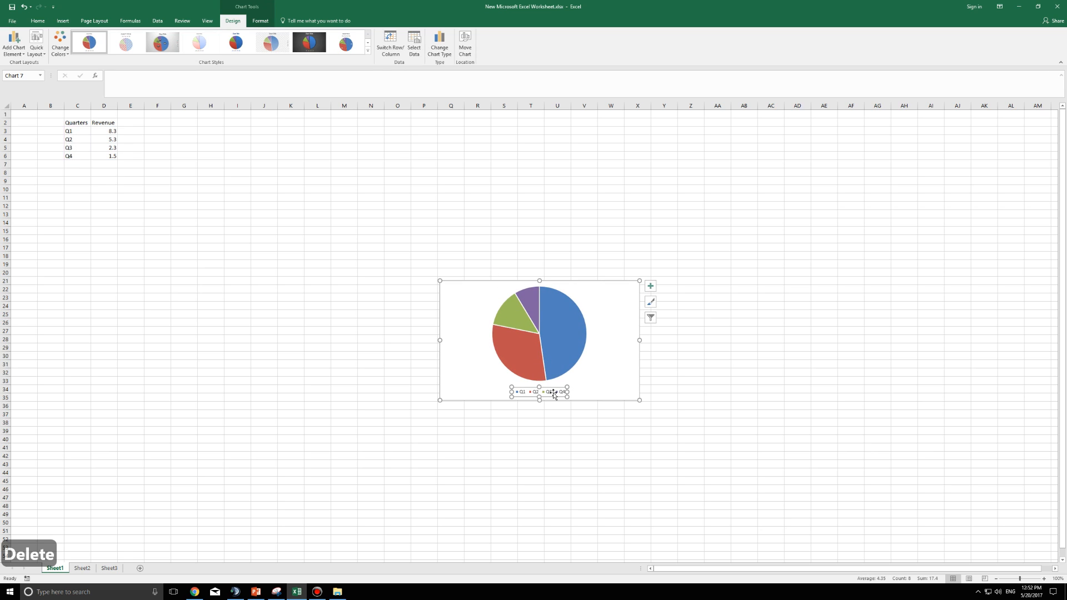
{"action": "key", "text": "ctrl+z"}
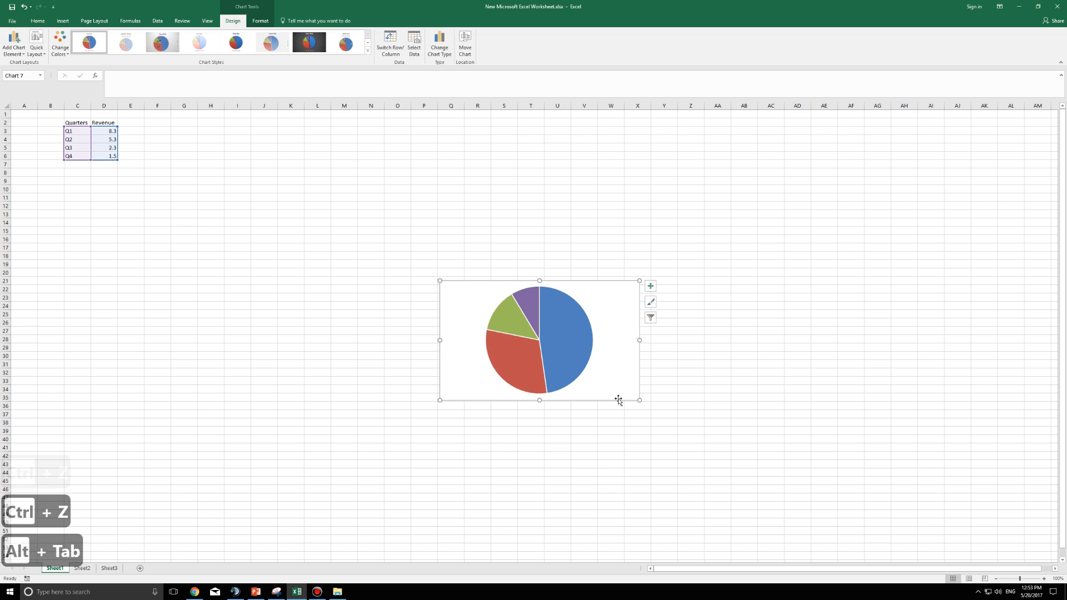
{"action": "key", "text": "ctrl+c"}
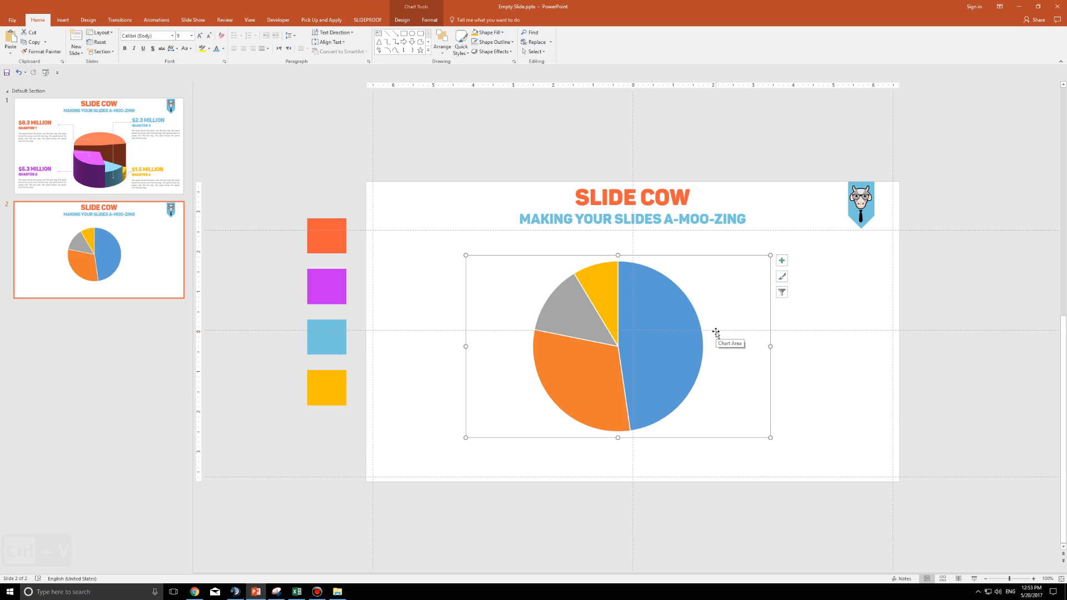
Paste the Excel pie chart onto slide 2 and select it
{"action": "left_click", "coordinate": [854, 380]}
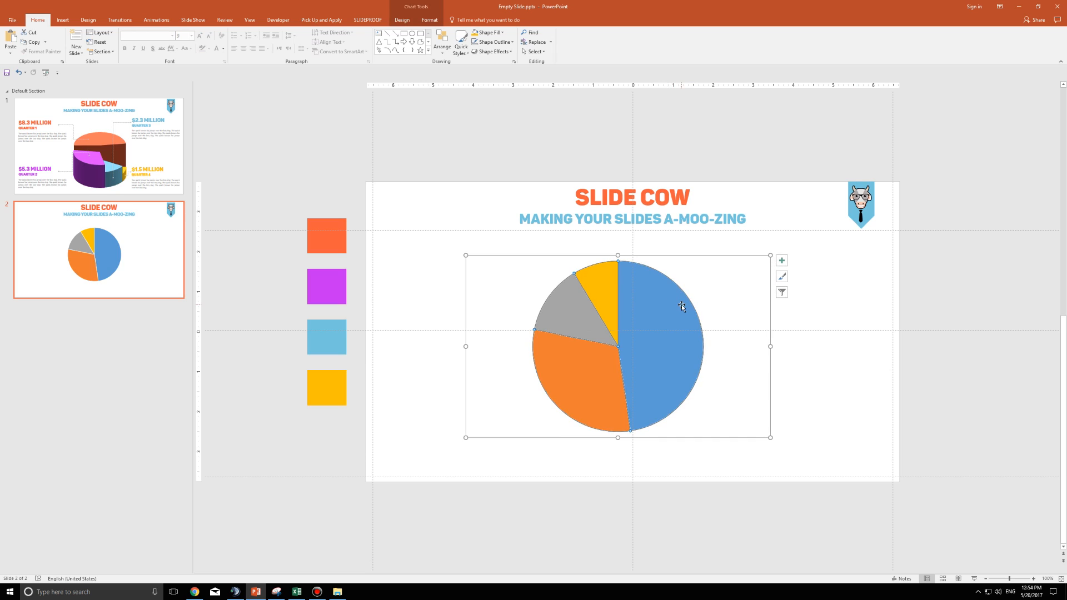
Cut the chart and paste it back as a Picture (Enhanced Metafile)
{"action": "key", "text": "ctrl+x"}
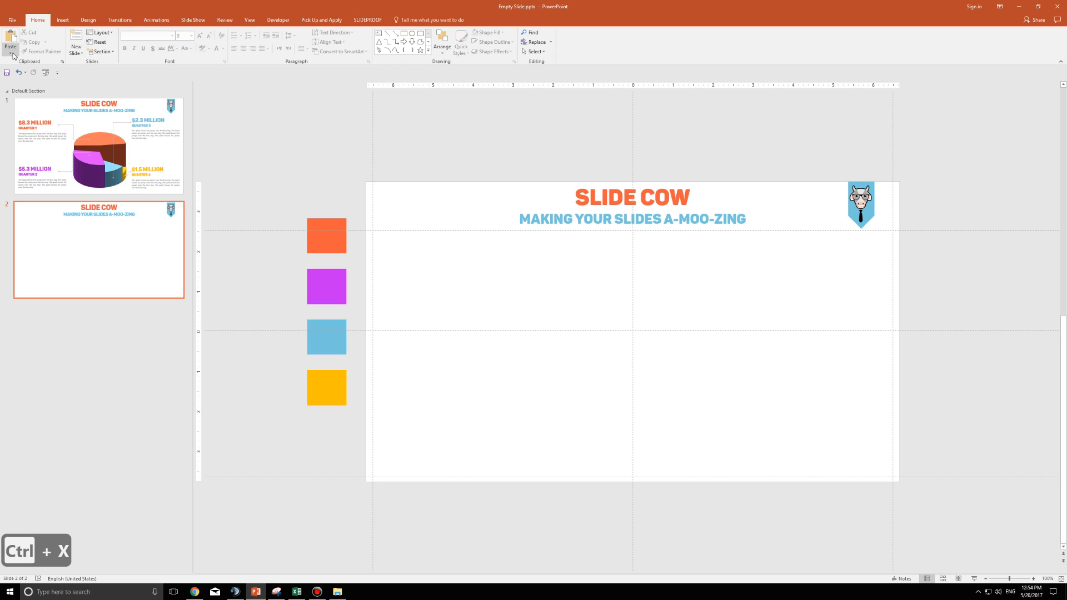
{"action": "left_click", "coordinate": [11, 41]}
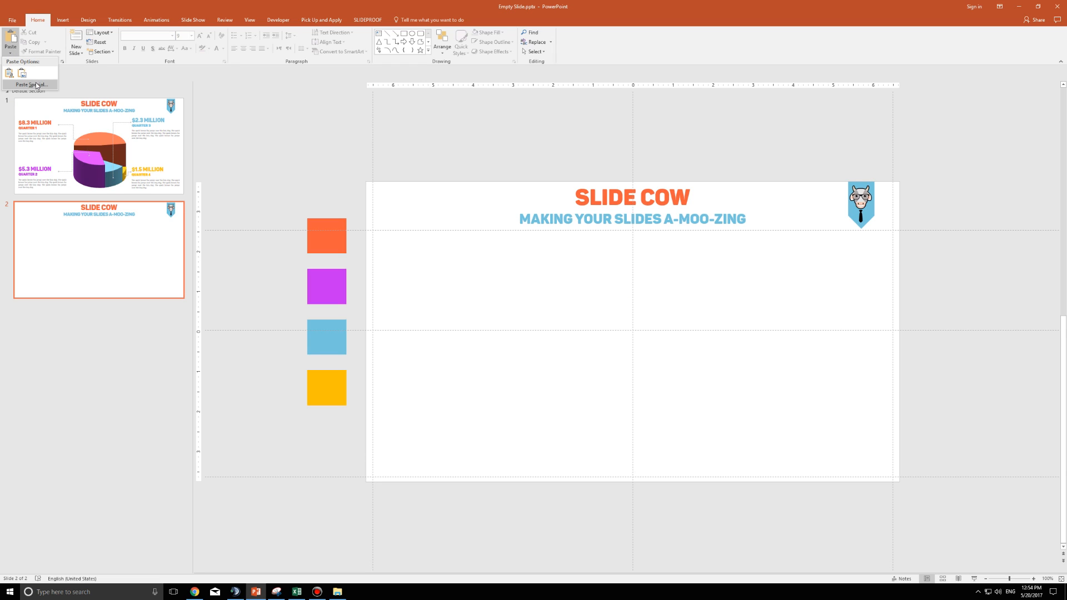
{"action": "left_click", "coordinate": [29, 85]}
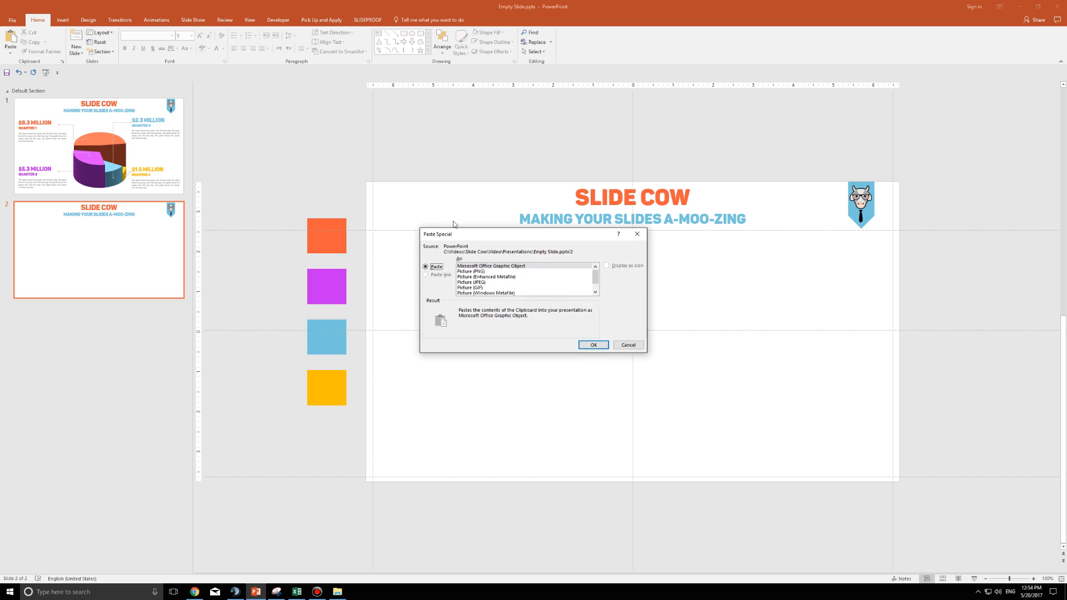
{"action": "mouse_move", "coordinate": [518, 276]}
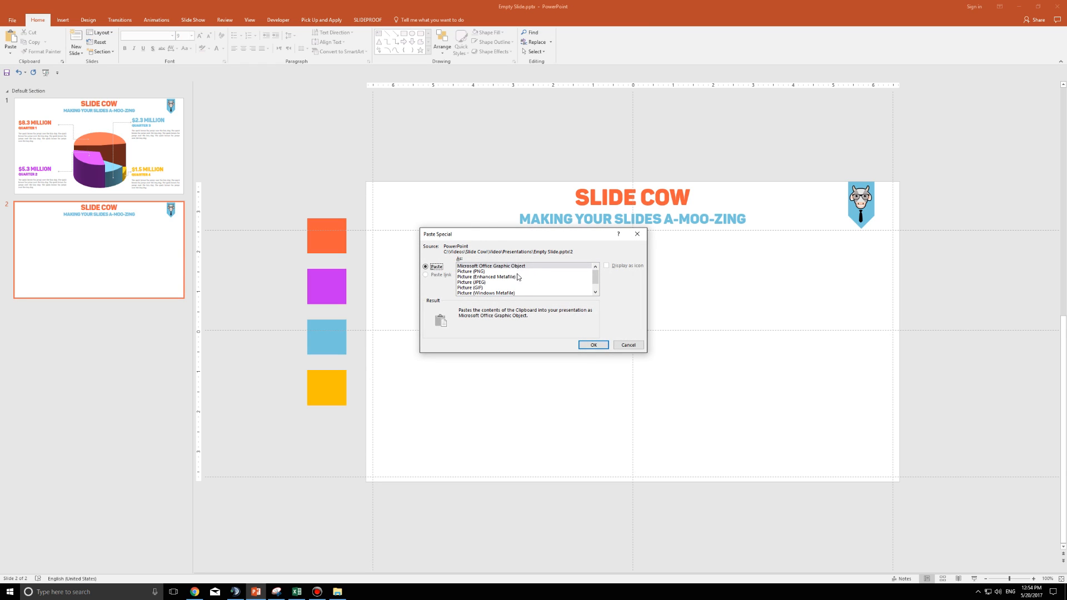
{"action": "left_click", "coordinate": [487, 276]}
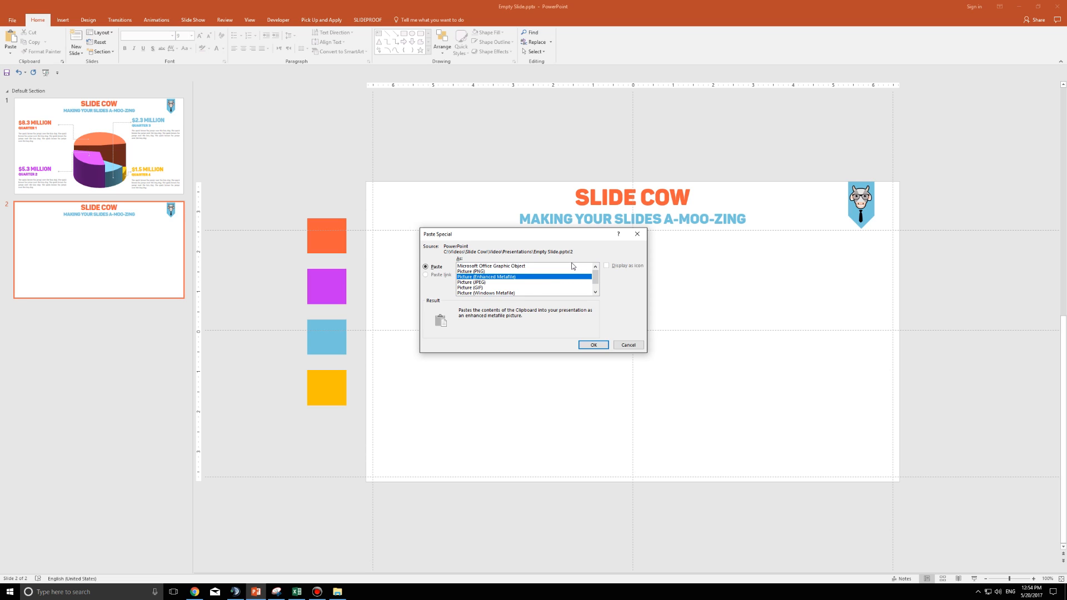
{"action": "mouse_move", "coordinate": [551, 314]}
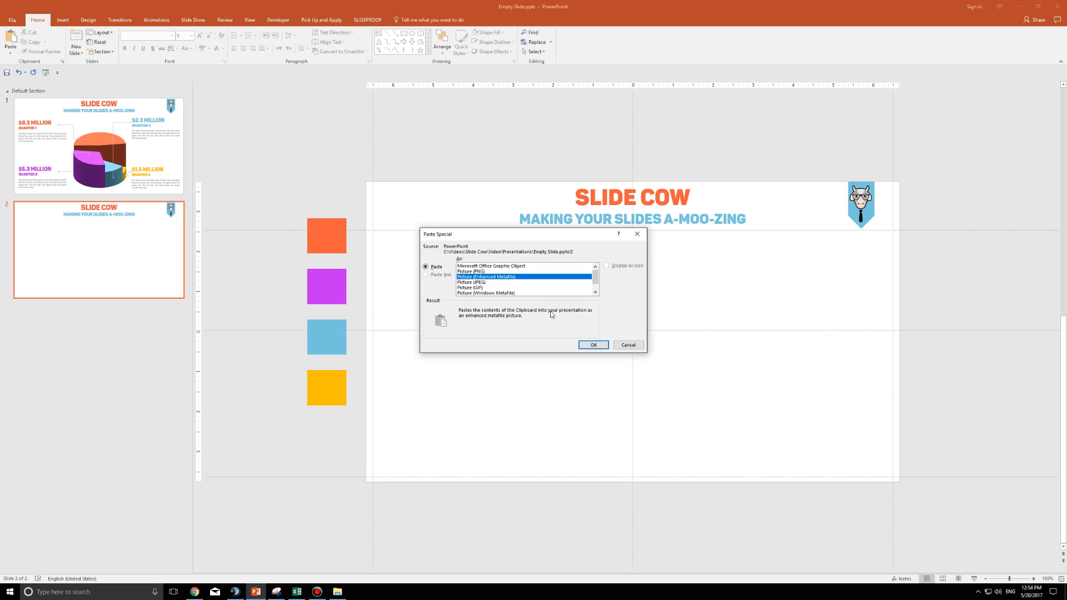
{"action": "left_click", "coordinate": [592, 346]}
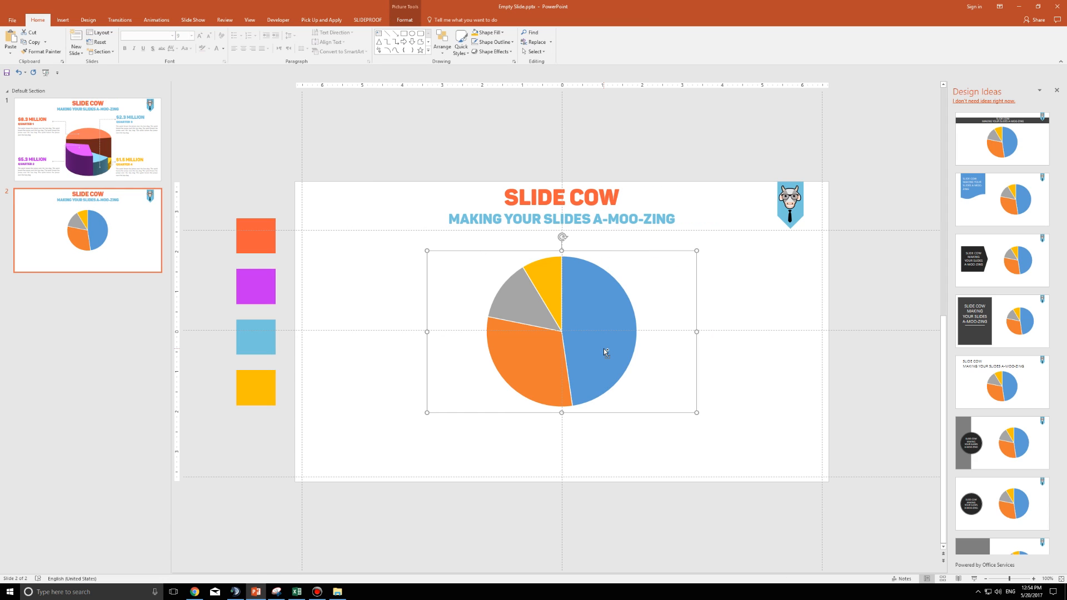
Ungroup the pie picture with Ctrl+Shift+G and confirm converting it to drawing shapes
{"action": "key", "text": "ctrl+shift+g"}
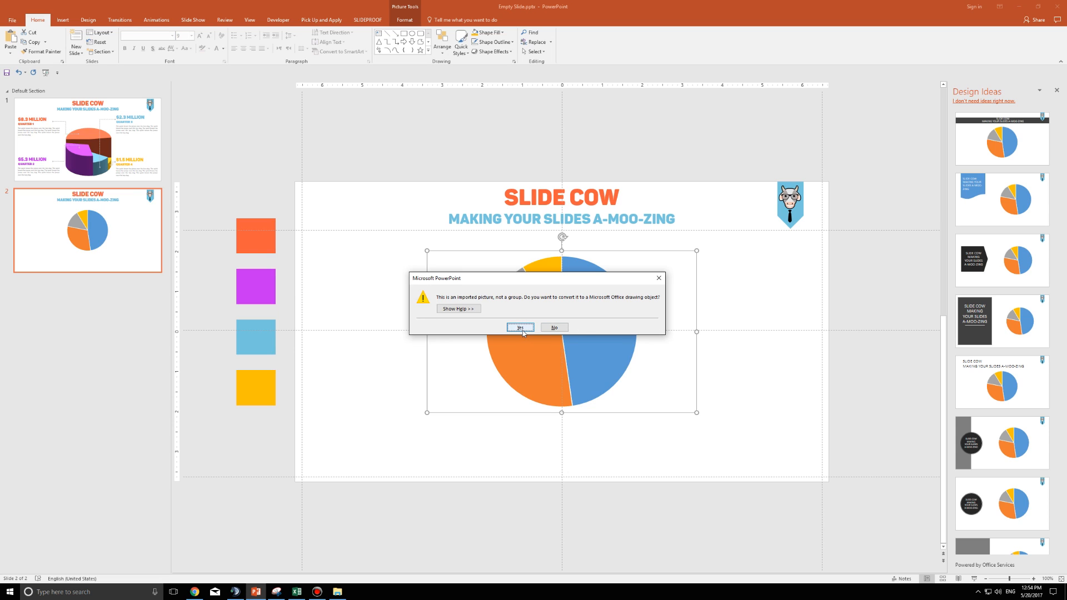
{"action": "left_click", "coordinate": [520, 327]}
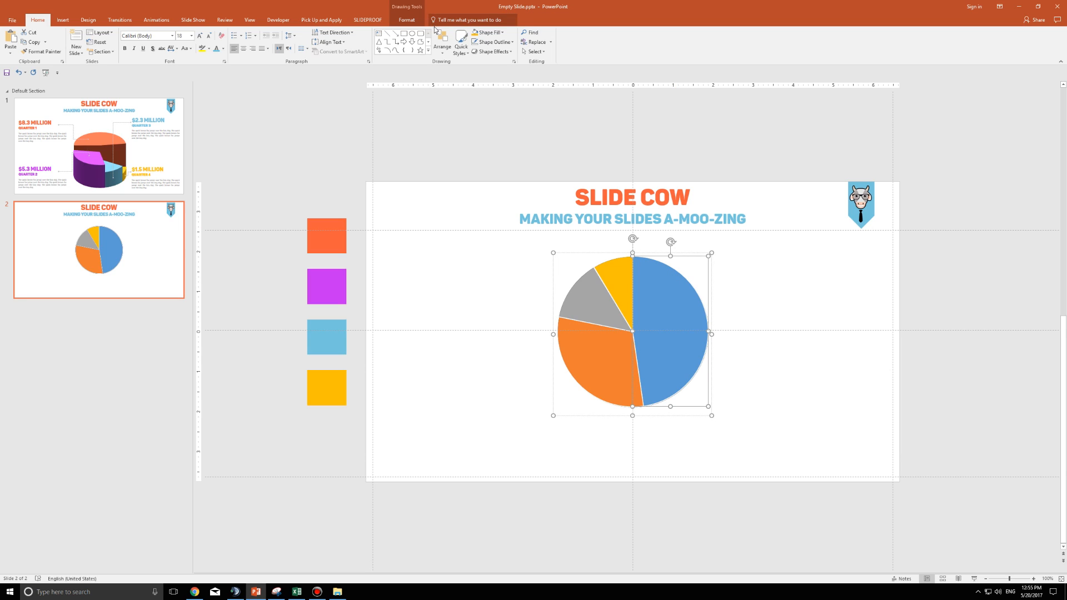
Eyedrop the orange, purple, light blue and yellow swatch colours onto the slices and remove their outlines
{"action": "left_click", "coordinate": [300, 32]}
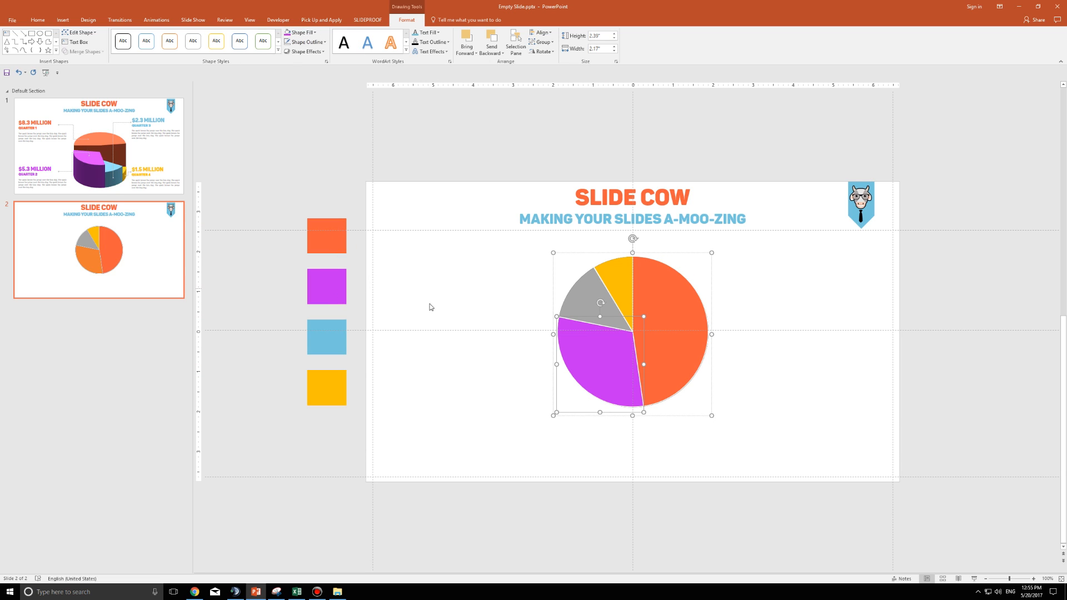
{"action": "left_click", "coordinate": [302, 32]}
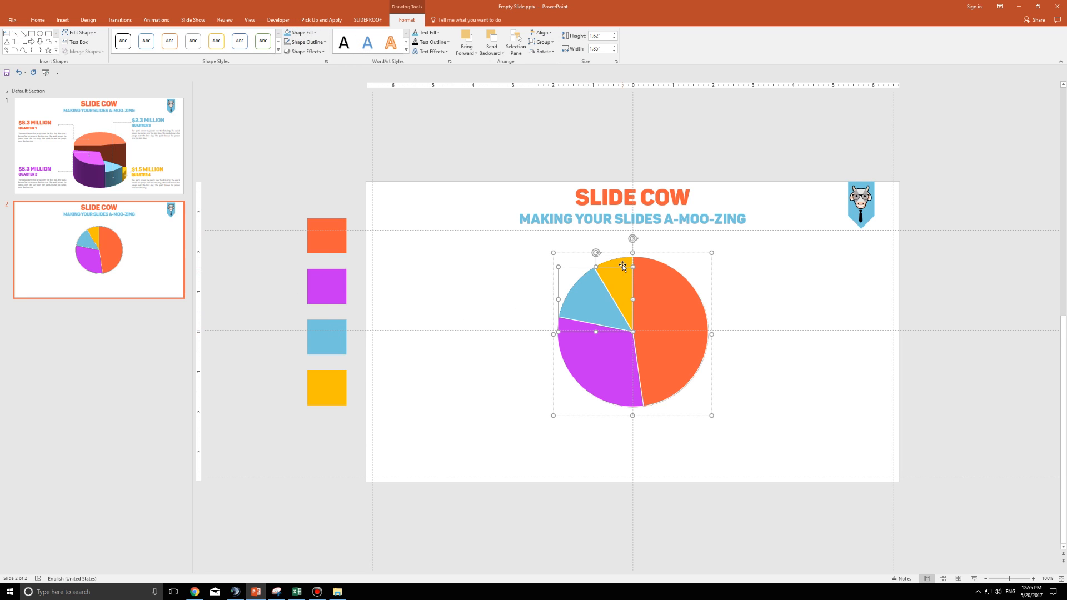
{"action": "left_click", "coordinate": [312, 32]}
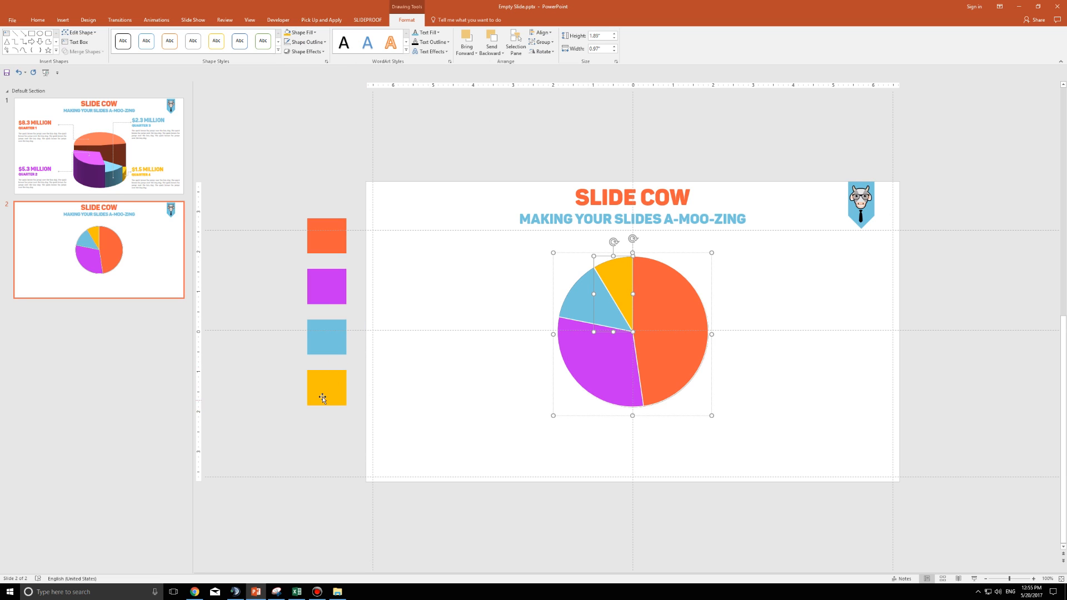
{"action": "left_click", "coordinate": [647, 274]}
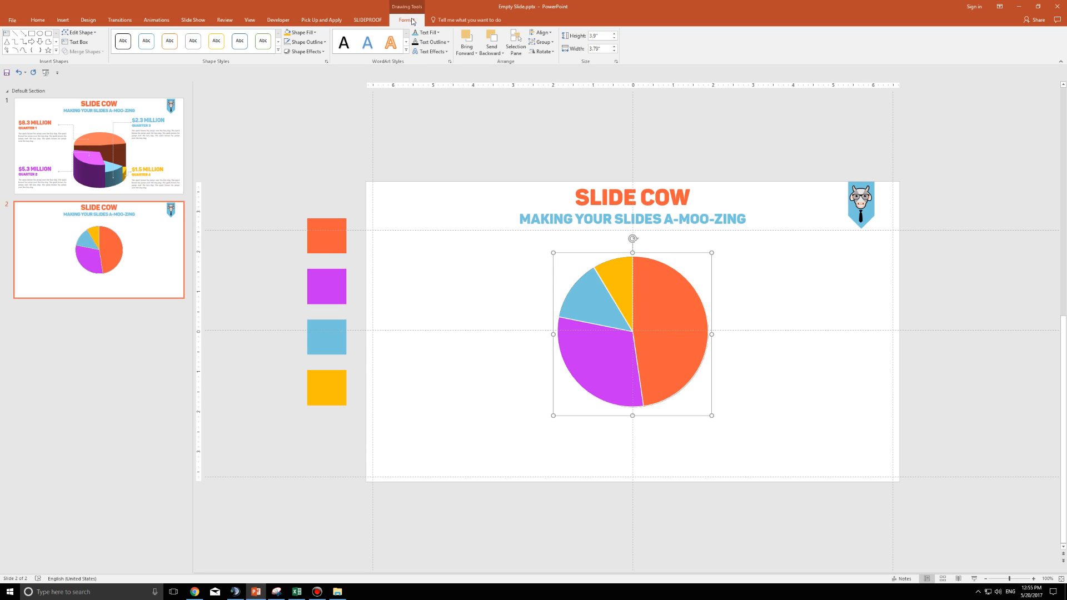
{"action": "left_click", "coordinate": [307, 42]}
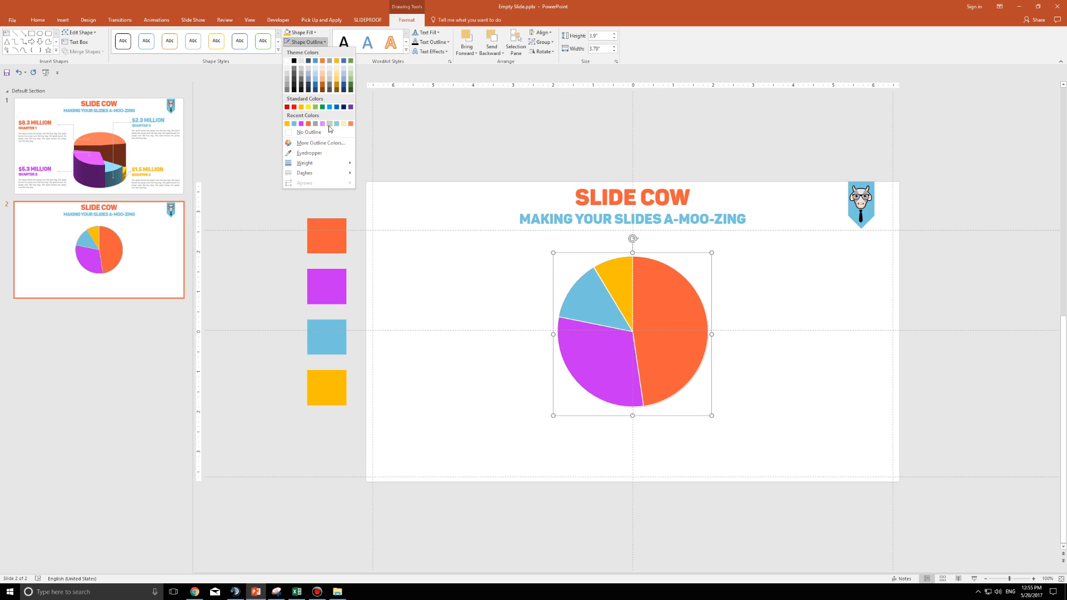
{"action": "left_click", "coordinate": [309, 132]}
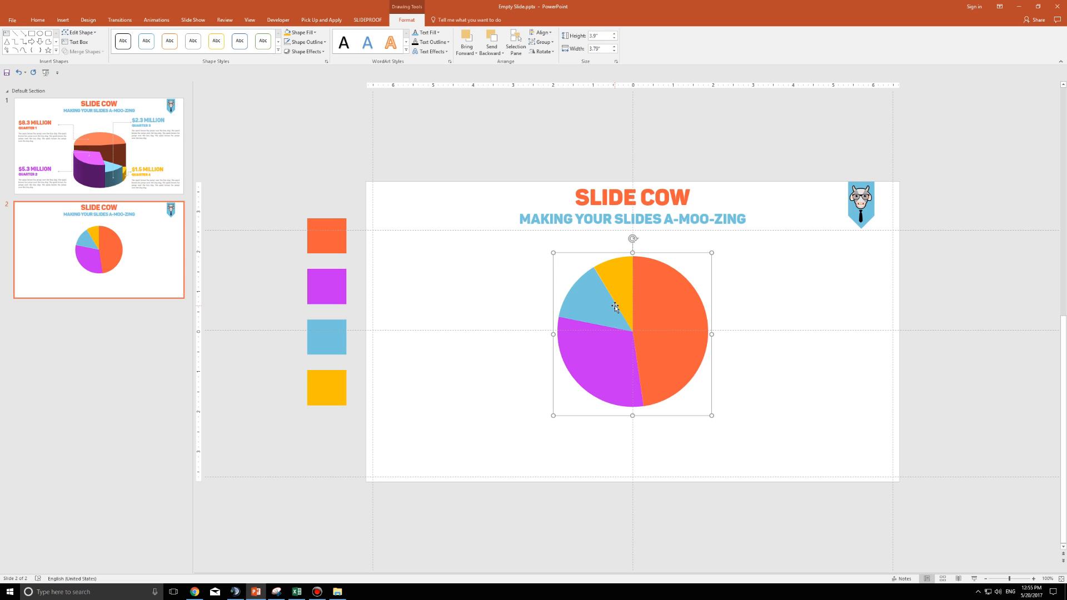
{"action": "mouse_move", "coordinate": [613, 307]}
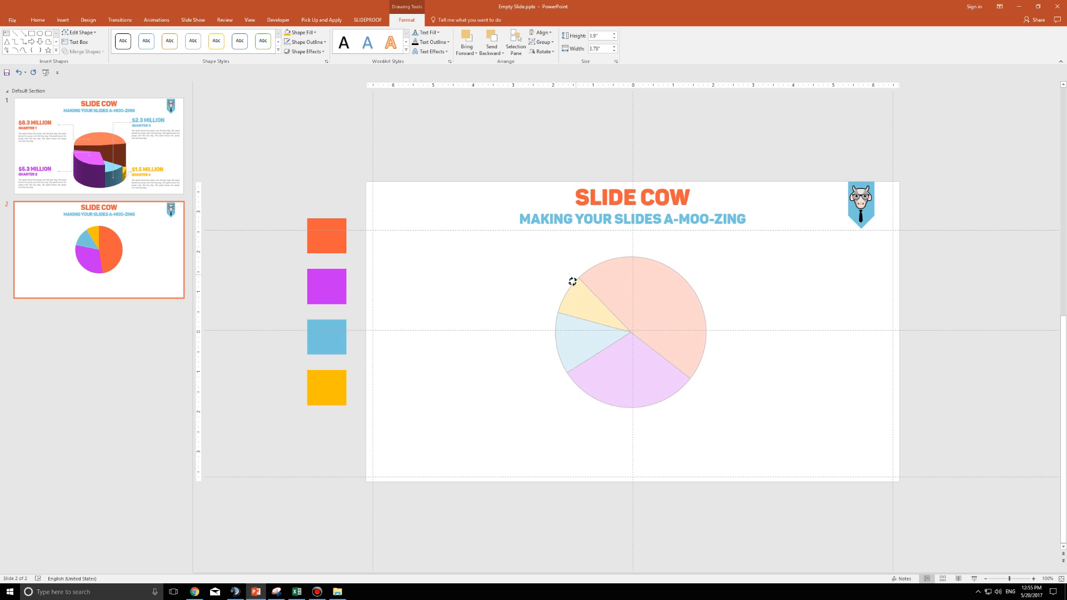
{"action": "left_click_drag", "start_coordinate": [572, 282], "coordinate": [556, 330]}
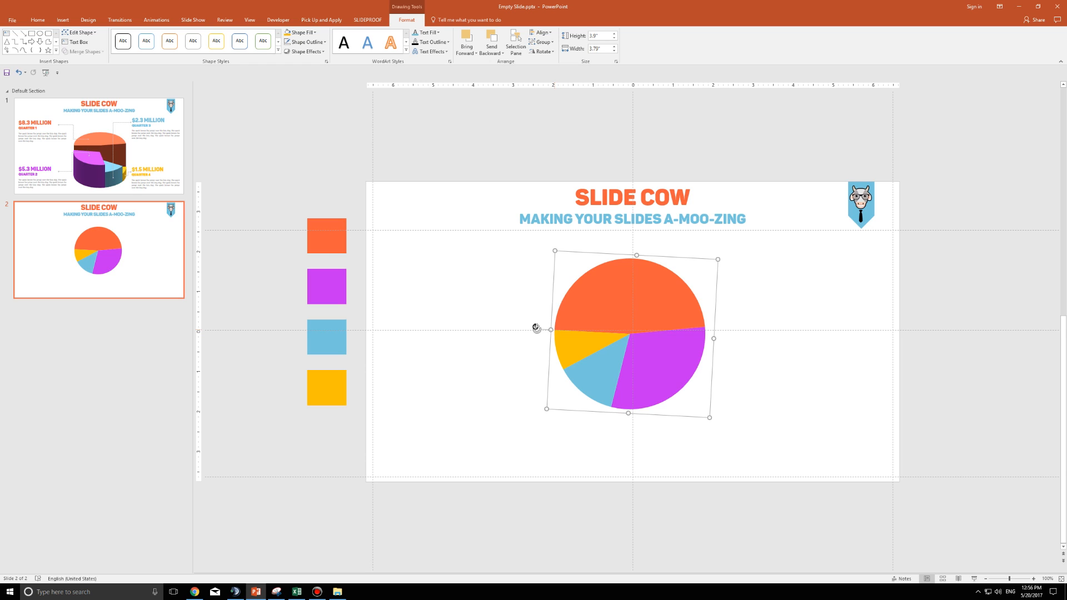
{"action": "left_click", "coordinate": [99, 144]}
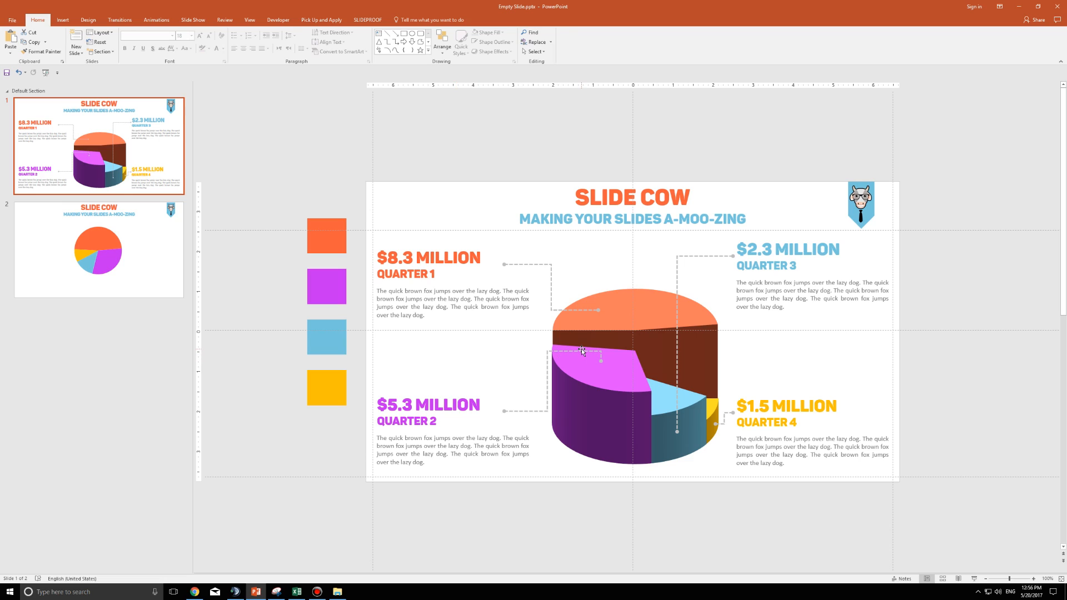
{"action": "mouse_move", "coordinate": [592, 339]}
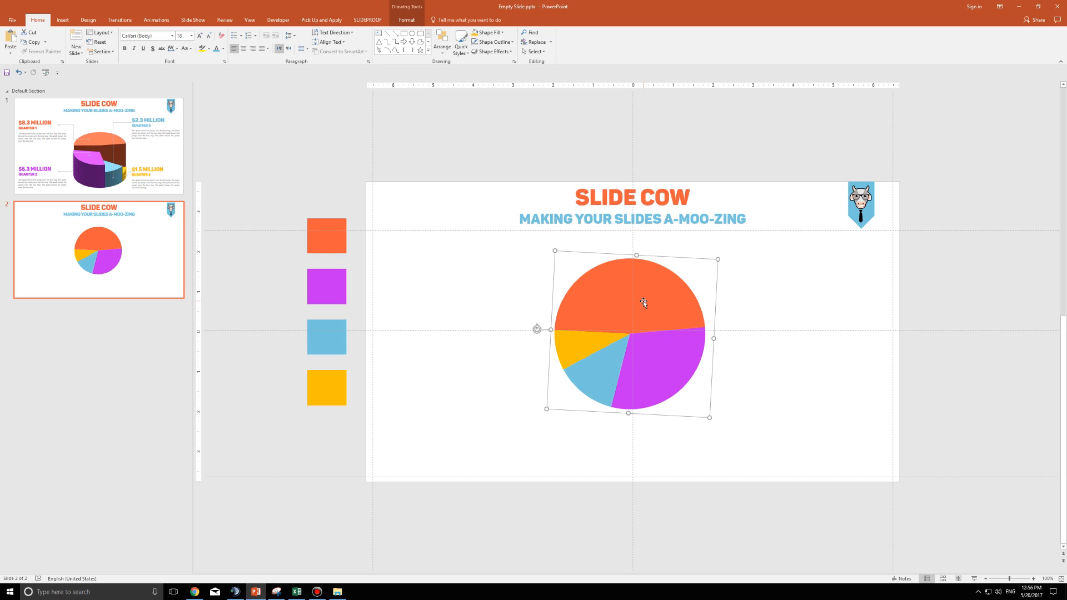
Cut the rotated pie and paste it back as a metafile picture
{"action": "key", "text": "ctrl+x"}
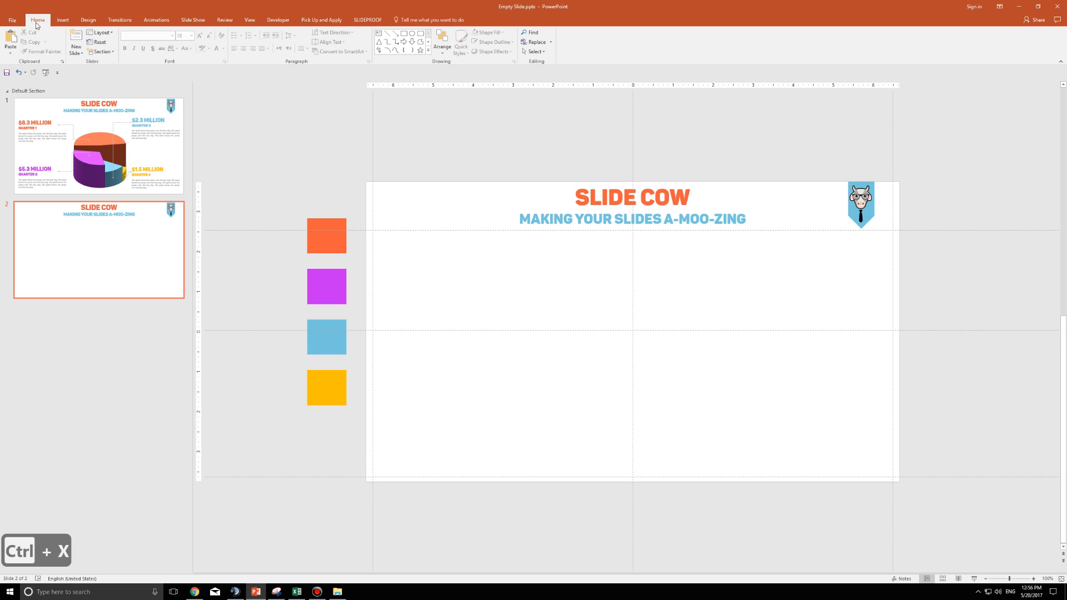
{"action": "left_click", "coordinate": [10, 41]}
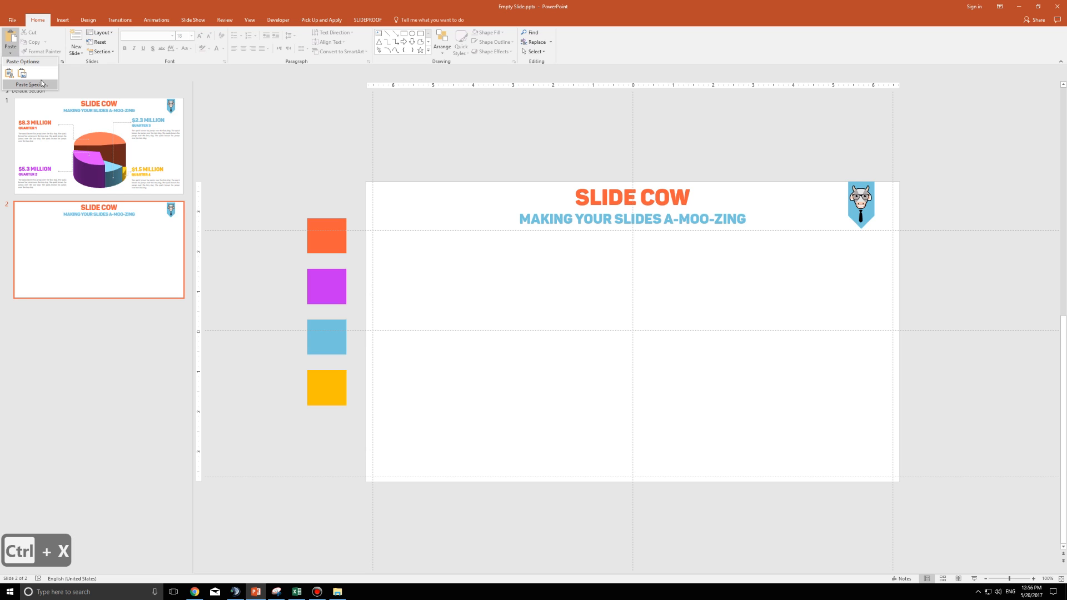
{"action": "left_click", "coordinate": [30, 84]}
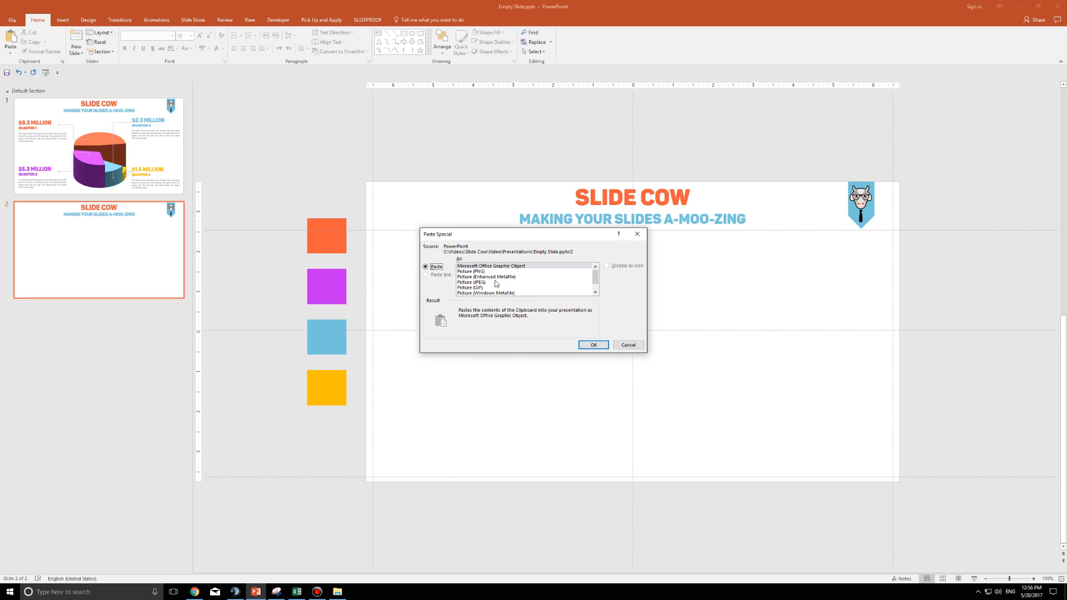
{"action": "left_click", "coordinate": [592, 345]}
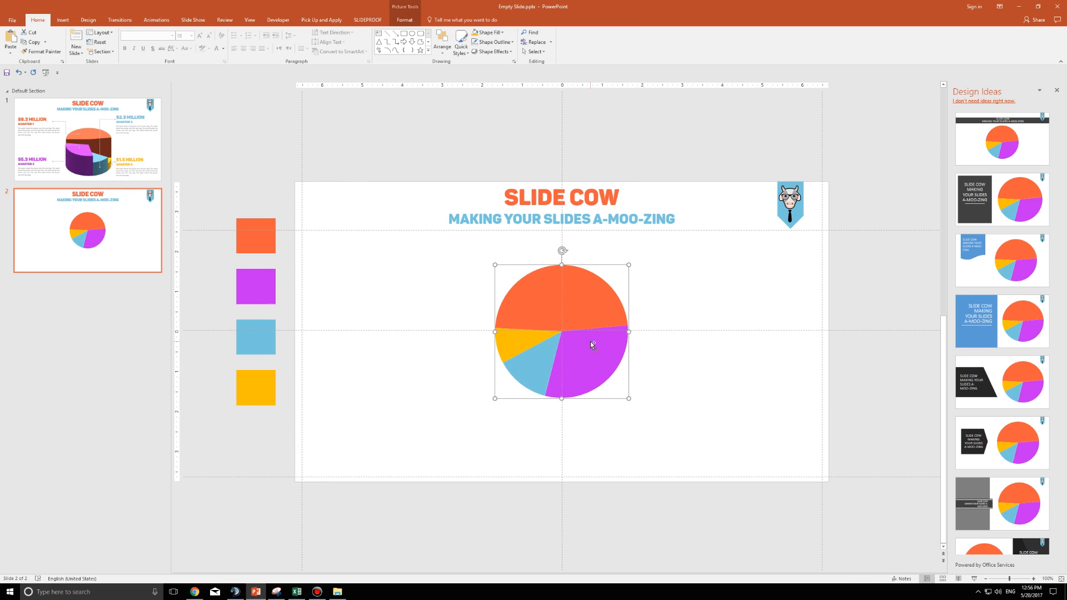
Ungroup the pasted picture into separate drawing shapes and deselect them
{"action": "key", "text": "ctrl+shift+g"}
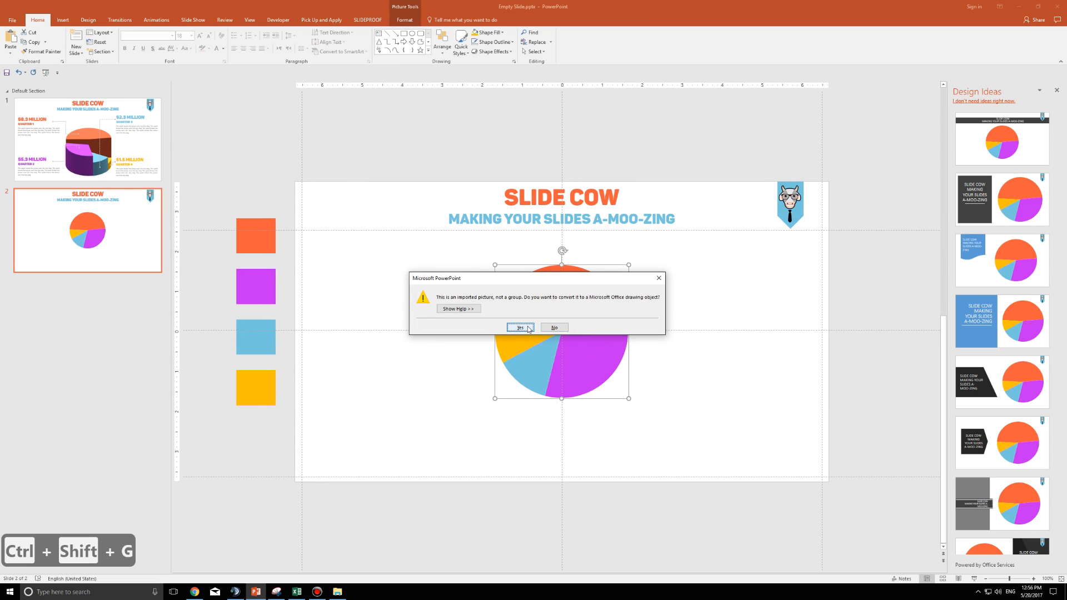
{"action": "left_click", "coordinate": [519, 328]}
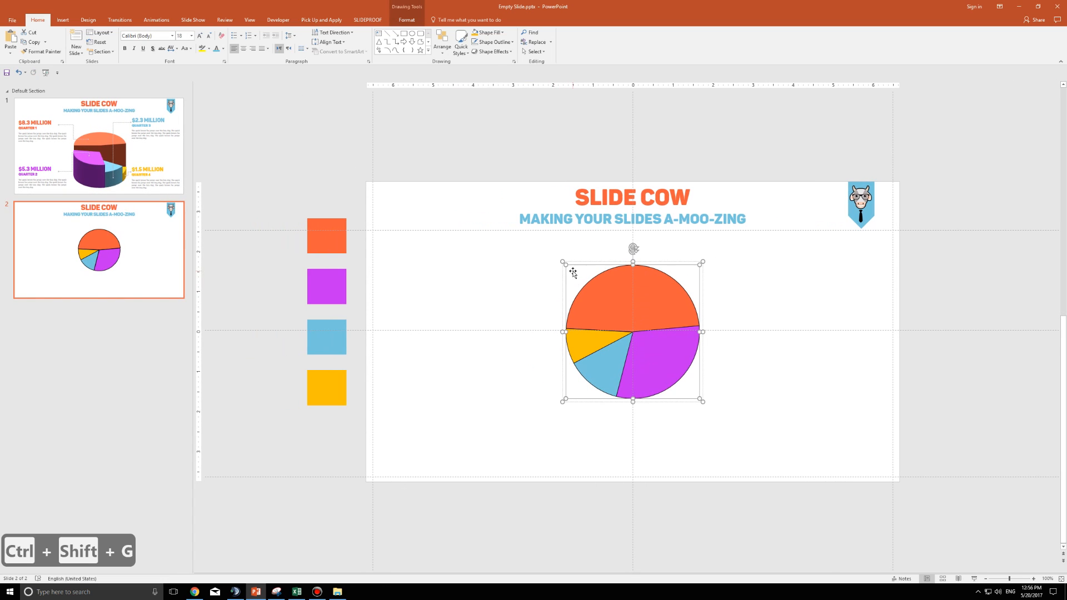
{"action": "mouse_move", "coordinate": [574, 274]}
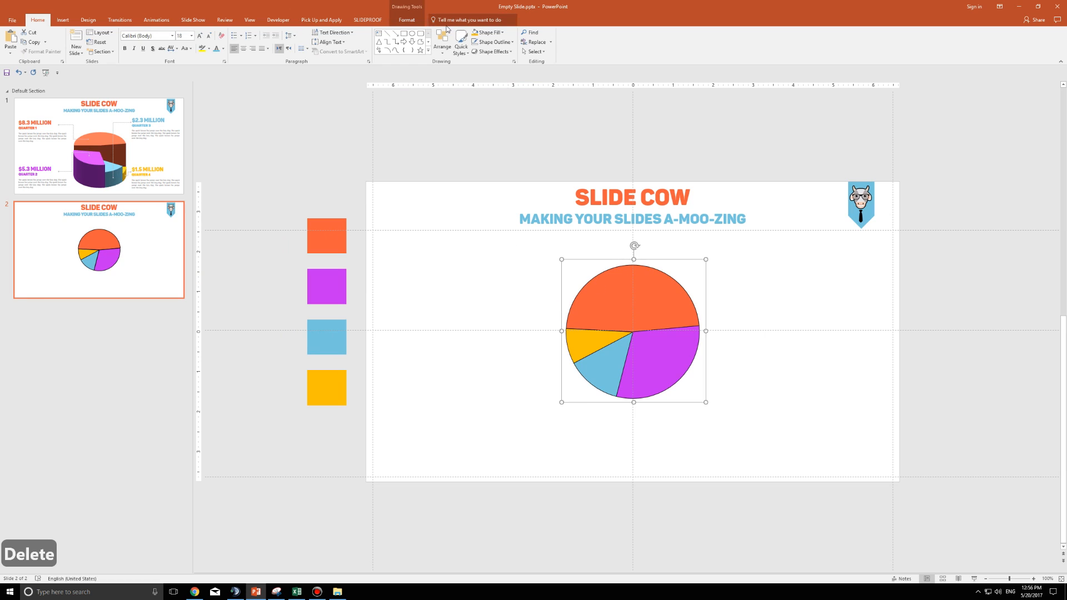
{"action": "left_click", "coordinate": [406, 20]}
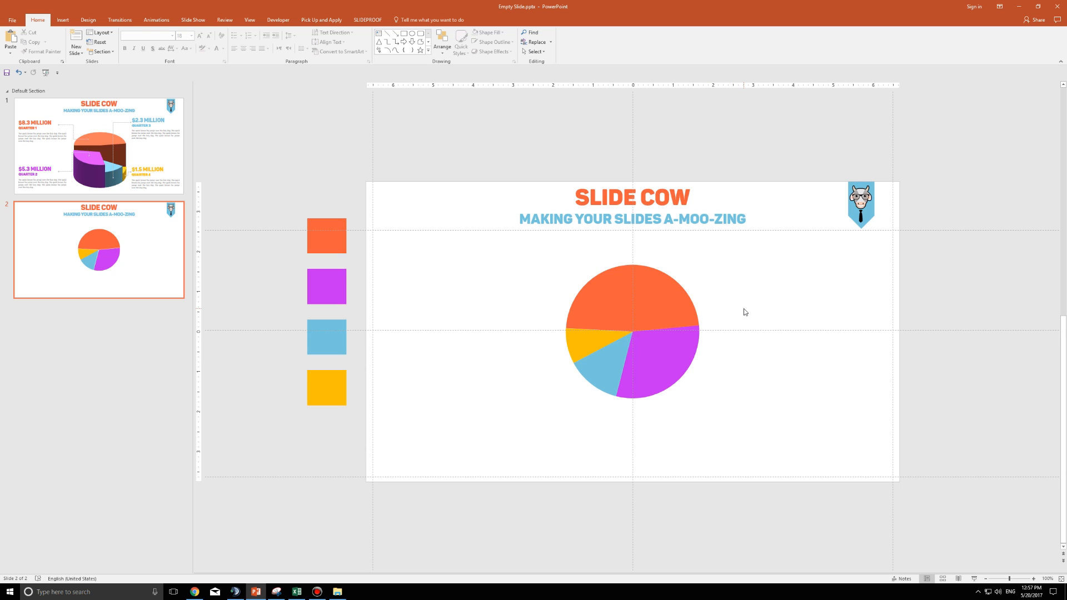
Select the pie slices and open the 3-D Format section of the Format Shape pane's Effects settings
{"action": "left_click", "coordinate": [631, 327]}
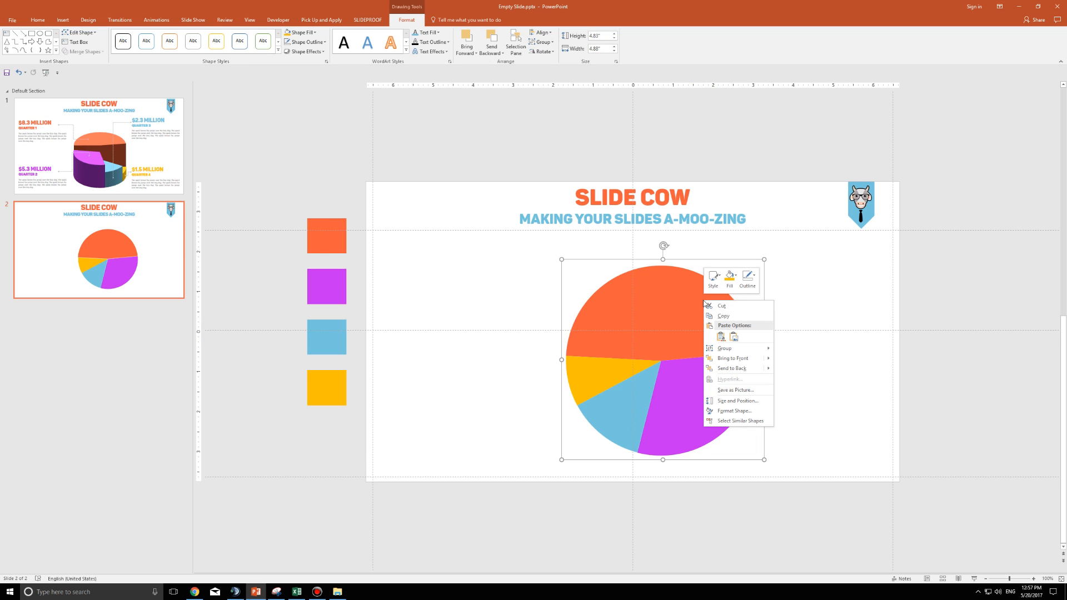
{"action": "left_click", "coordinate": [734, 411]}
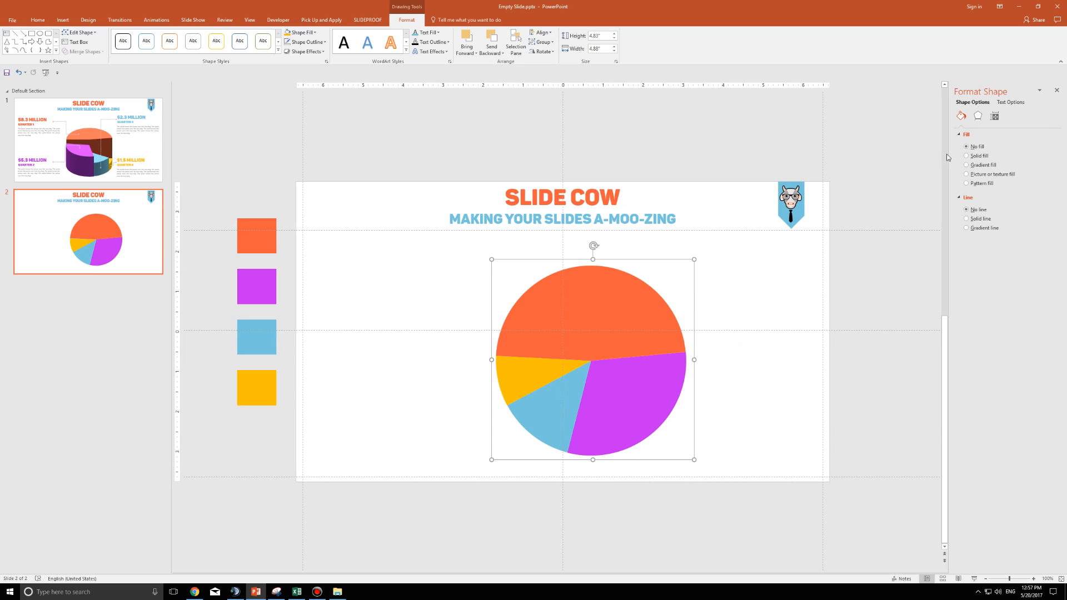
{"action": "mouse_move", "coordinate": [978, 116]}
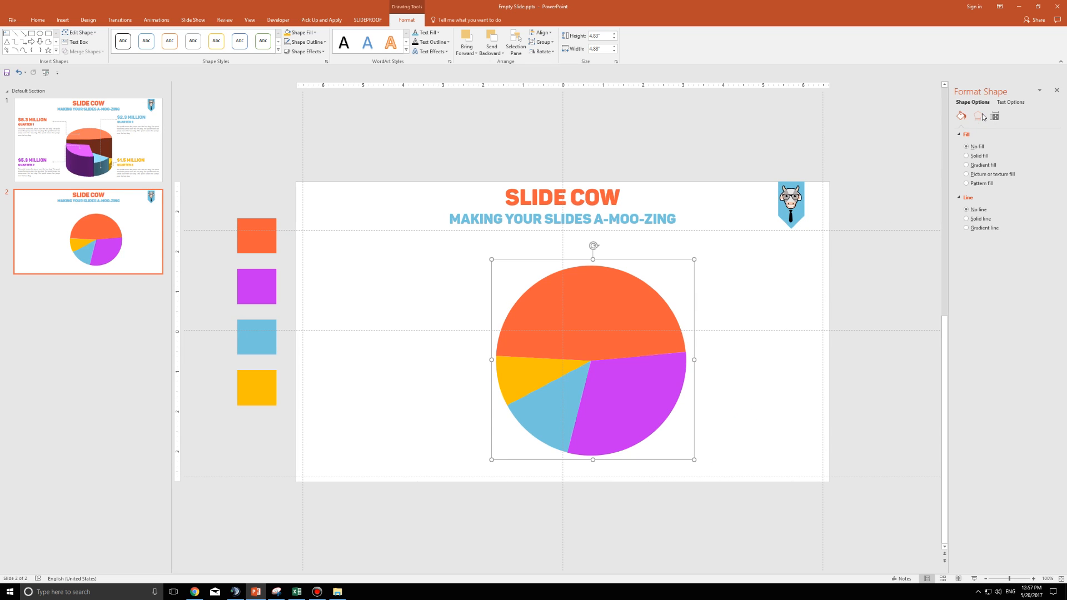
{"action": "left_click", "coordinate": [977, 116]}
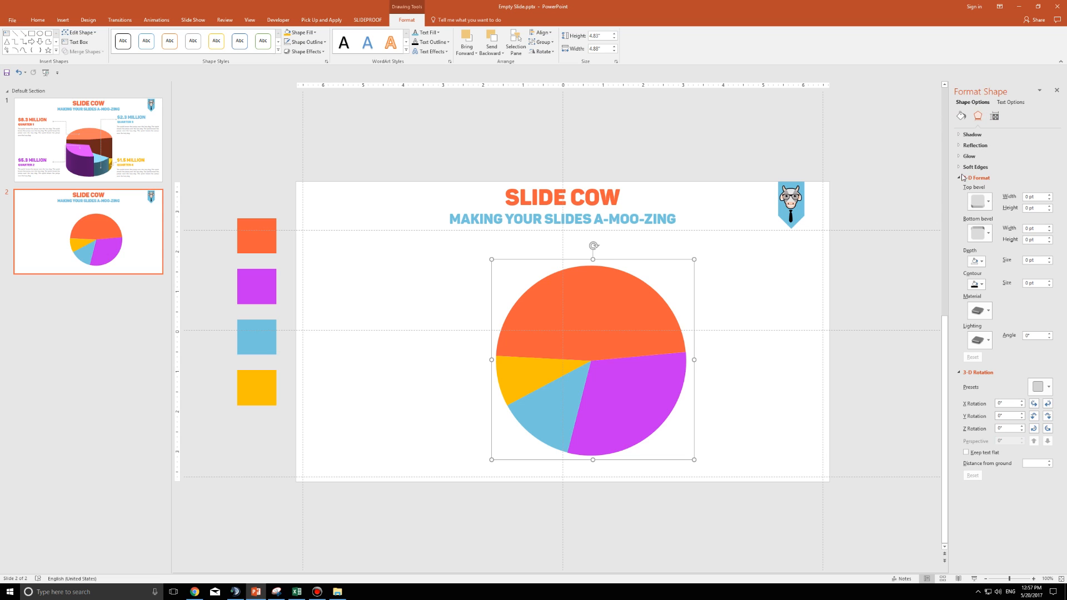
{"action": "left_click", "coordinate": [976, 177]}
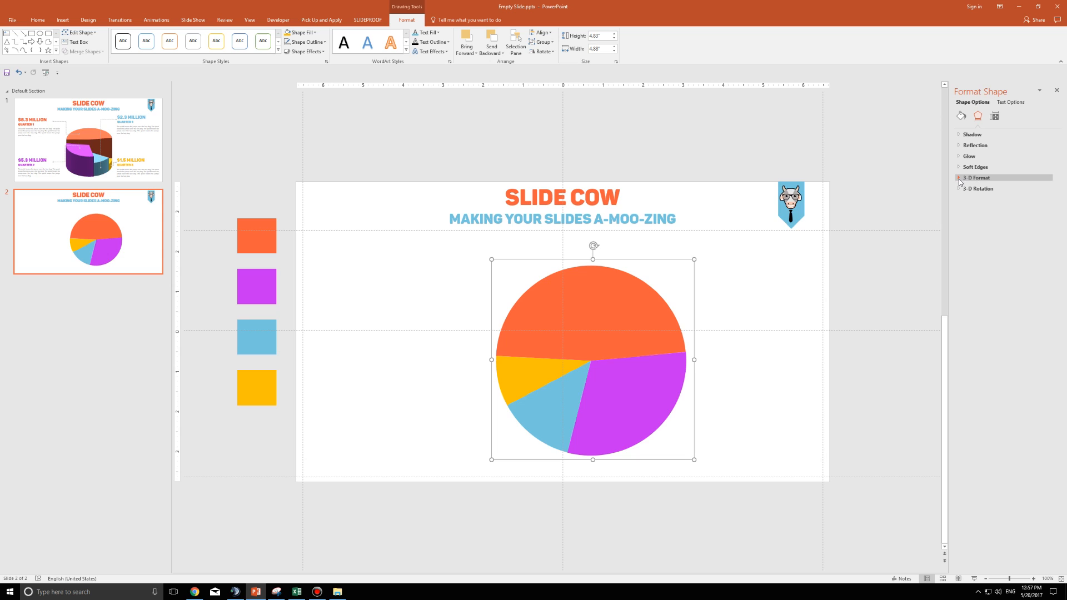
{"action": "left_click", "coordinate": [977, 178]}
{"action": "type", "text": "0"}
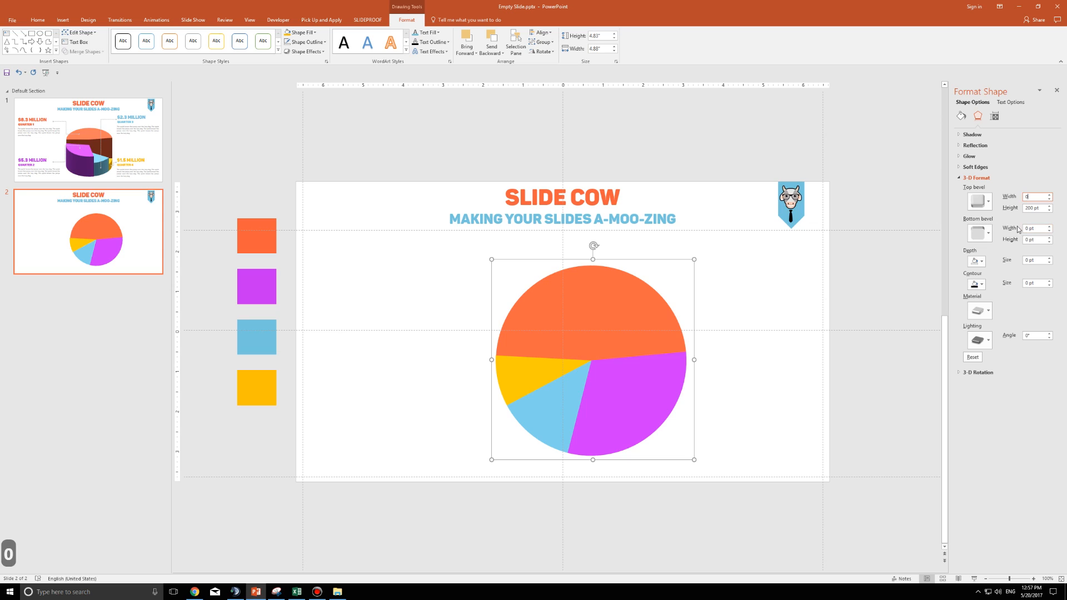
{"action": "mouse_move", "coordinate": [1027, 247]}
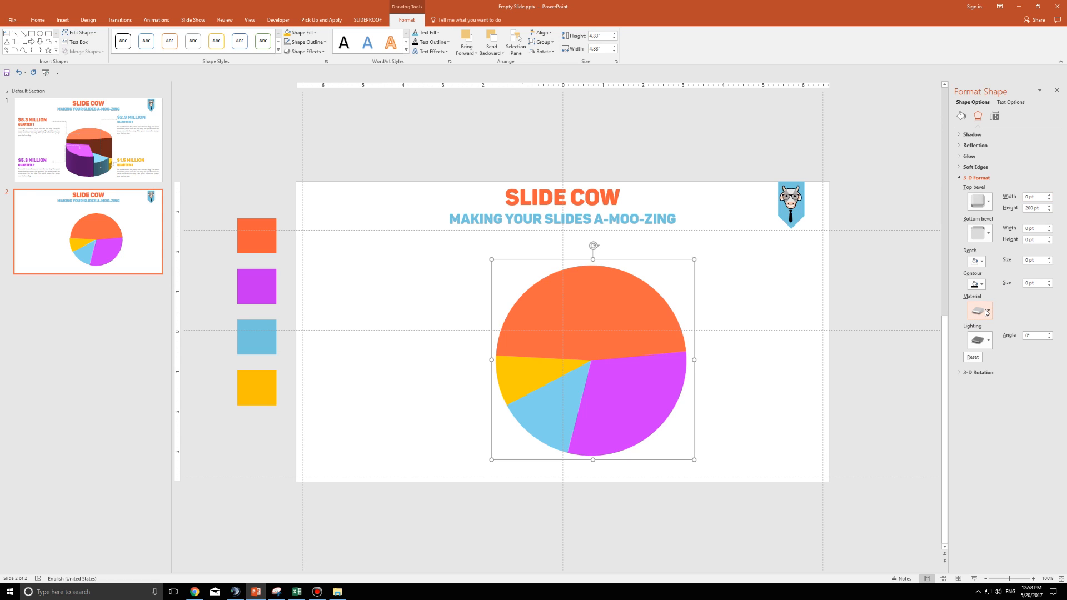
{"action": "mouse_move", "coordinate": [979, 312]}
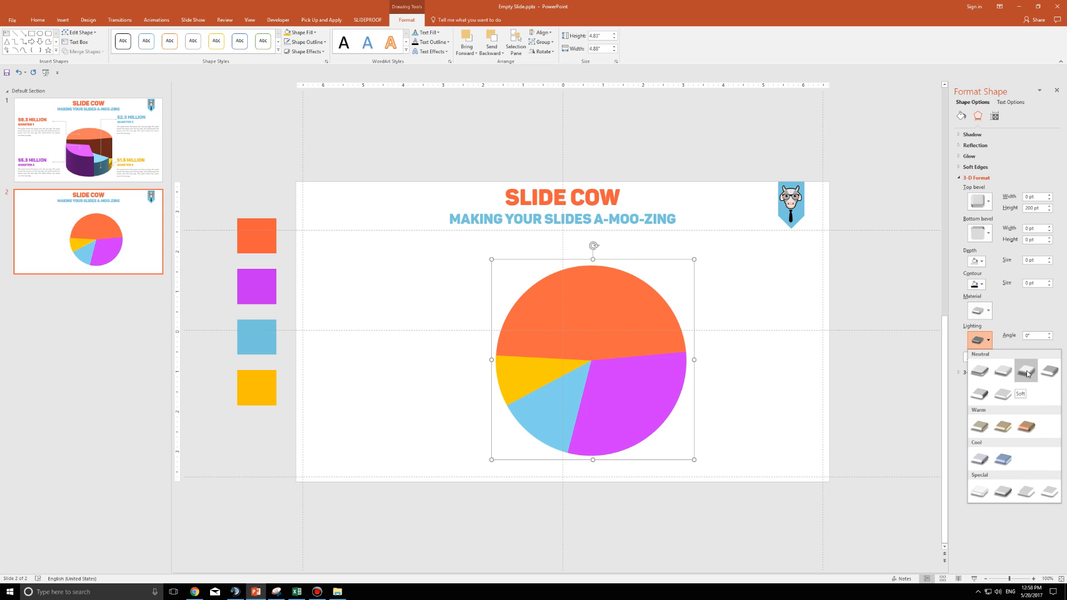
Apply a neutral lighting preset with a 300° lighting angle
{"action": "left_click", "coordinate": [1026, 370]}
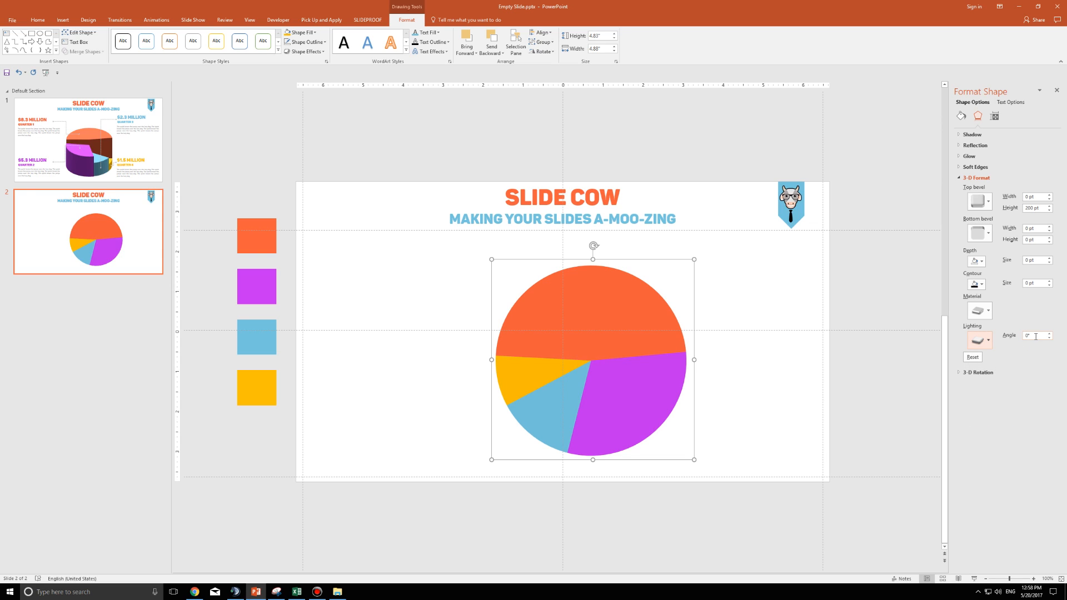
{"action": "left_click", "coordinate": [1036, 336]}
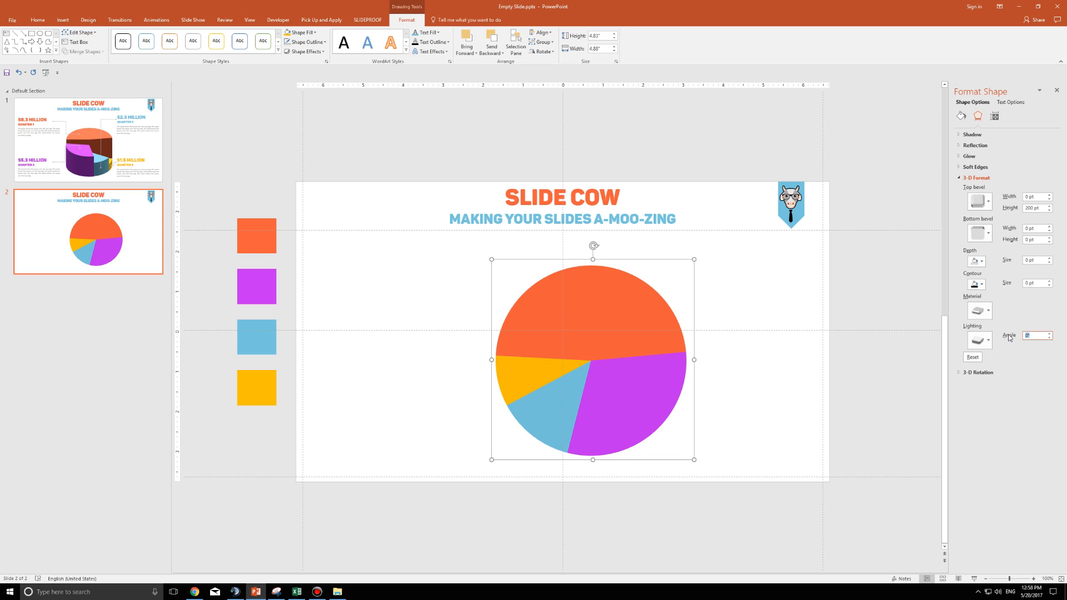
{"action": "type", "text": "300"}
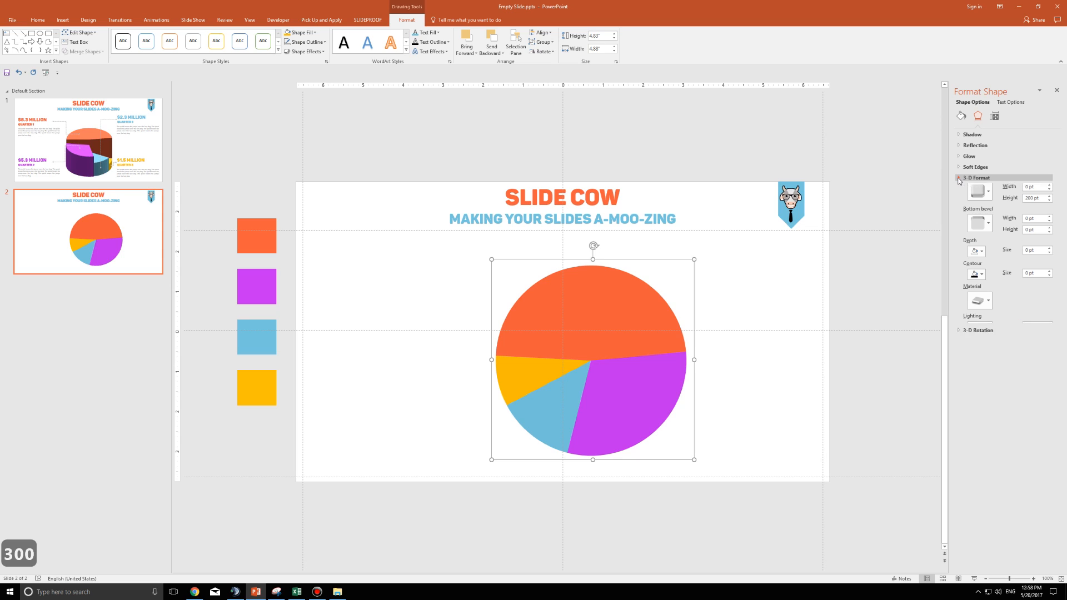
{"action": "left_click", "coordinate": [959, 177]}
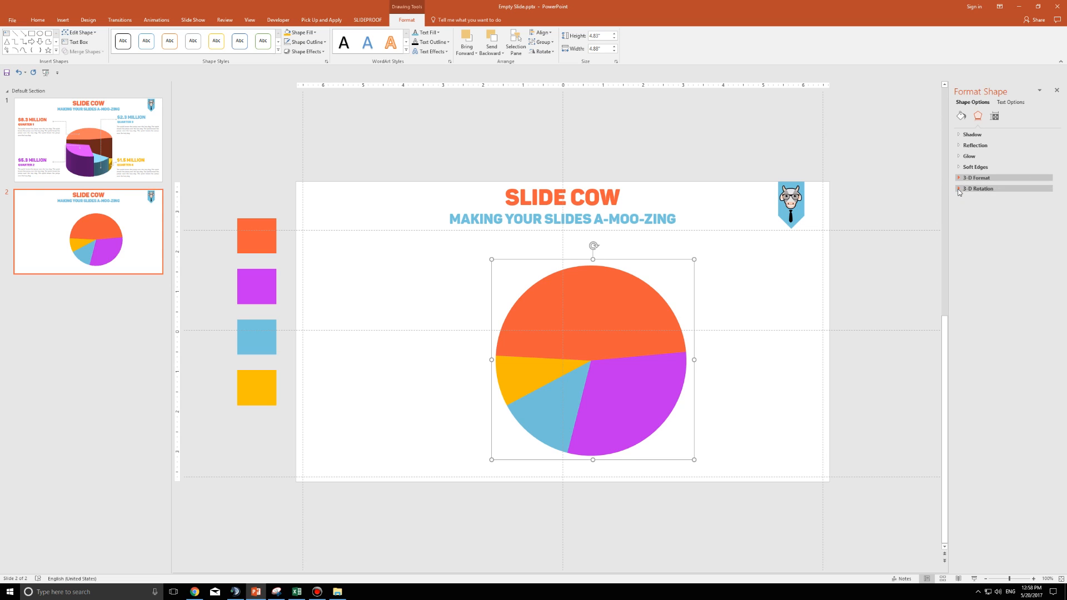
Set the pie's 3-D Y Rotation to 300° to tilt it into a cylinder
{"action": "left_click", "coordinate": [978, 189]}
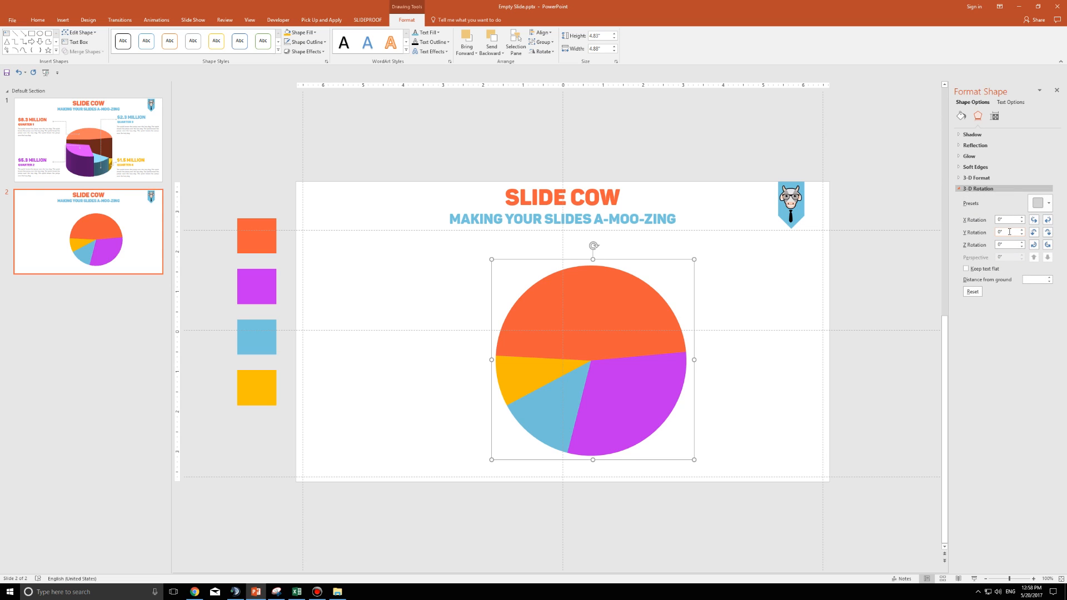
{"action": "left_click", "coordinate": [1010, 233]}
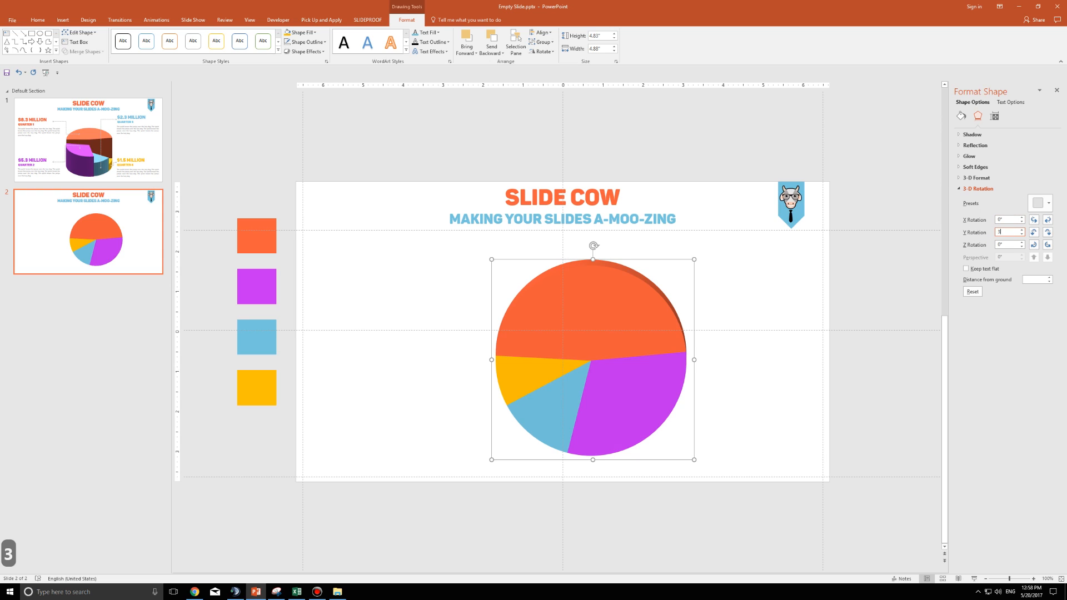
{"action": "type", "text": "300°"}
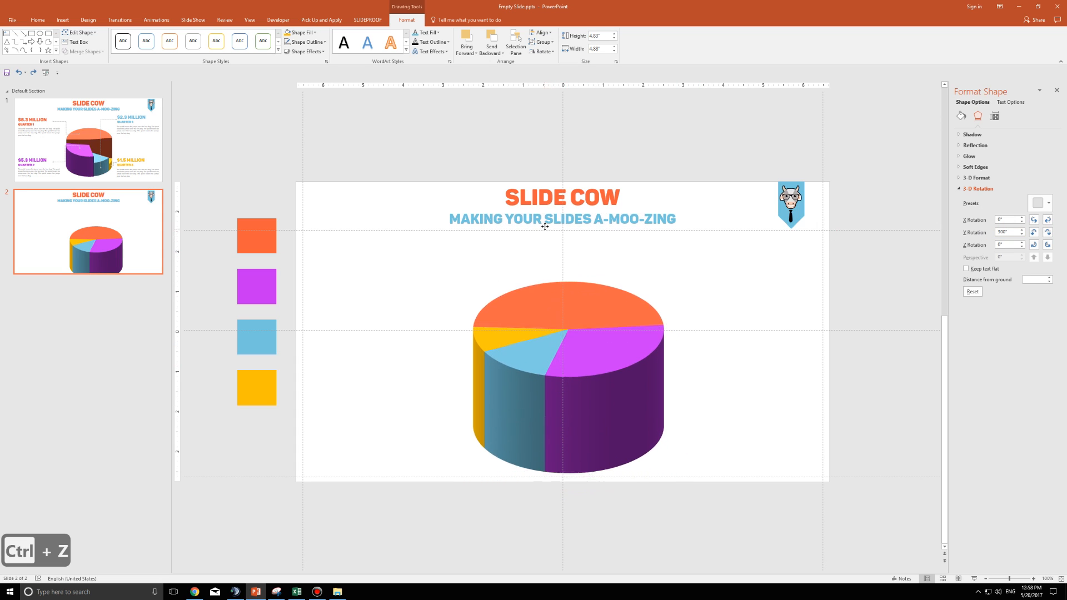
{"action": "left_click", "coordinate": [571, 367]}
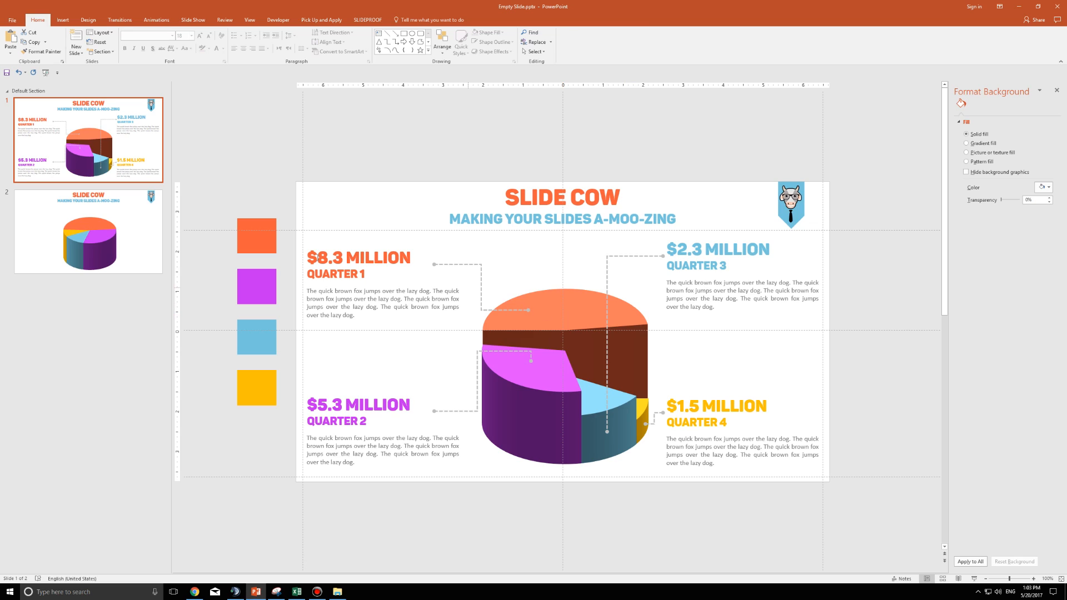
Duplicate slide 2 with Ctrl+D to create a new third slide
{"action": "left_click", "coordinate": [88, 230]}
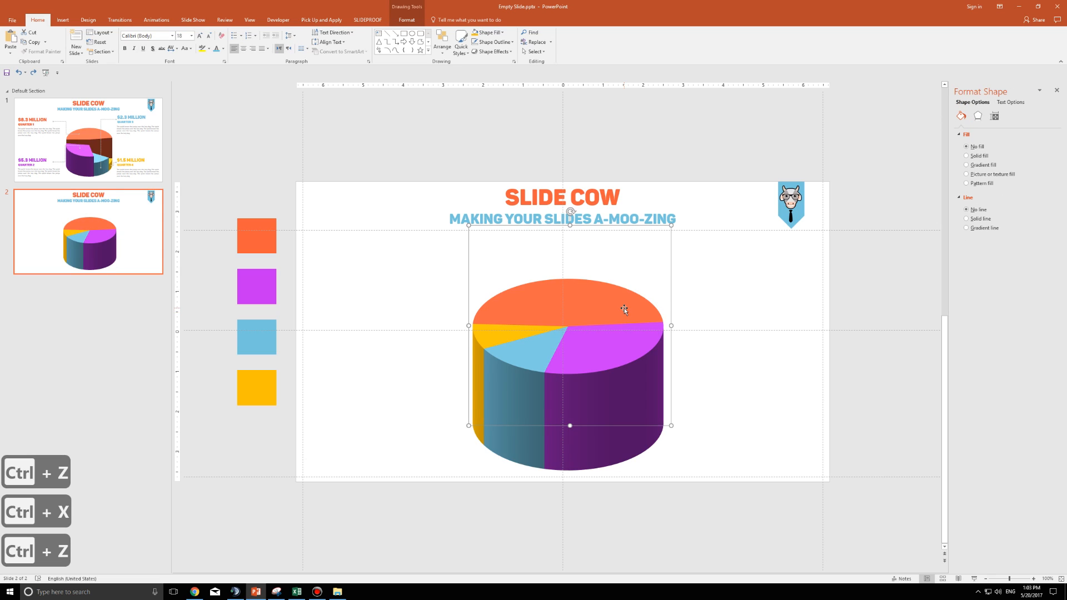
{"action": "mouse_move", "coordinate": [620, 308]}
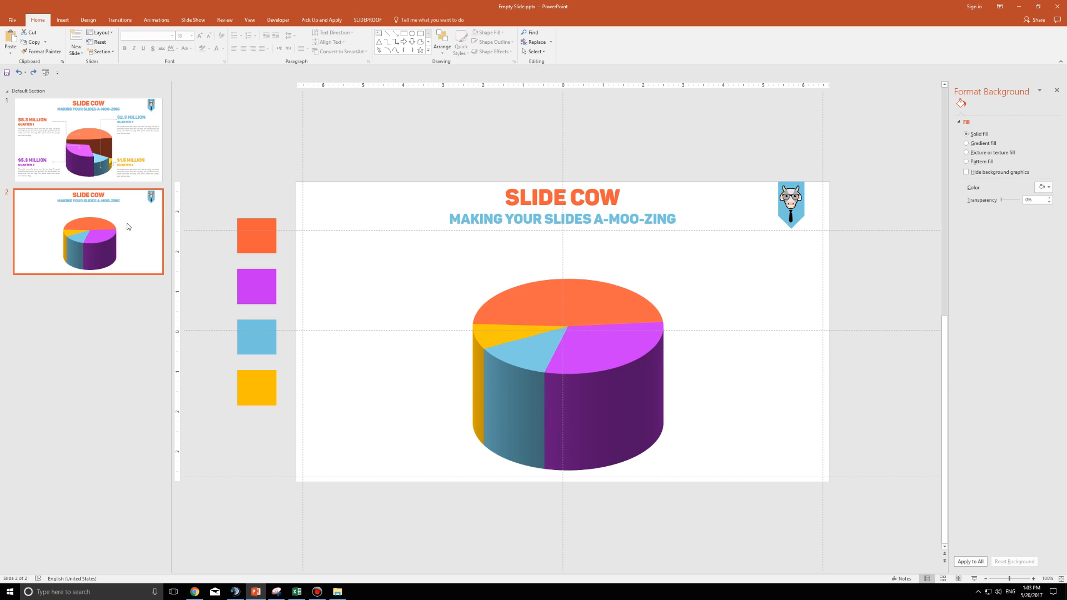
{"action": "key", "text": "ctrl+d"}
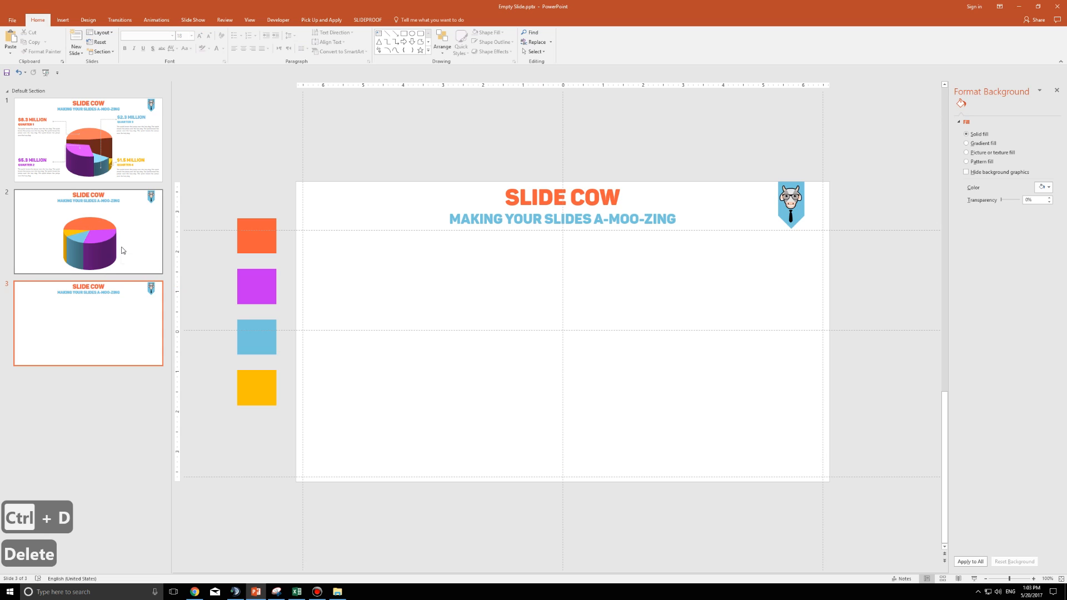
Copy the orange cylinder slice with its brown side from slide 2 onto slide 3
{"action": "left_click", "coordinate": [88, 230]}
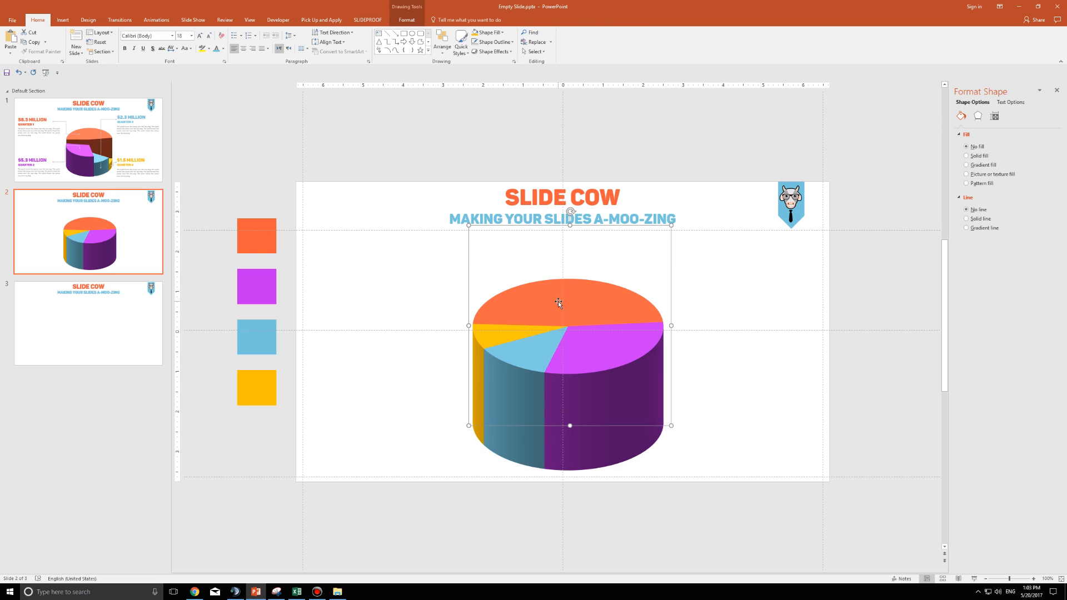
{"action": "left_click", "coordinate": [968, 155]}
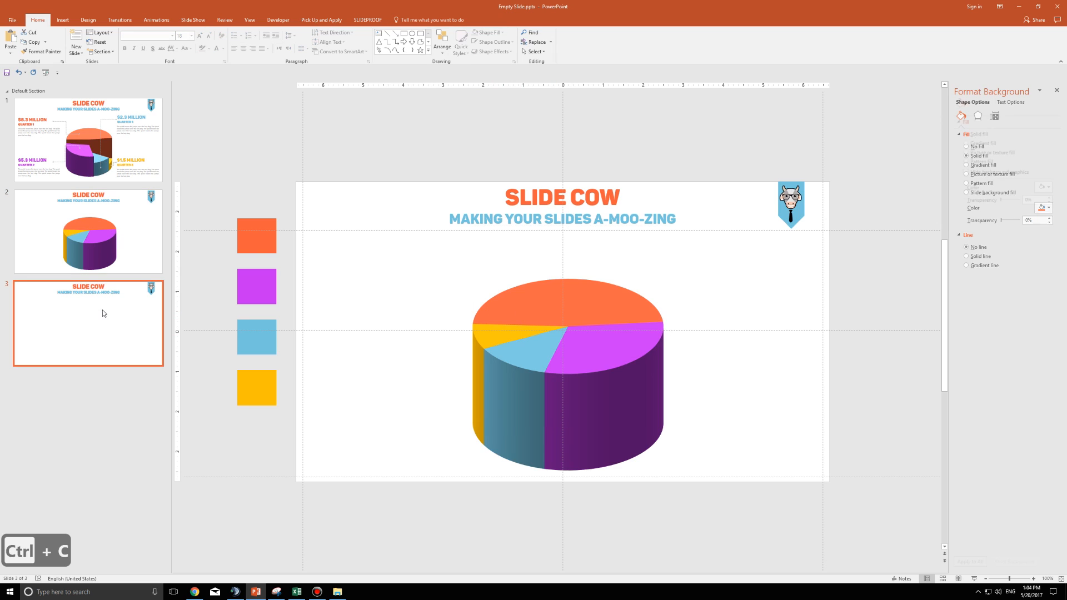
{"action": "key", "text": "ctrl+v"}
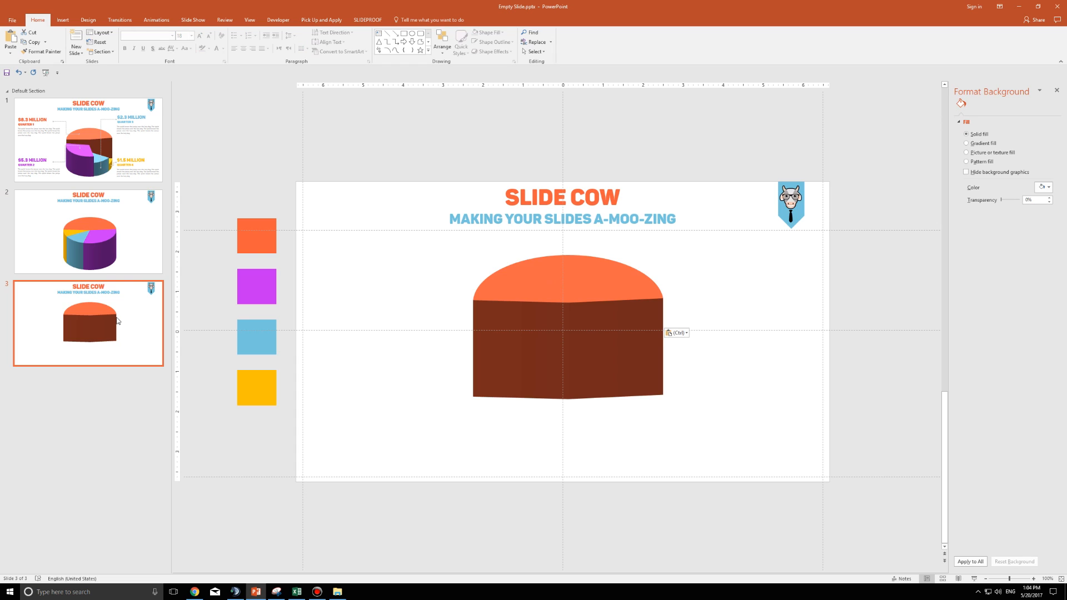
{"action": "left_click", "coordinate": [87, 230]}
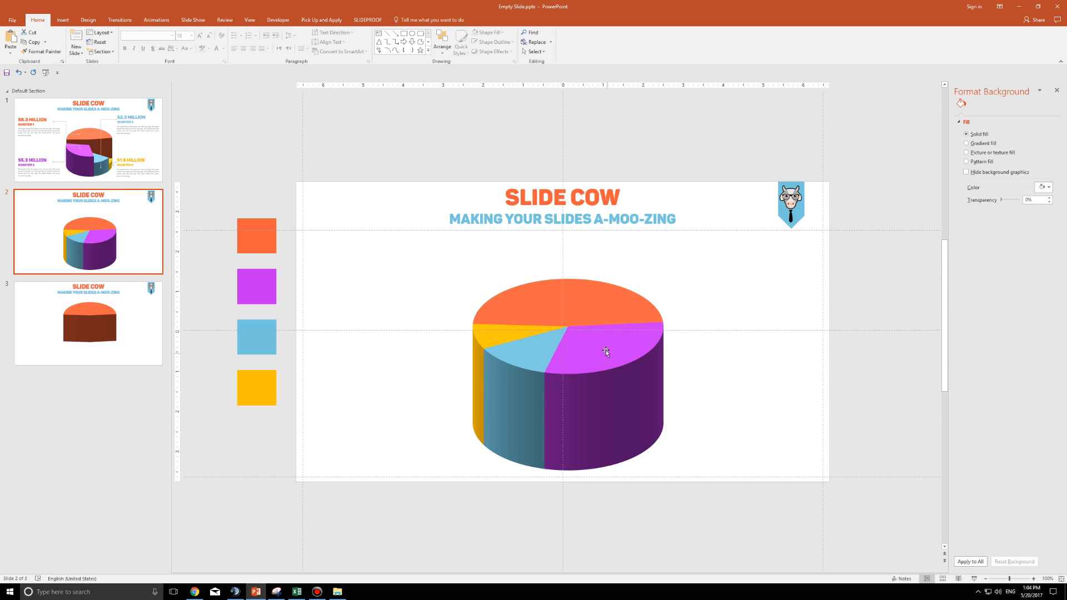
Give the purple slice a 150 pt top bevel height in 3-D Format
{"action": "left_click", "coordinate": [605, 352]}
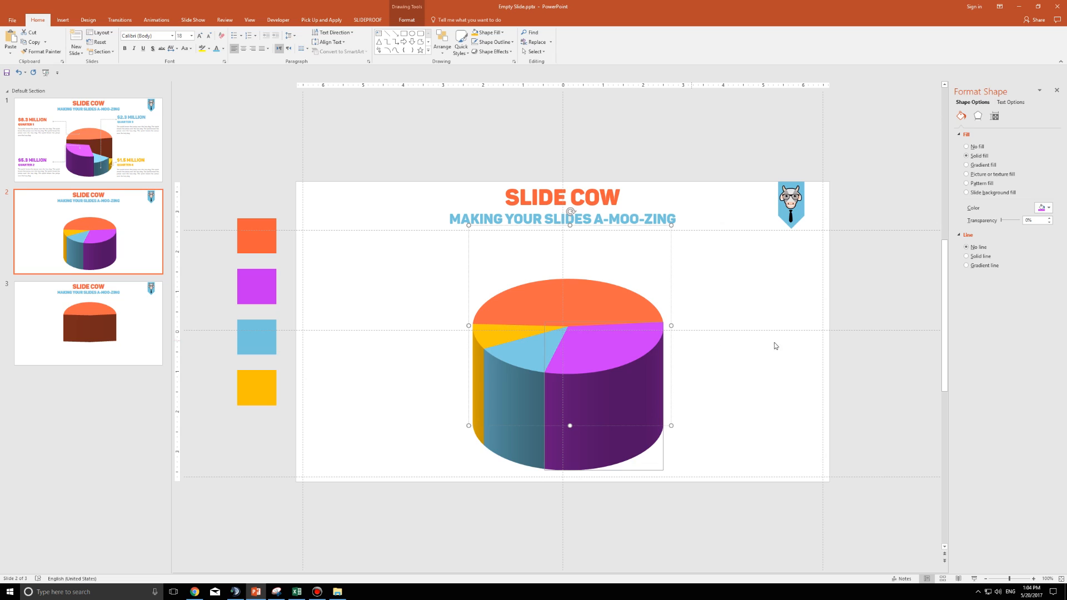
{"action": "left_click", "coordinate": [976, 115]}
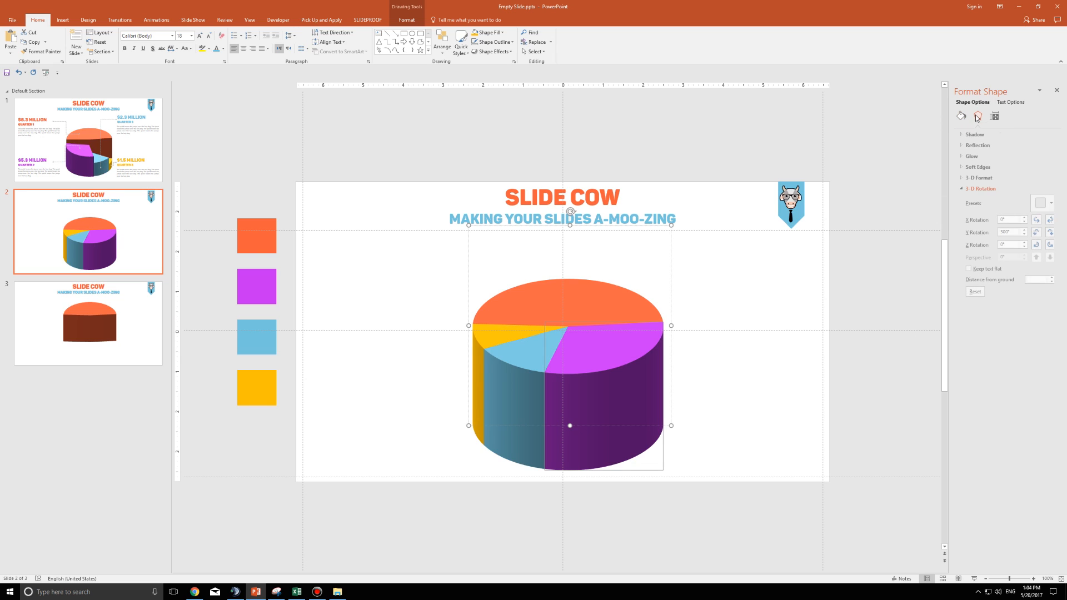
{"action": "left_click", "coordinate": [961, 178]}
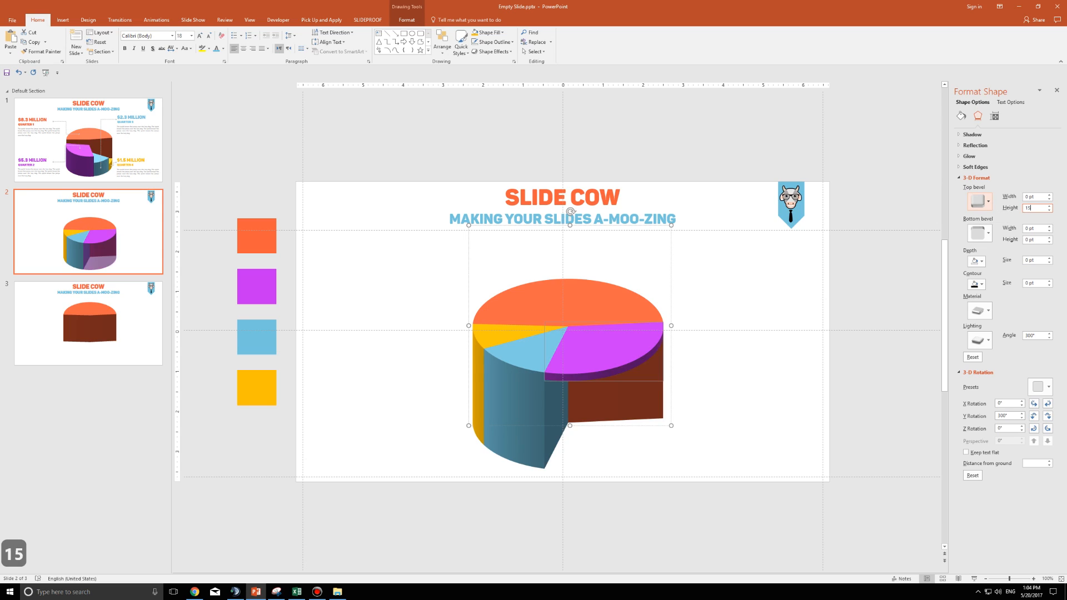
{"action": "type", "text": "150 pt"}
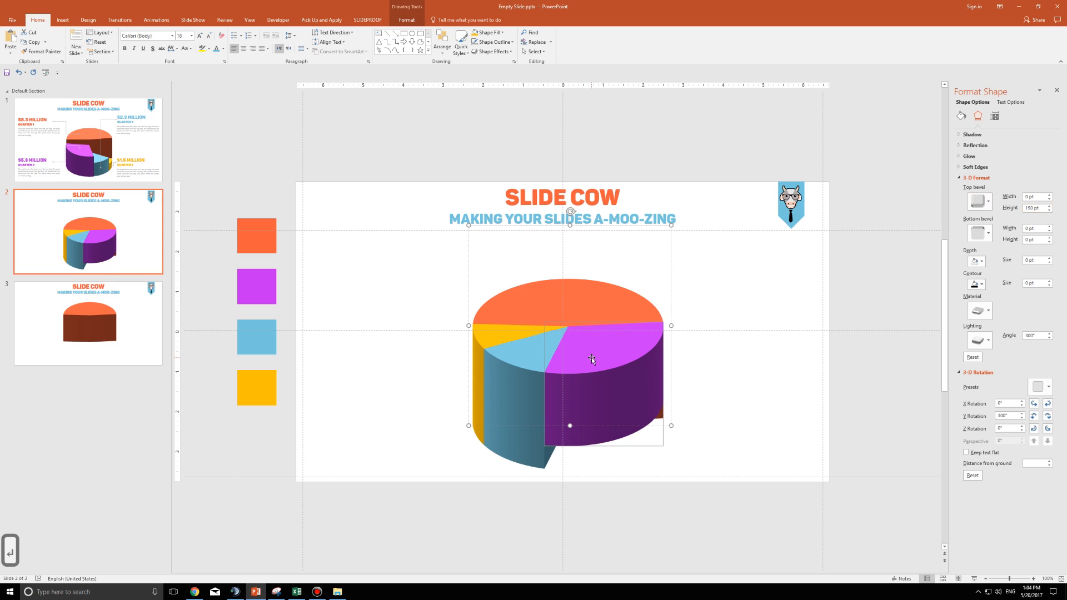
Paste the purple slice onto slide 3, then return to slide 2
{"action": "left_click", "coordinate": [87, 323]}
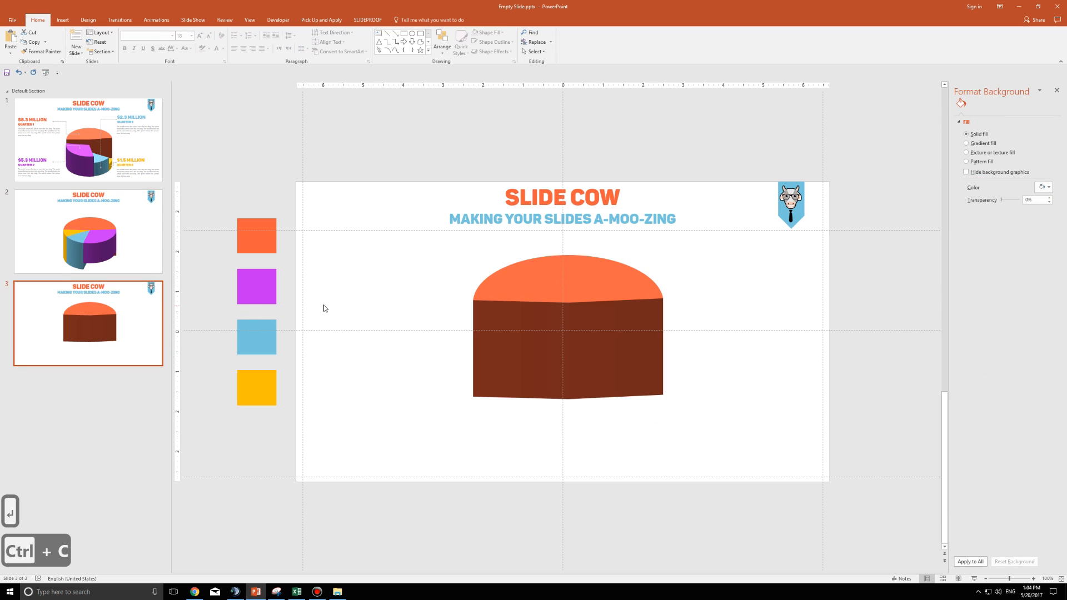
{"action": "key", "text": "ctrl+v"}
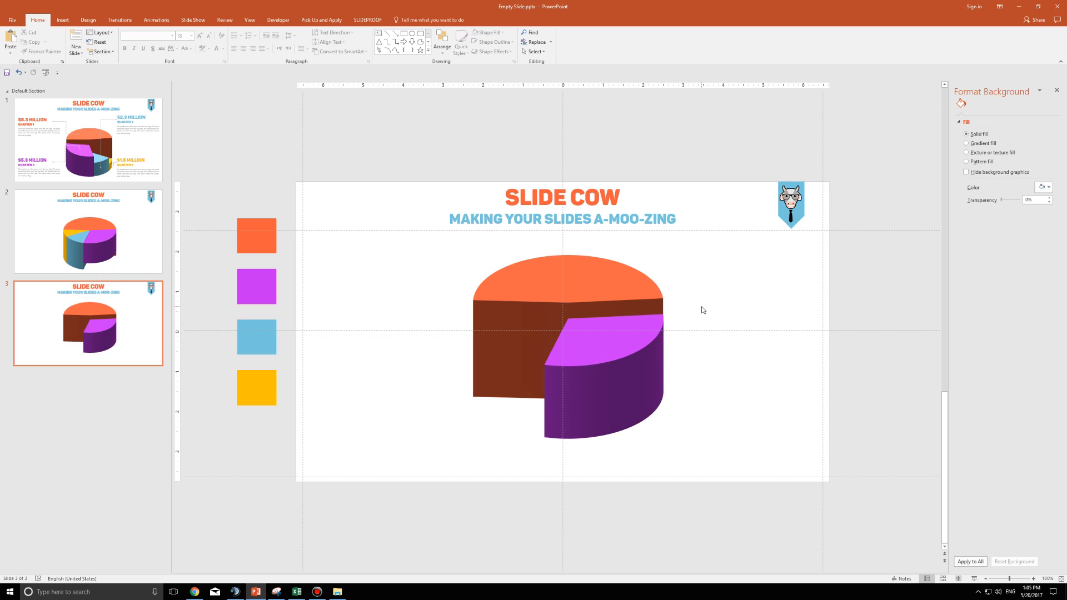
{"action": "left_click", "coordinate": [87, 231]}
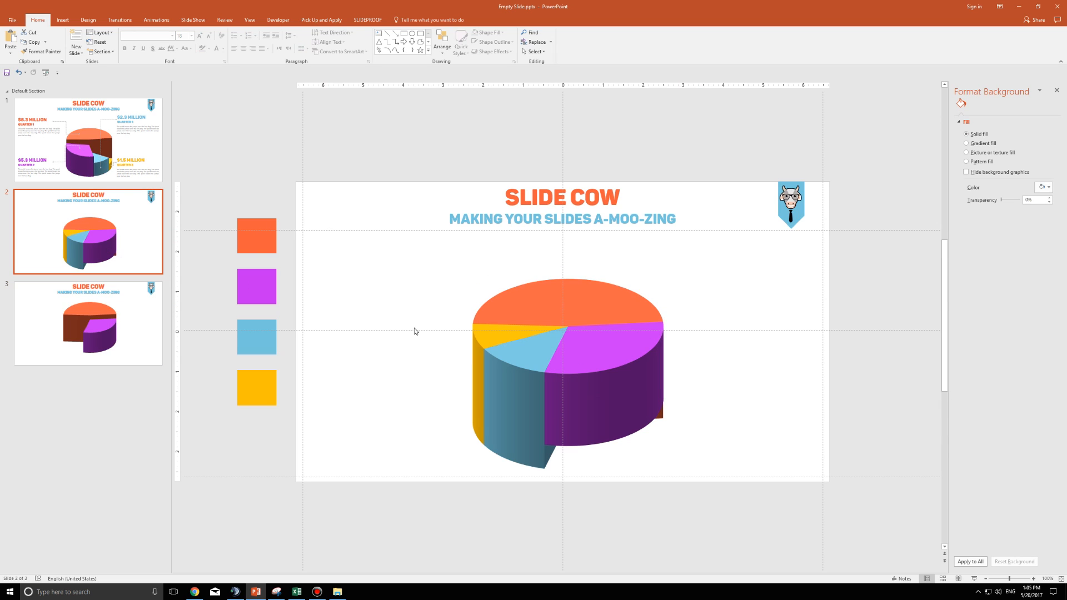
Paste the light blue slice onto slide 3 and send it behind the purple slice
{"action": "left_click", "coordinate": [534, 366]}
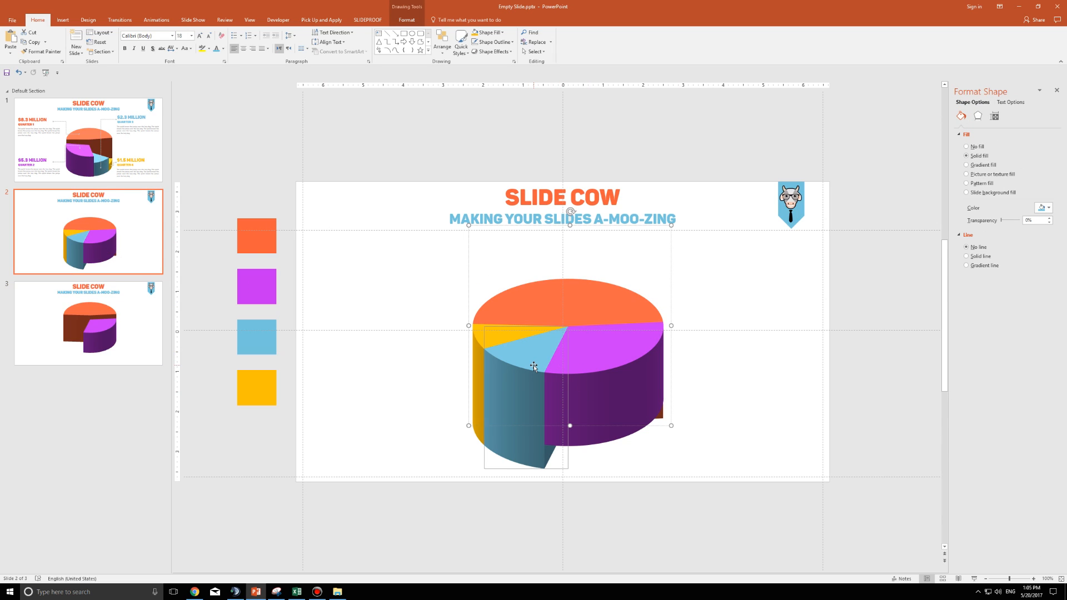
{"action": "mouse_move", "coordinate": [540, 358]}
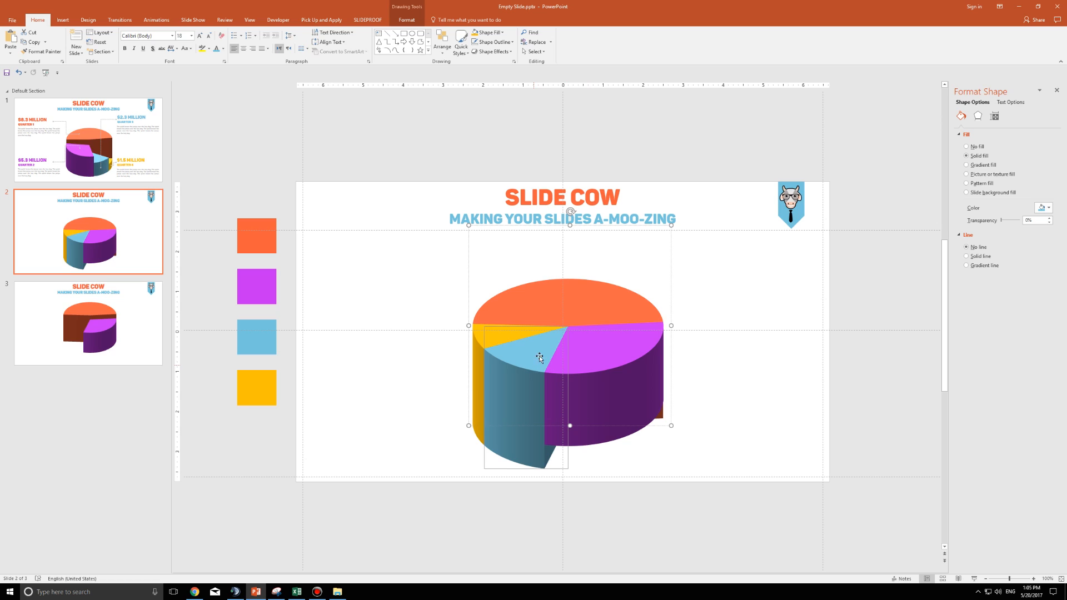
{"action": "left_click", "coordinate": [974, 116]}
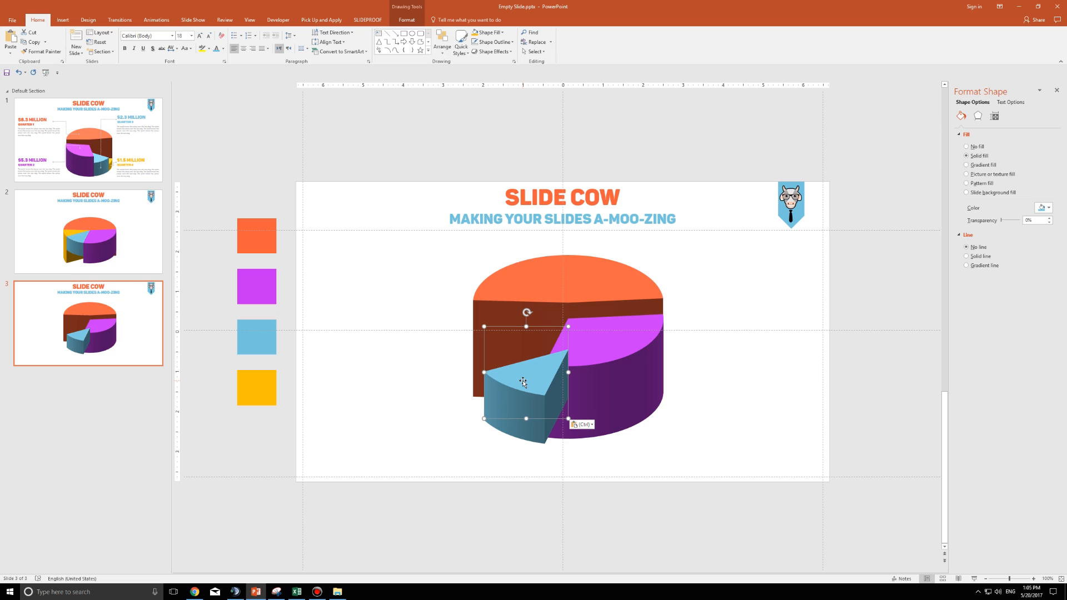
{"action": "left_click", "coordinate": [406, 19]}
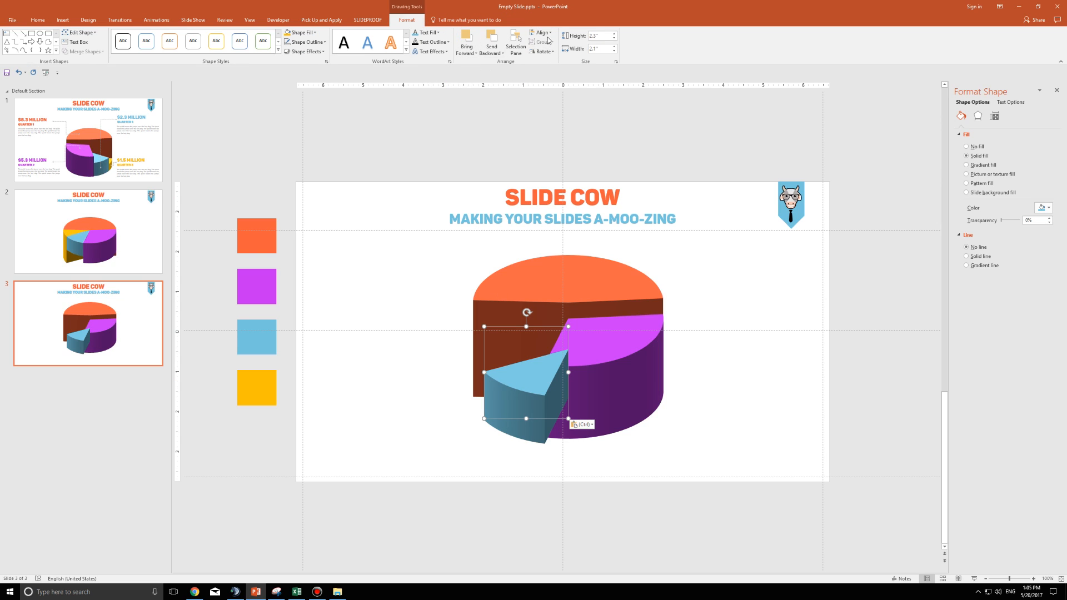
{"action": "mouse_move", "coordinate": [491, 42]}
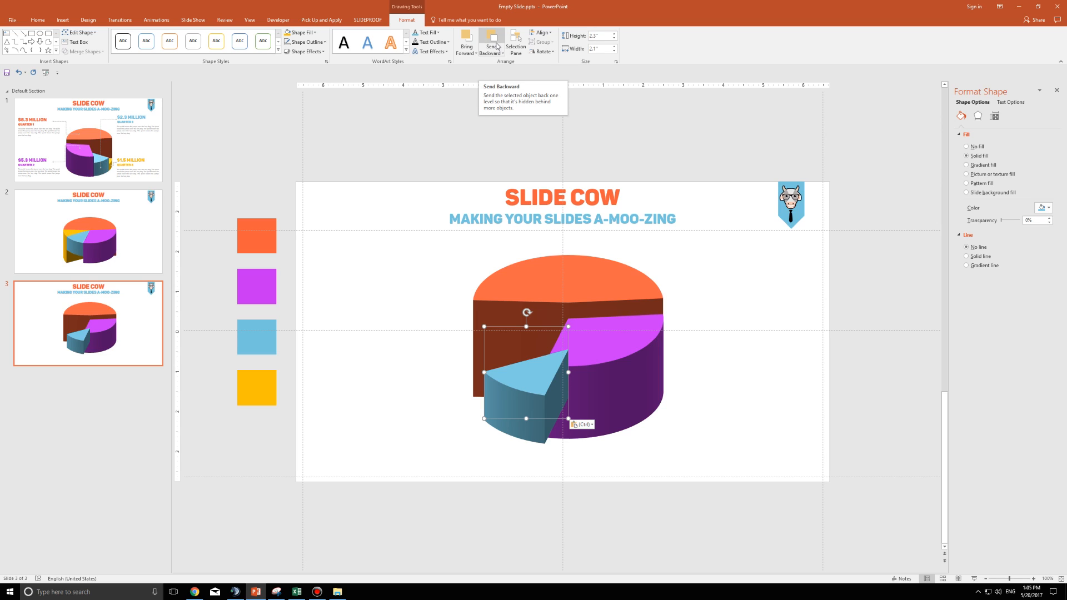
{"action": "left_click", "coordinate": [491, 41]}
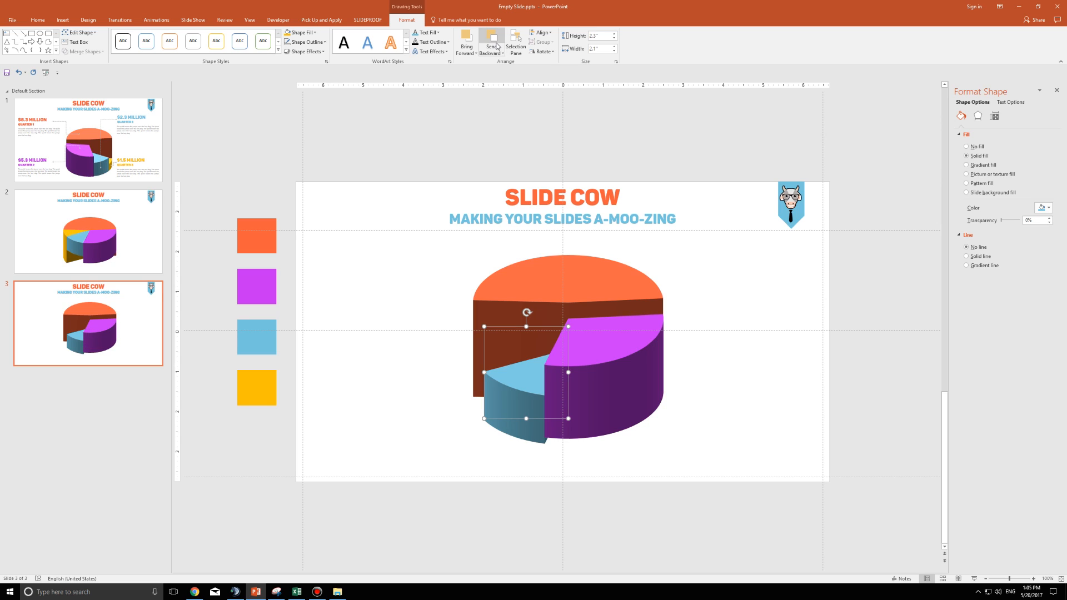
{"action": "mouse_move", "coordinate": [492, 42]}
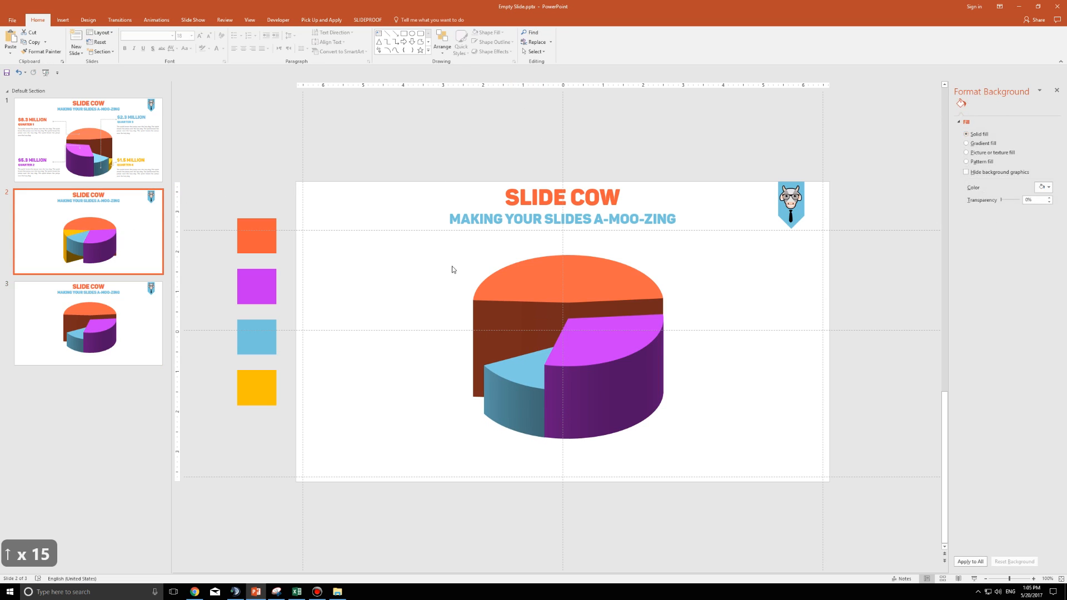
Paste the yellow slice onto slide 3 and send it behind the other slices
{"action": "left_click", "coordinate": [571, 340]}
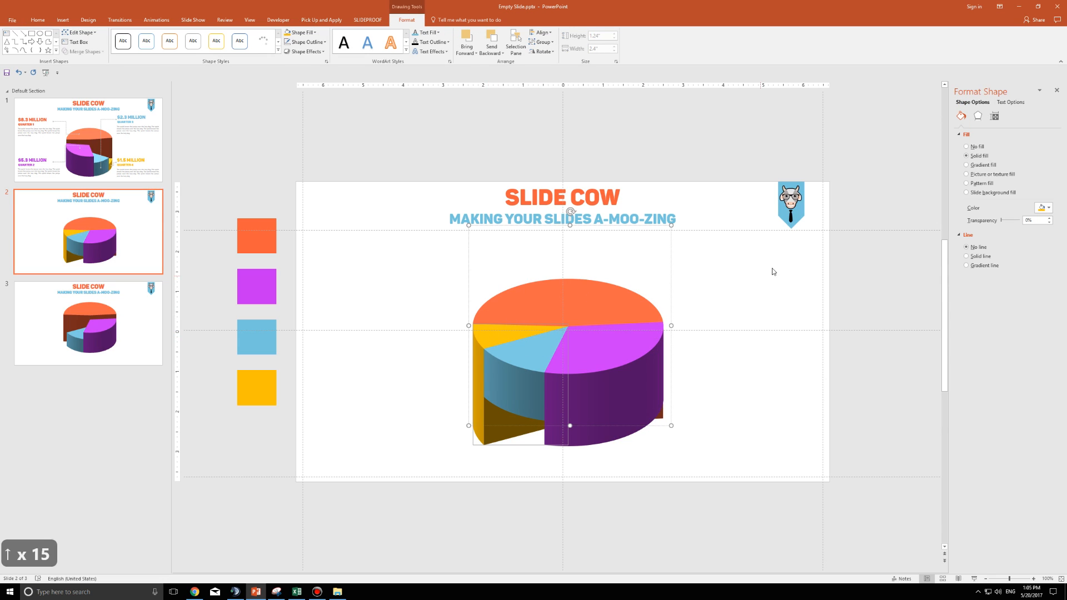
{"action": "left_click", "coordinate": [978, 116]}
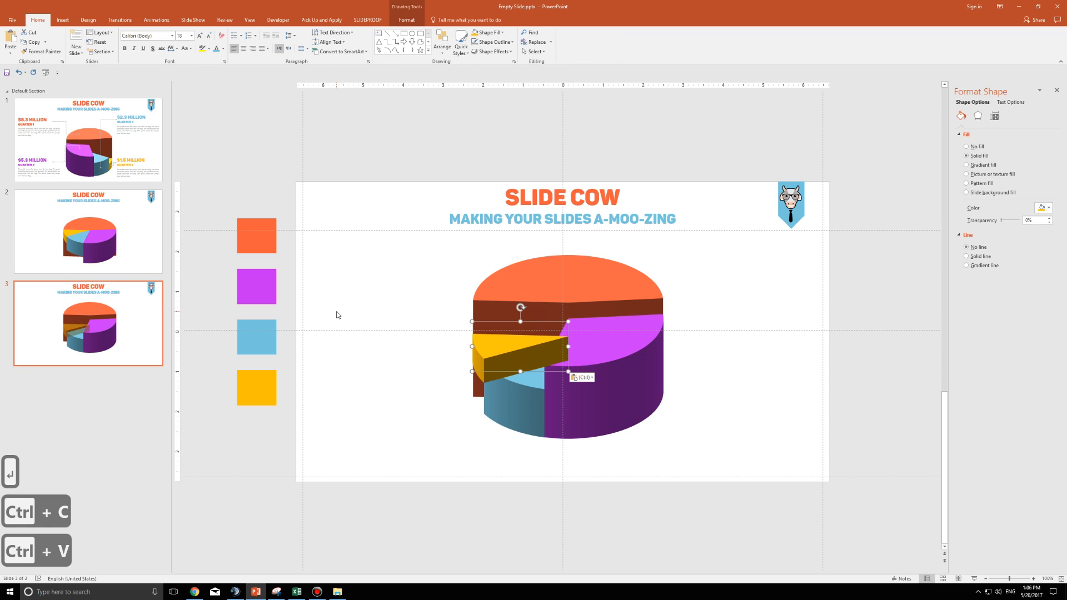
{"action": "left_click", "coordinate": [406, 19]}
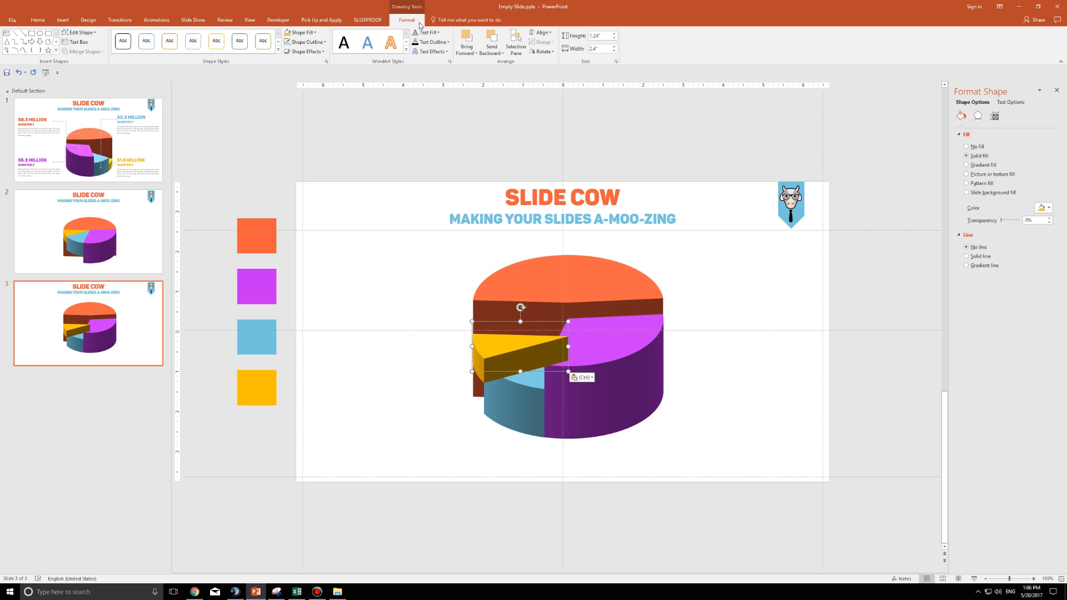
{"action": "mouse_move", "coordinate": [491, 42]}
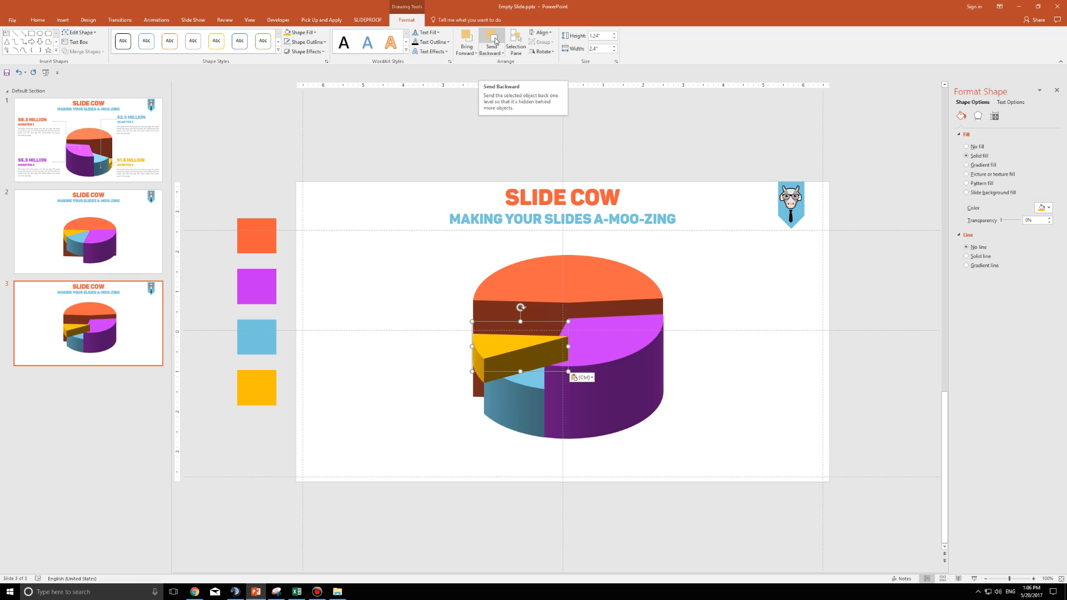
{"action": "left_click", "coordinate": [491, 42]}
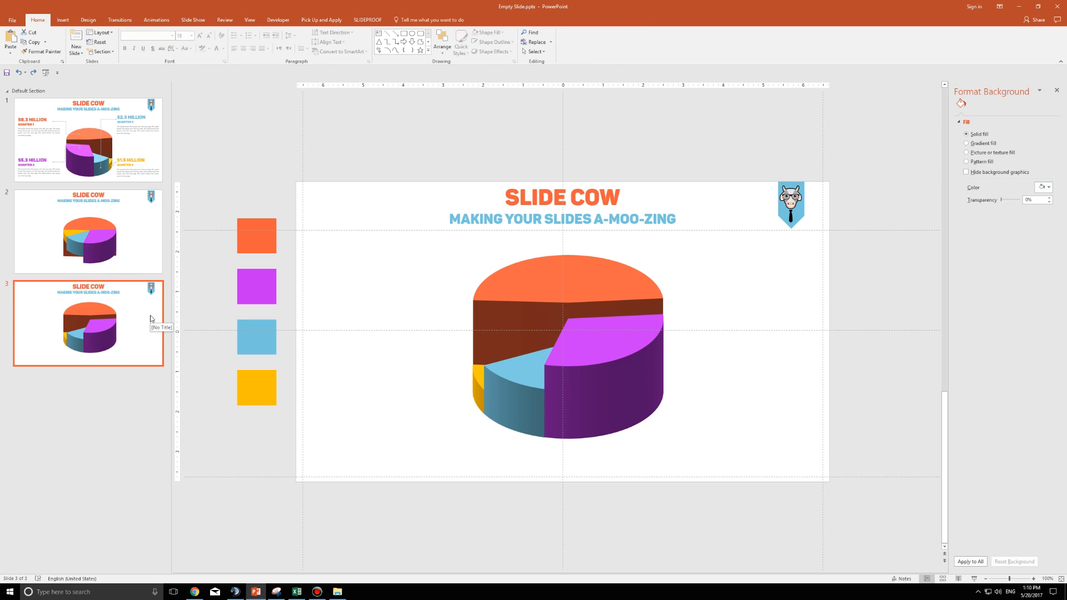
Check reference slide 1, then group slide 3's slices and flip them horizontally
{"action": "left_click", "coordinate": [88, 139]}
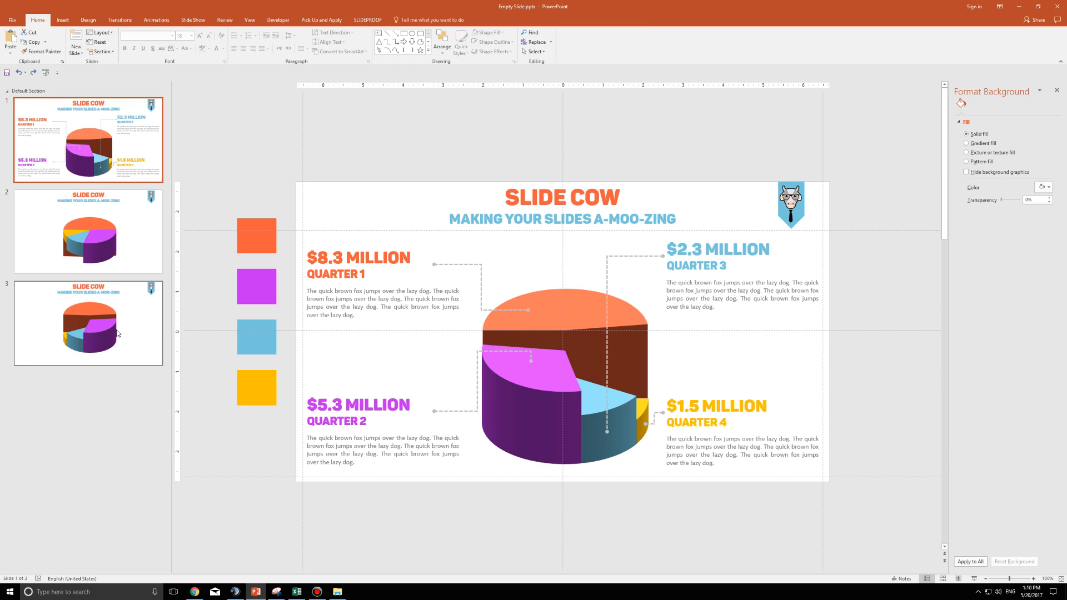
{"action": "left_click", "coordinate": [88, 324]}
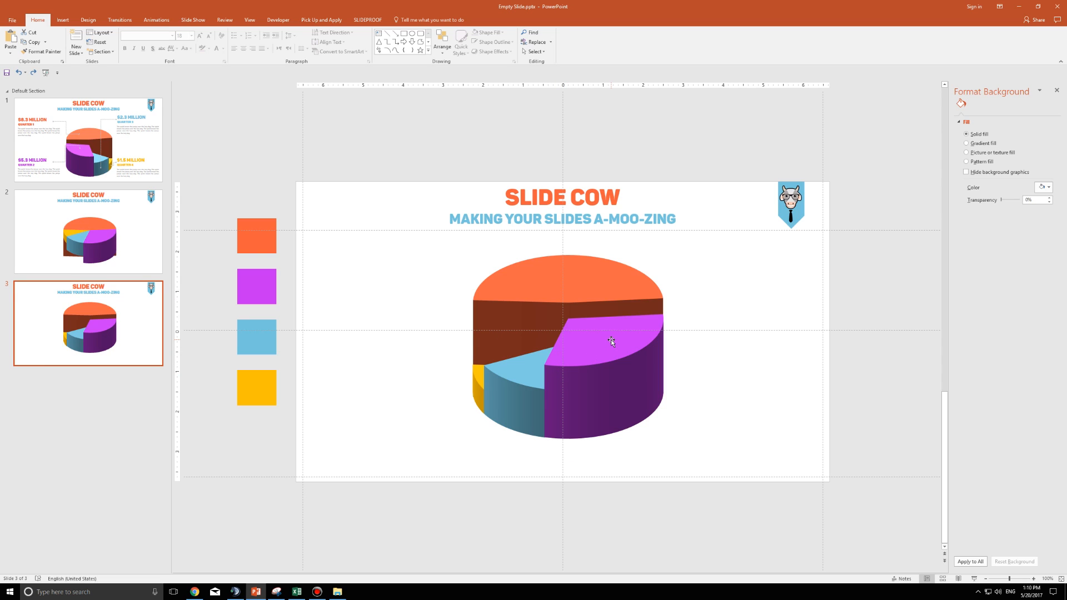
{"action": "left_click", "coordinate": [610, 340]}
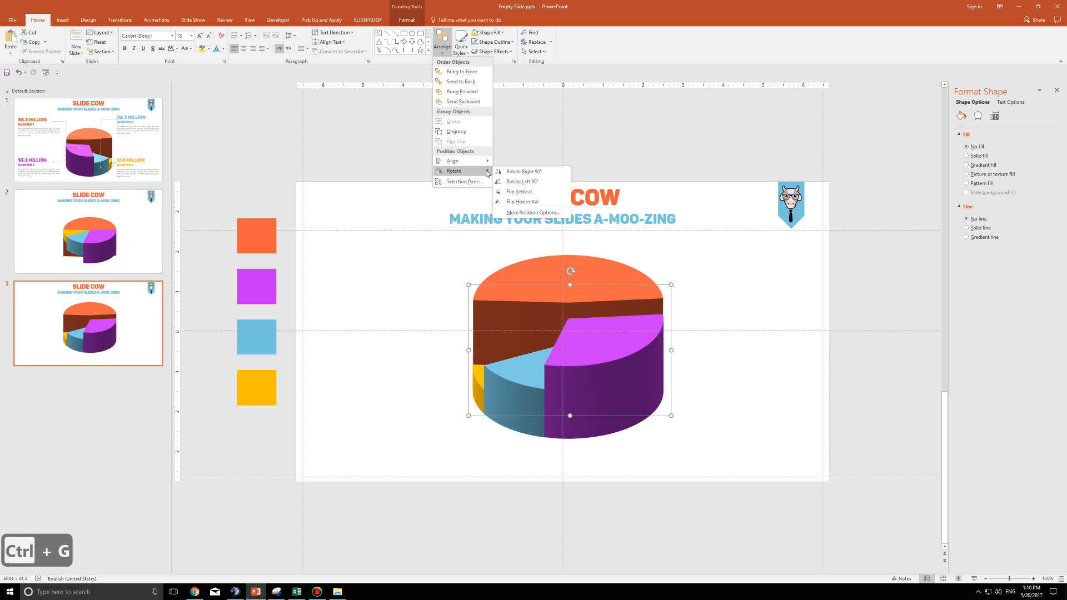
{"action": "left_click", "coordinate": [521, 182]}
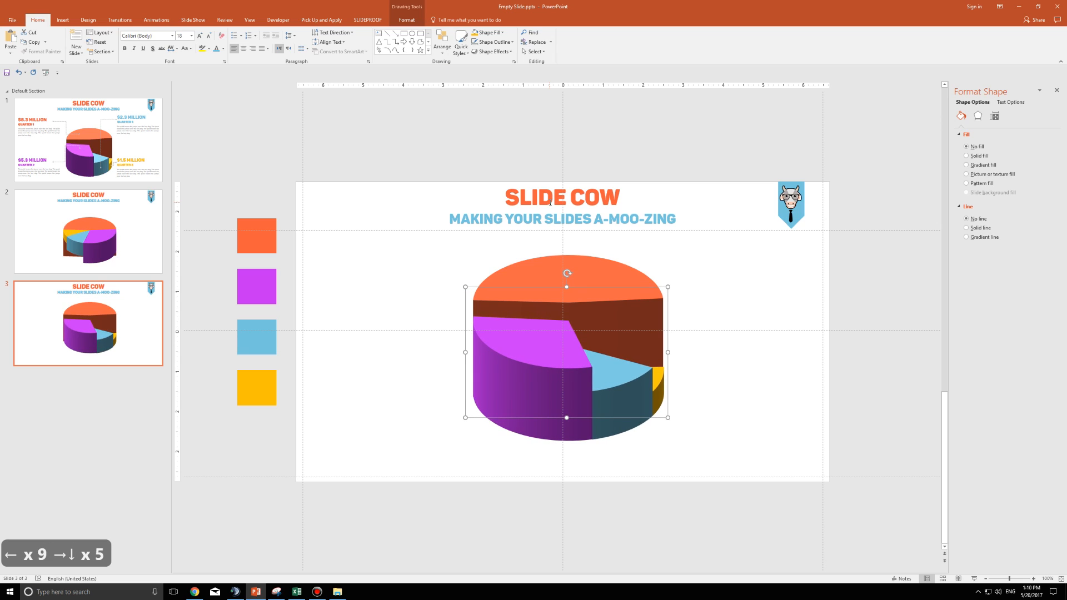
{"action": "mouse_move", "coordinate": [760, 282]}
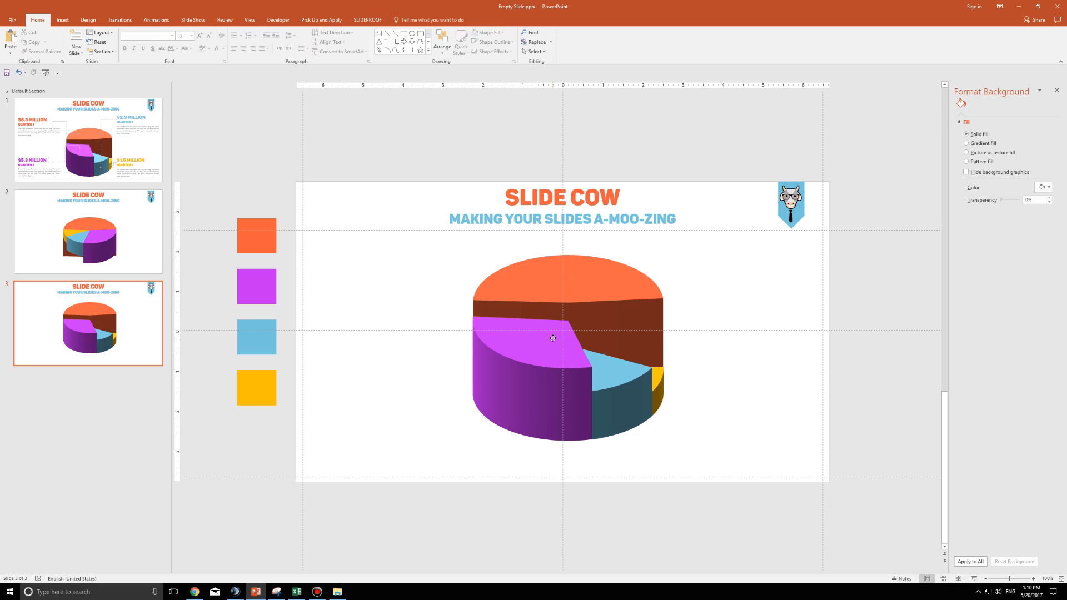
Make the flipped cylinder slightly smaller and lower, deselect it, and show Insert tools
{"action": "left_click", "coordinate": [554, 338]}
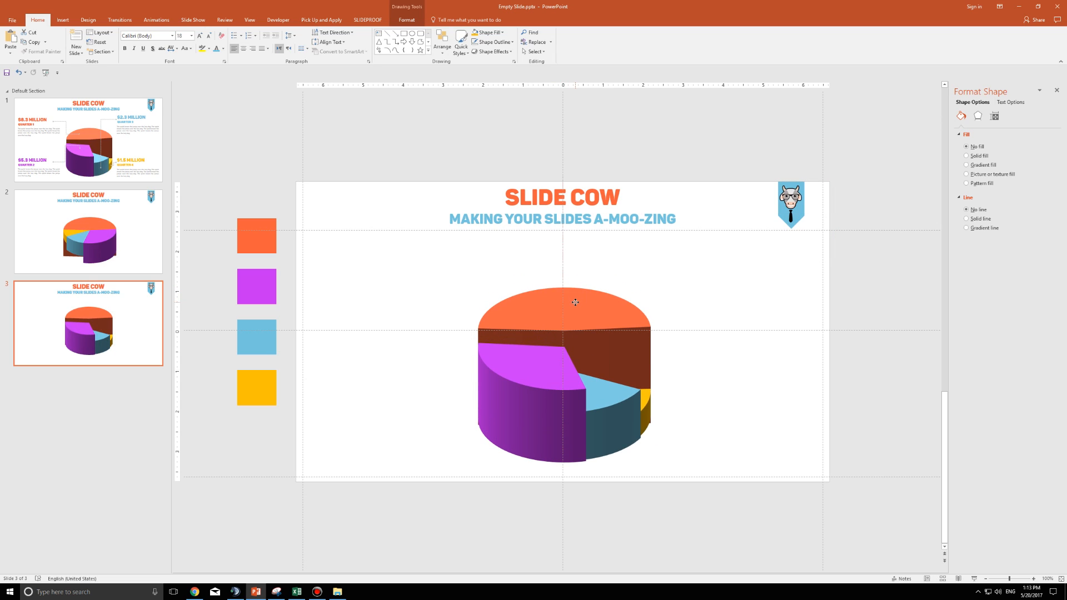
{"action": "left_click", "coordinate": [575, 302]}
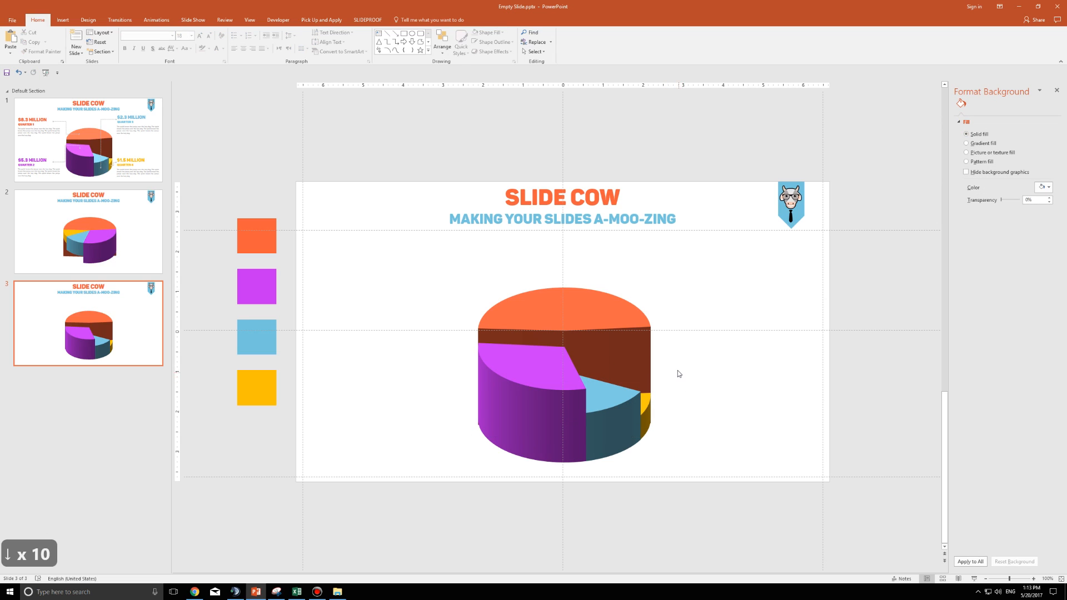
{"action": "left_click", "coordinate": [561, 374]}
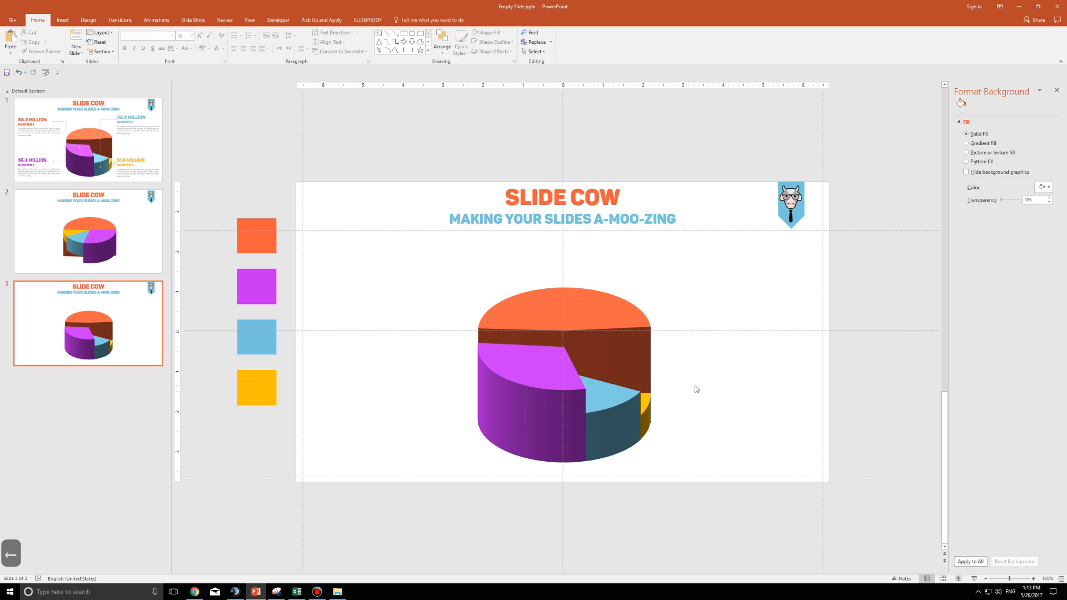
{"action": "left_click", "coordinate": [61, 20]}
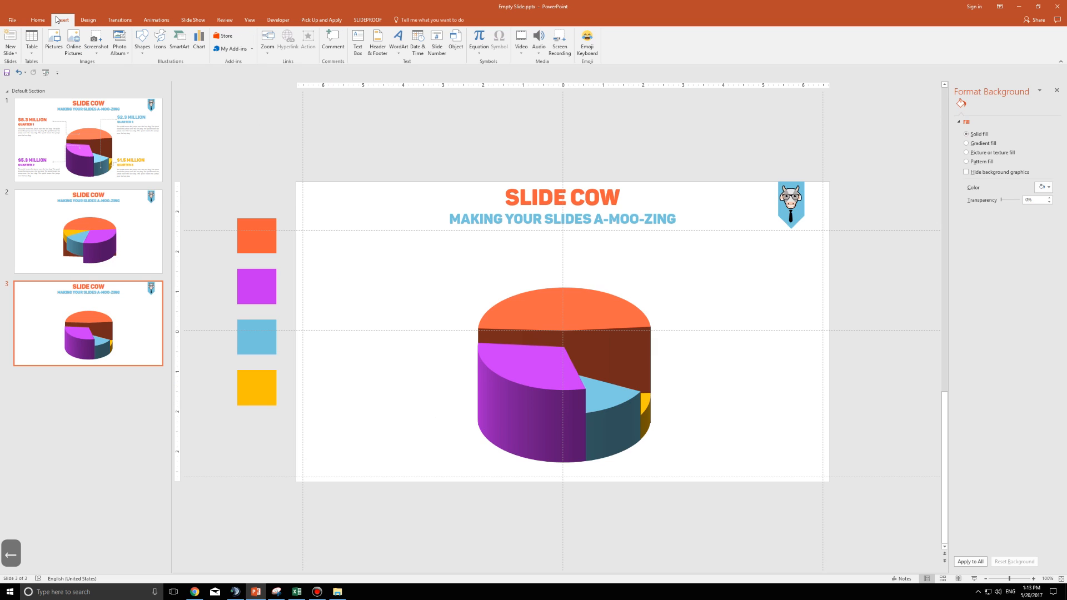
{"action": "mouse_move", "coordinate": [347, 49]}
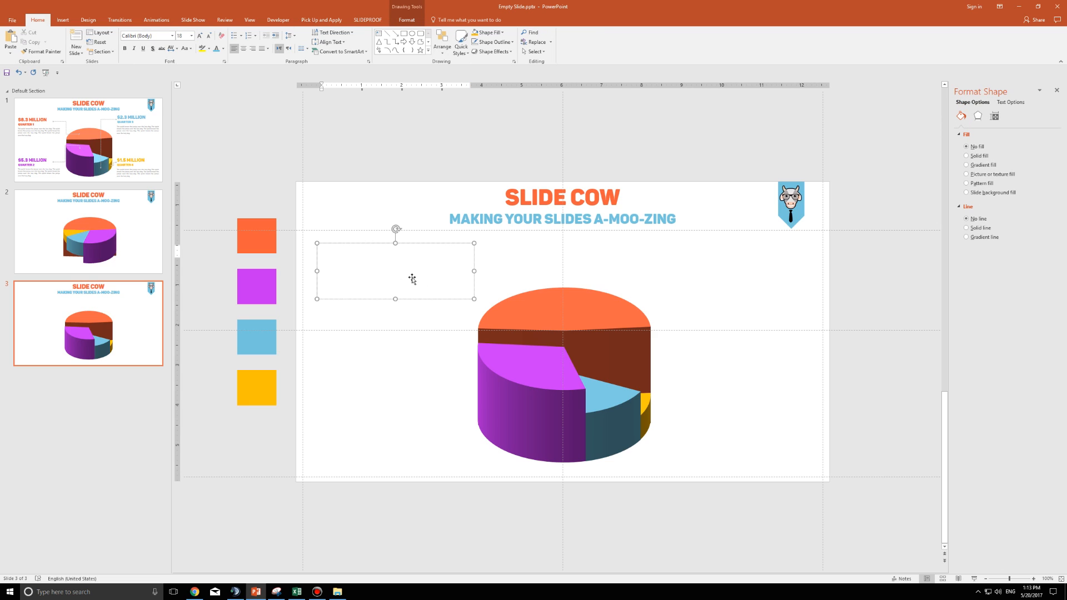
Type a '$8.3 million / Quarter 1' label into a text box
{"action": "type", "text": "$"}
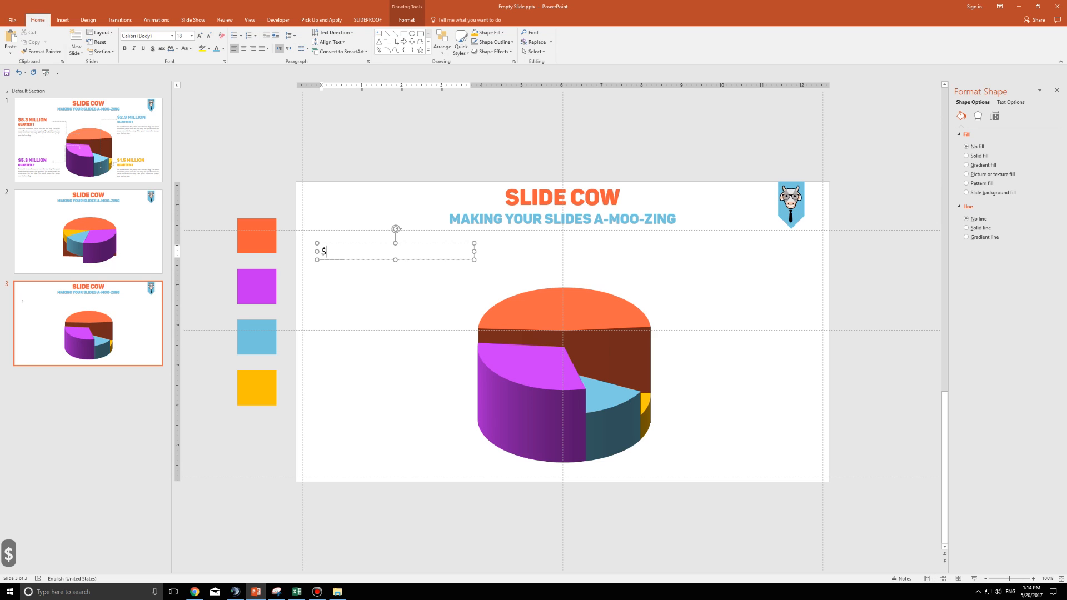
{"action": "type", "text": "8.3"}
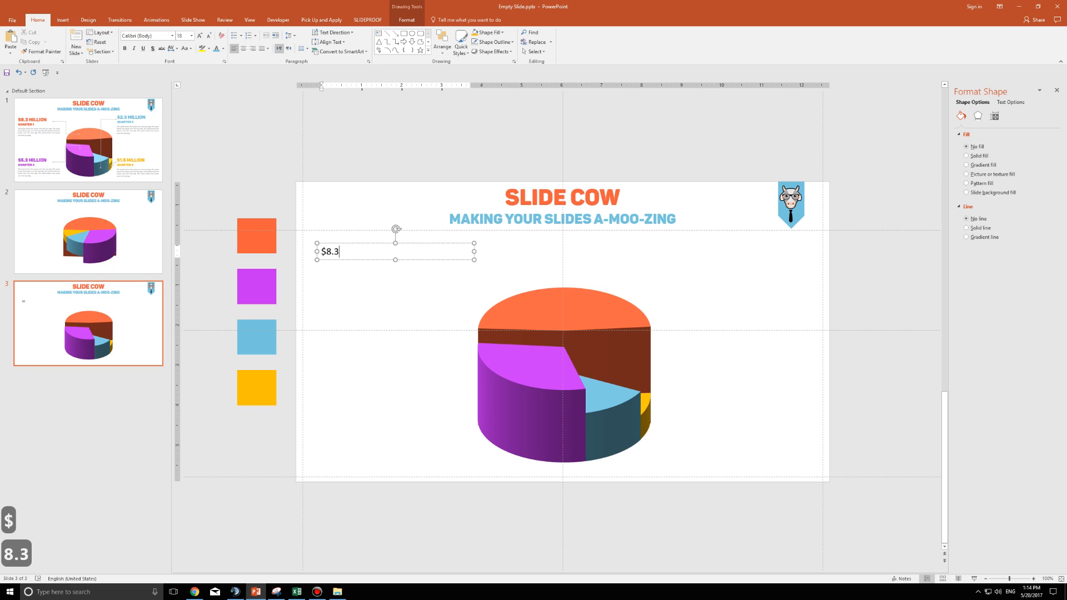
{"action": "type", "text": "million"}
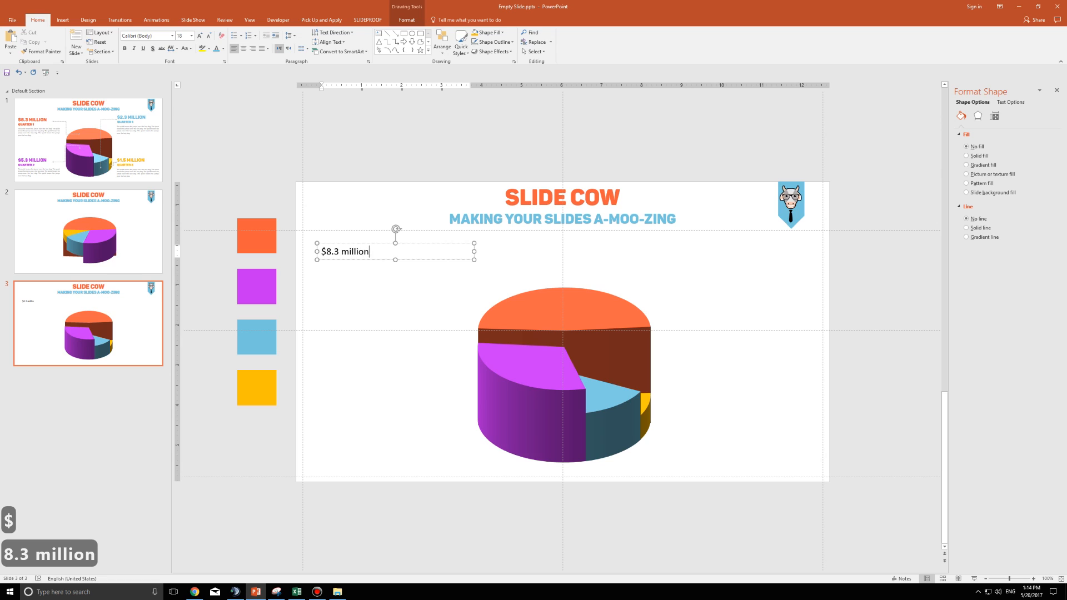
{"action": "type", "text": "Quart"}
{"action": "left_click", "coordinate": [185, 36]}
{"action": "type", "text": "15"}
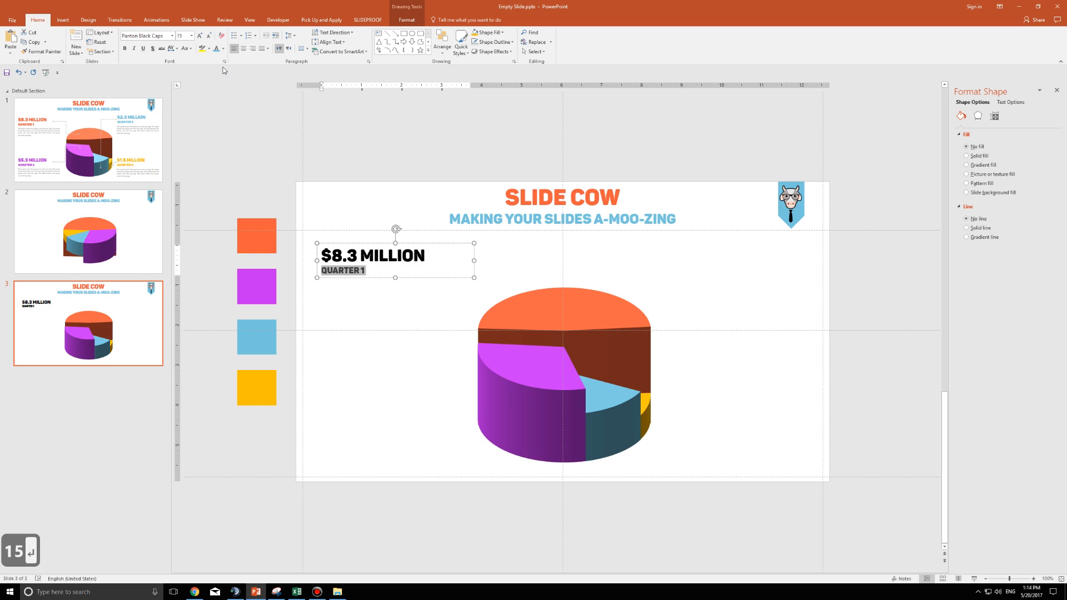
Colour all the label text orange and apply justified alignment
{"action": "key", "text": "ctrl+a"}
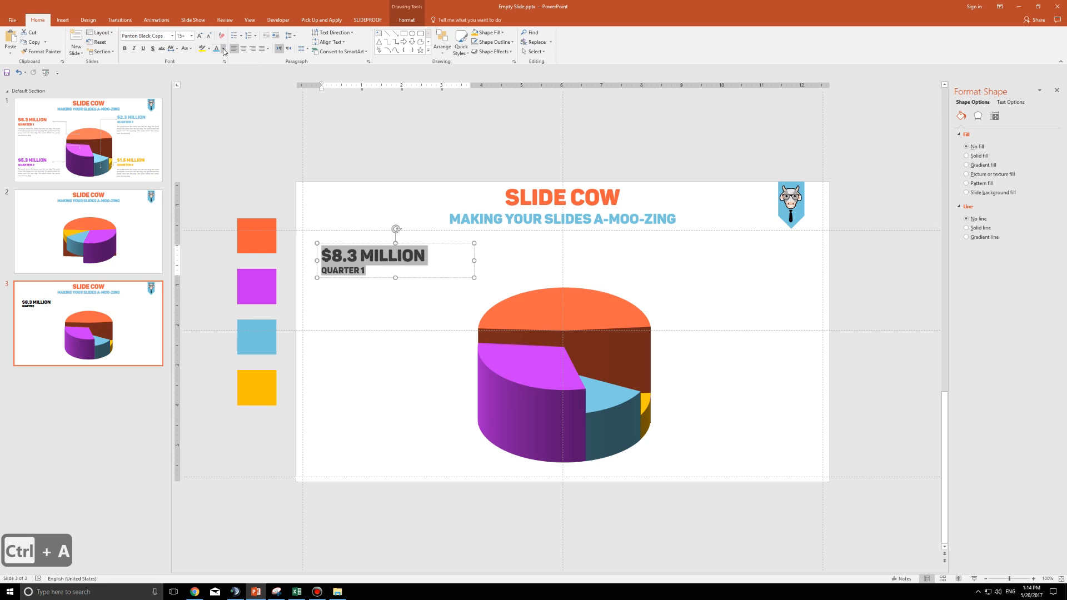
{"action": "left_click", "coordinate": [224, 49]}
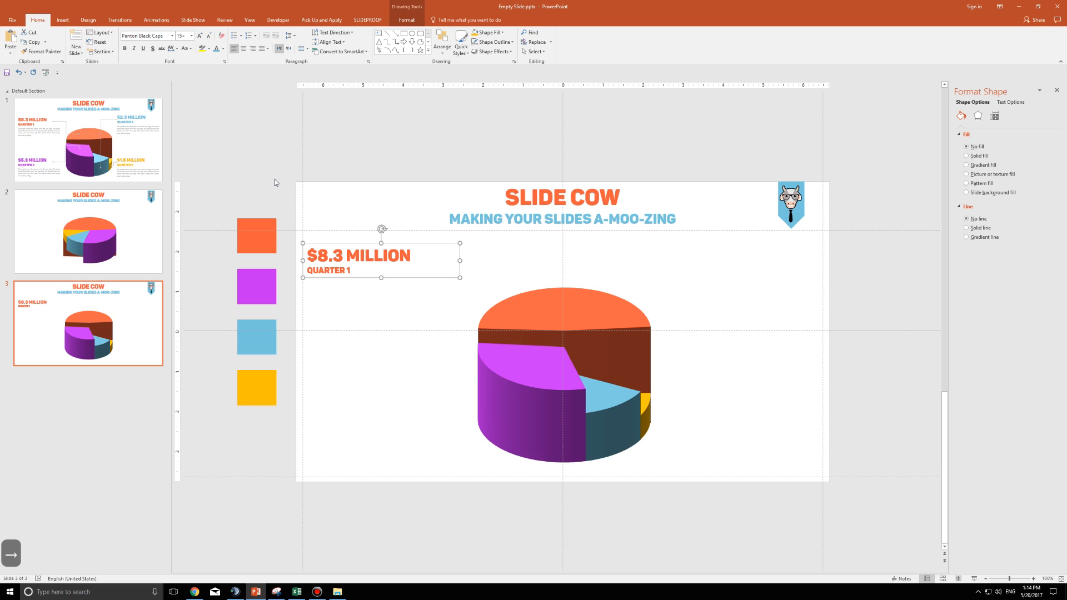
{"action": "left_click", "coordinate": [279, 48]}
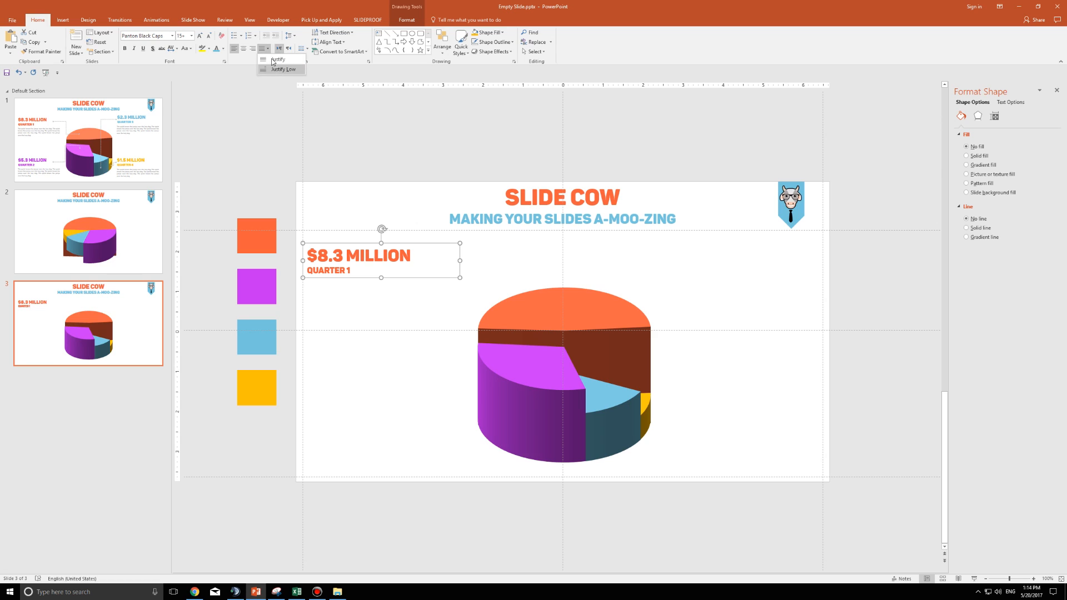
{"action": "left_click", "coordinate": [379, 296]}
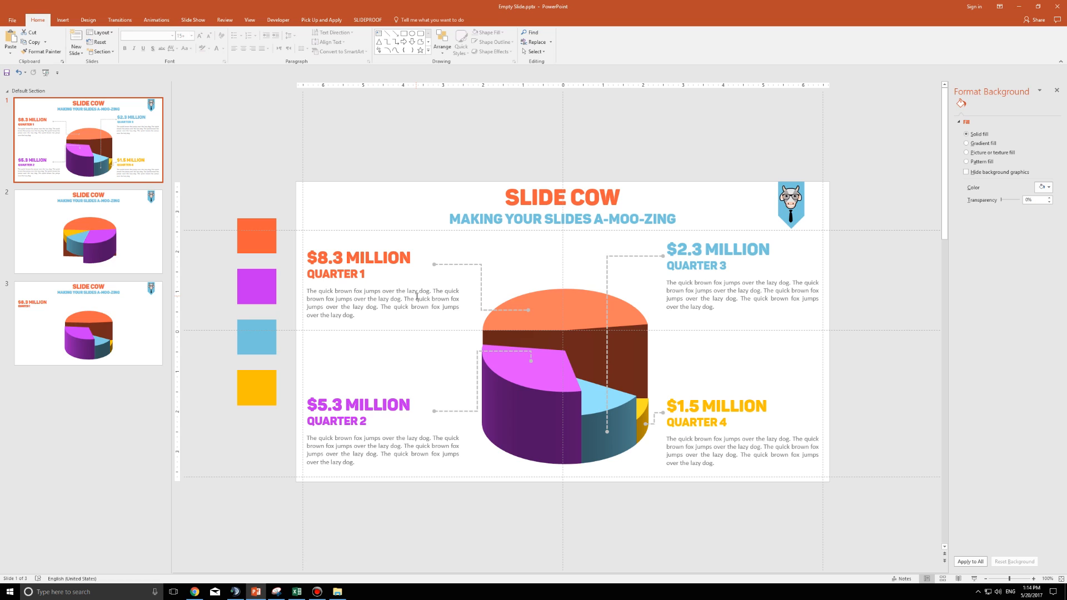
Paste body text under the orange Quarter 1 label and group them
{"action": "left_click", "coordinate": [382, 303]}
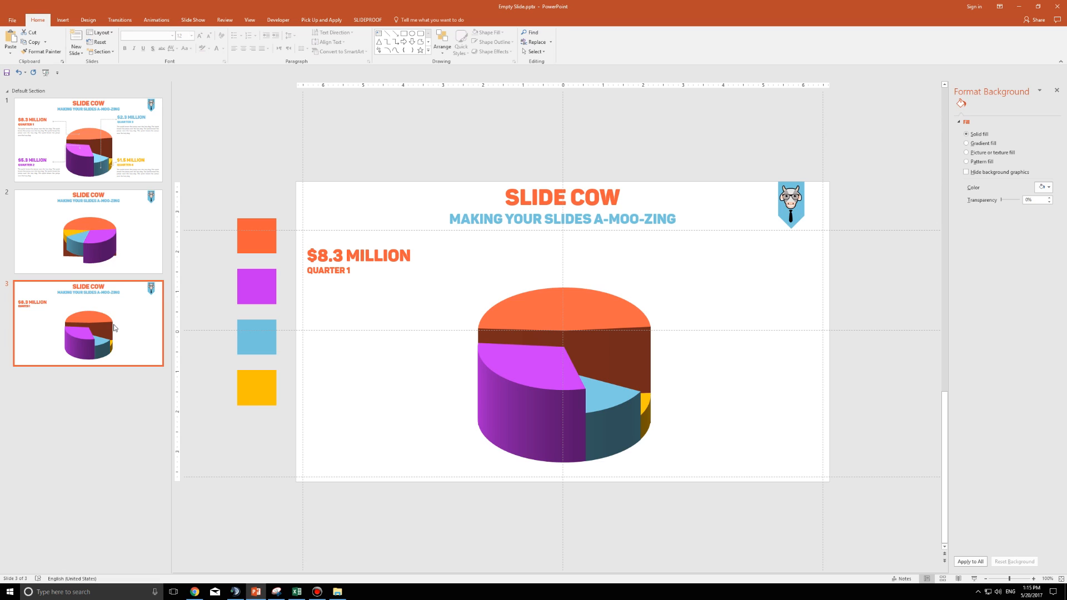
{"action": "key", "text": "ctrl+v"}
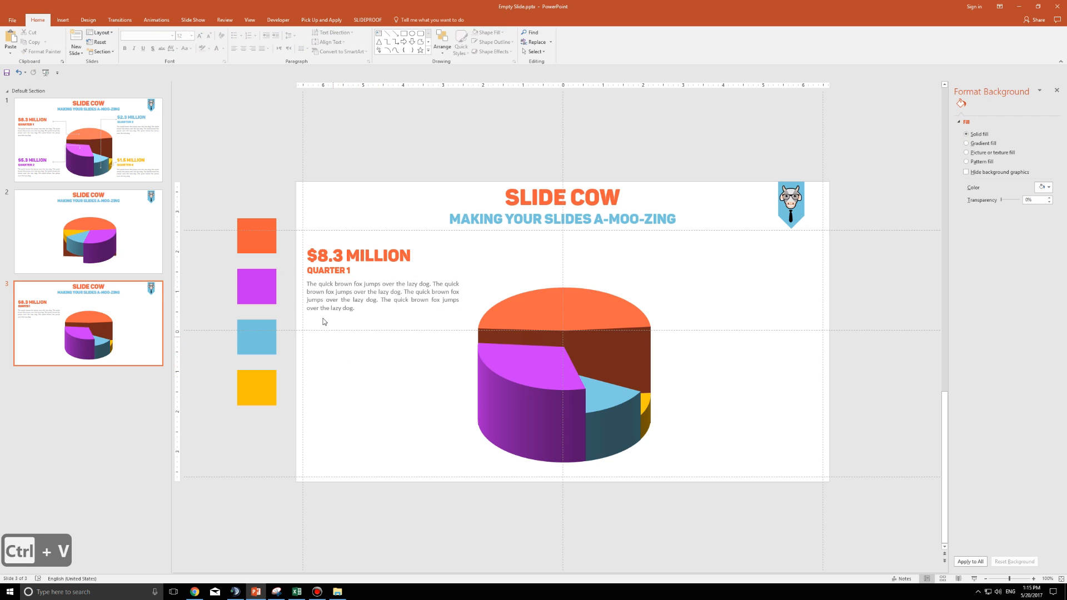
{"action": "mouse_move", "coordinate": [288, 240]}
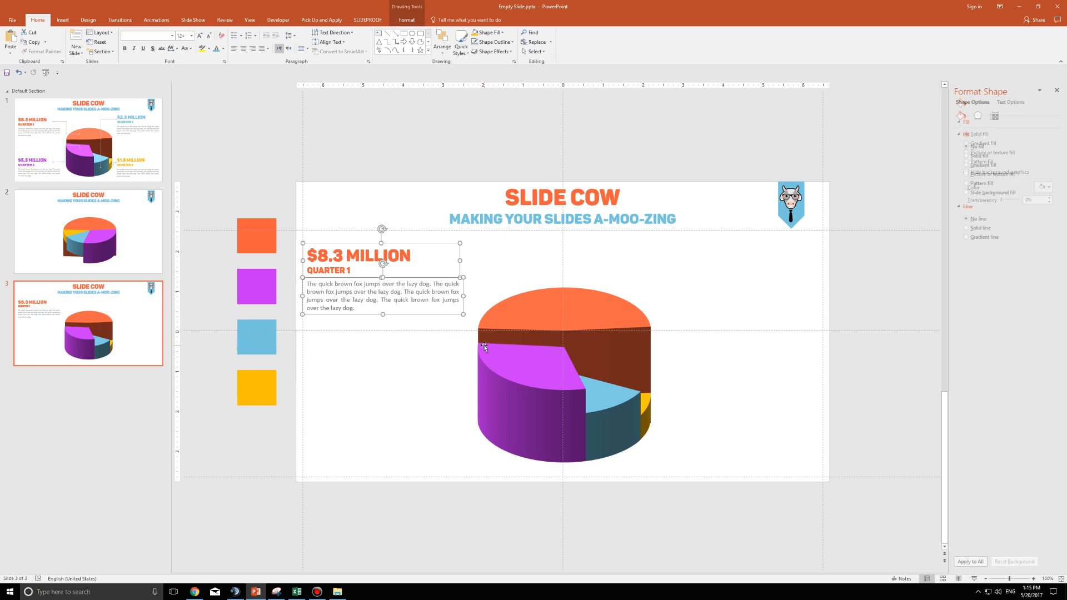
{"action": "key", "text": "ctrl+g"}
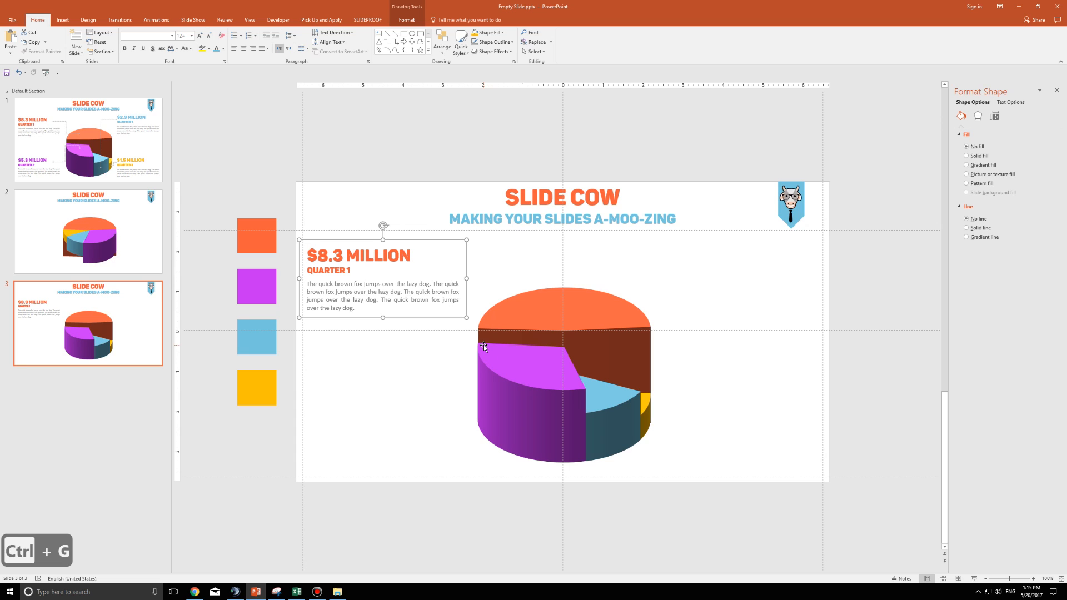
{"action": "mouse_move", "coordinate": [410, 319]}
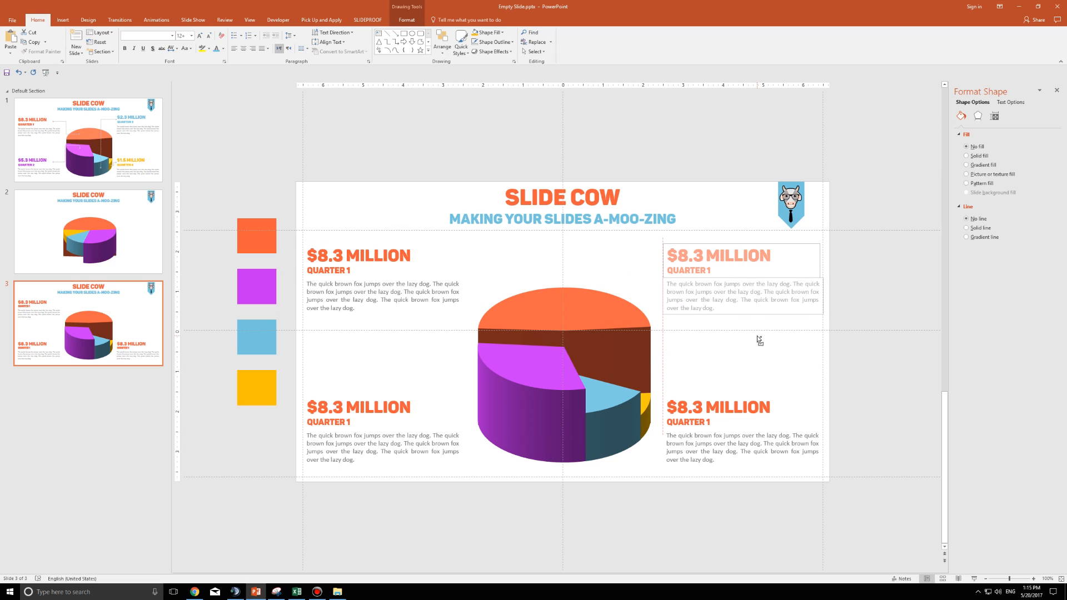
Place the top-right label copy and change the bottom-left label to $5.3, purple
{"action": "left_click", "coordinate": [742, 262]}
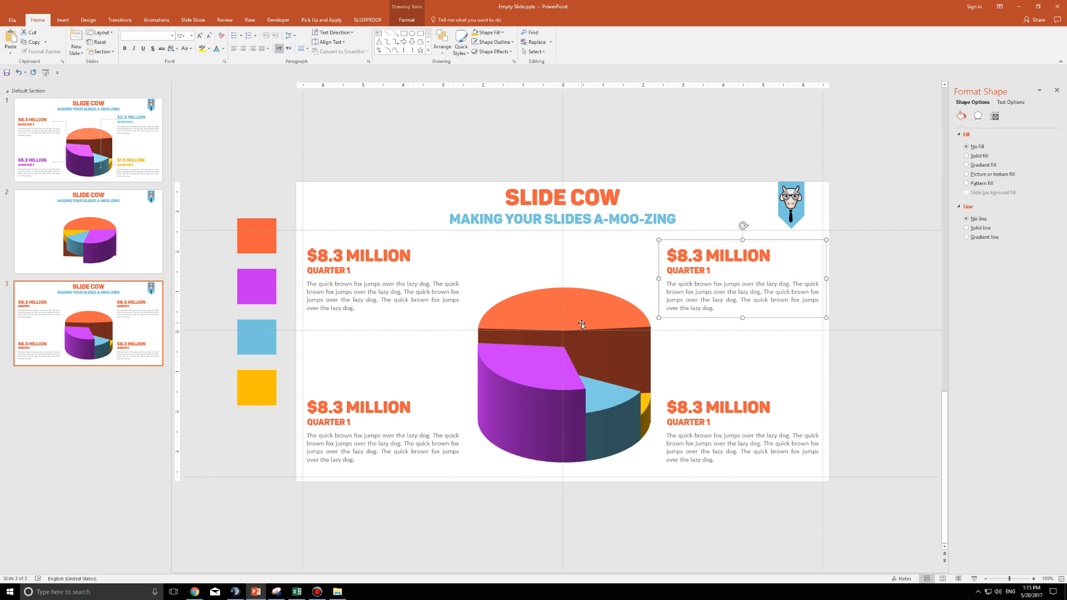
{"action": "mouse_move", "coordinate": [461, 351]}
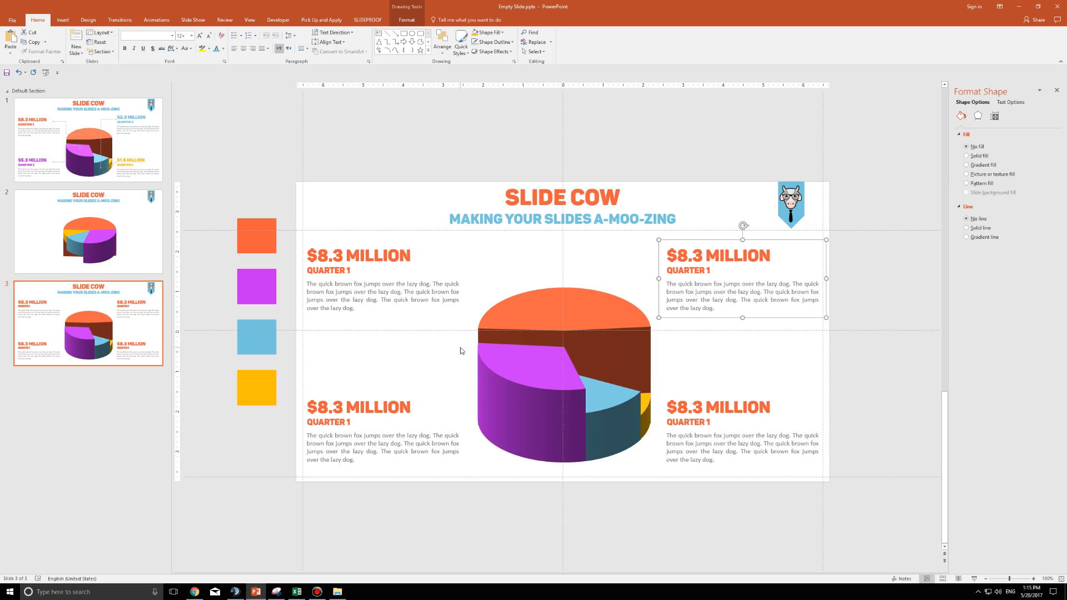
{"action": "left_click", "coordinate": [359, 407]}
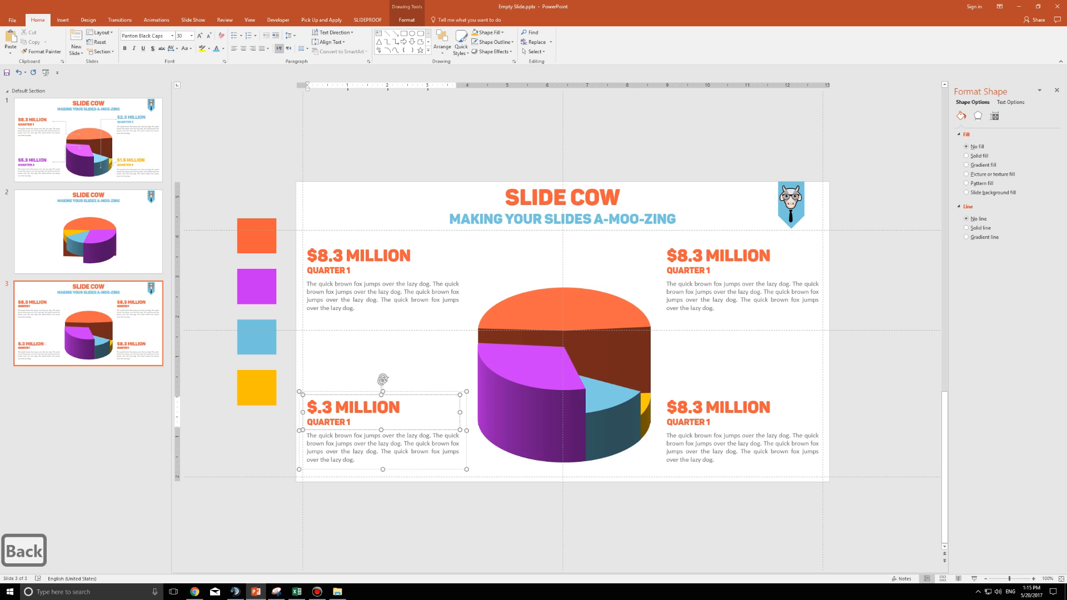
{"action": "type", "text": "5"}
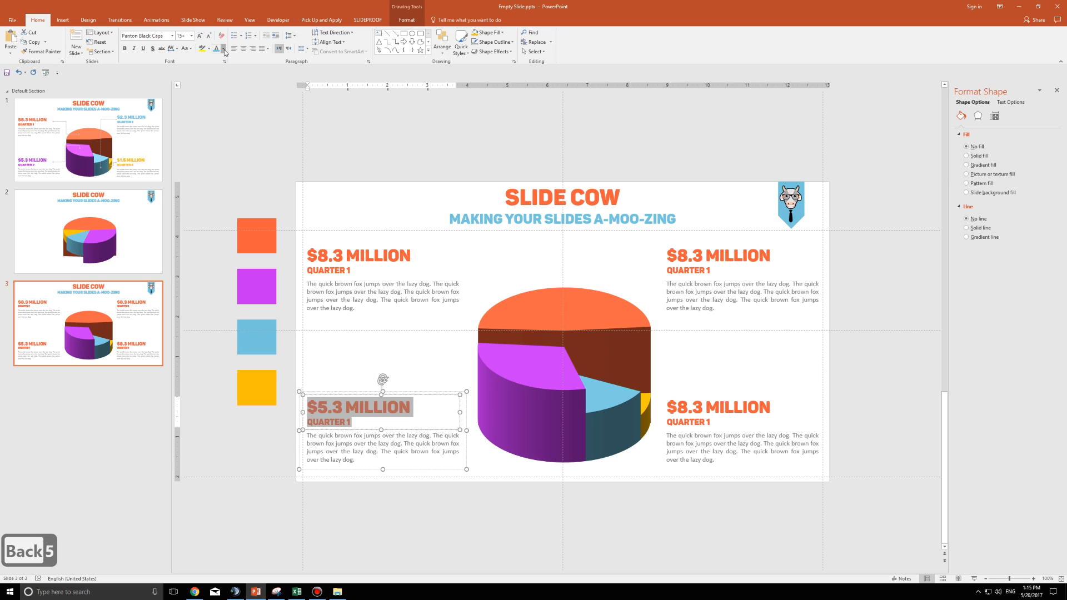
{"action": "left_click", "coordinate": [216, 48]}
{"action": "type", "text": "2"}
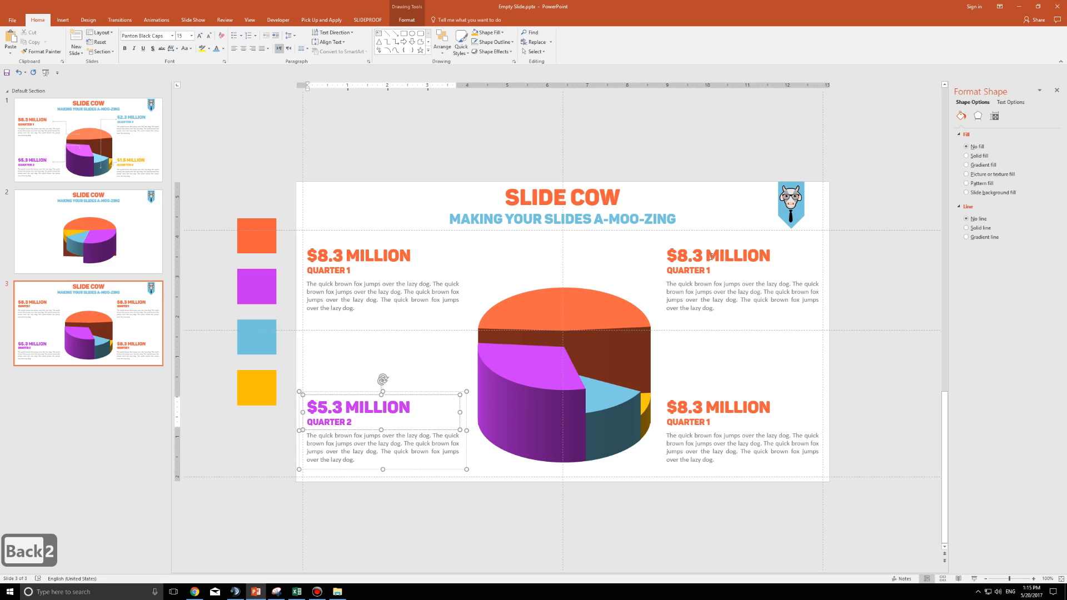
Recolour the top-right label blue and enter the $1.5 million and Quarter 4 values
{"action": "left_click", "coordinate": [710, 270]}
{"action": "type", "text": "3"}
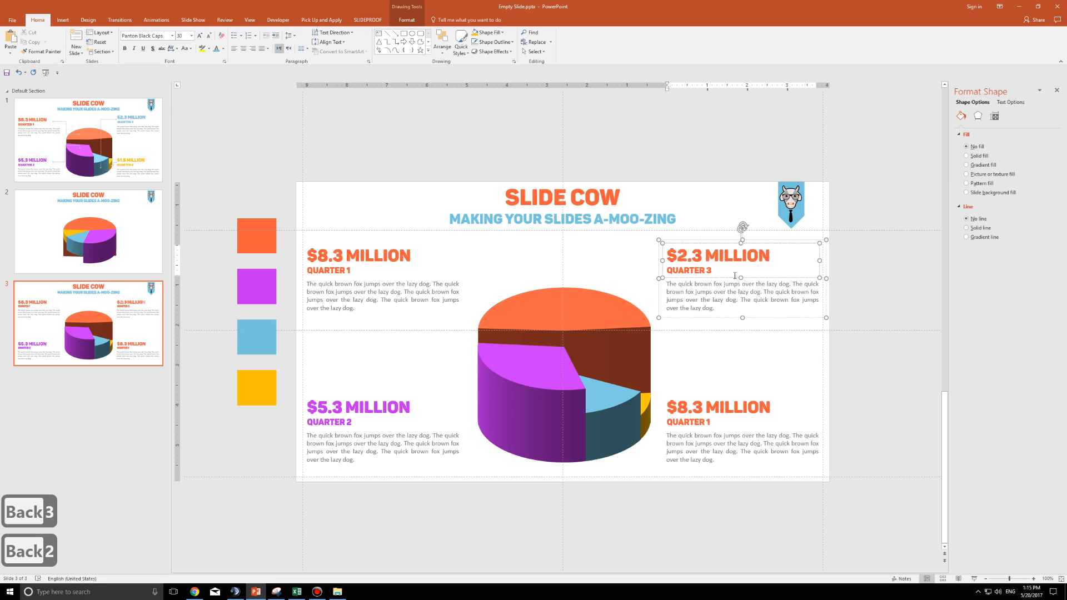
{"action": "left_click", "coordinate": [223, 48]}
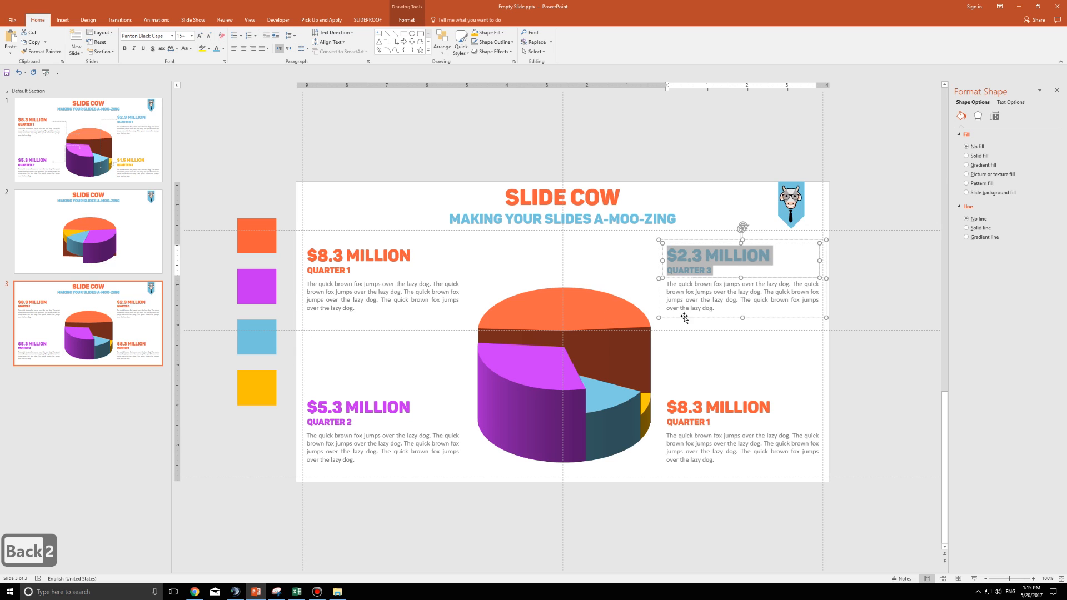
{"action": "left_click", "coordinate": [687, 400]}
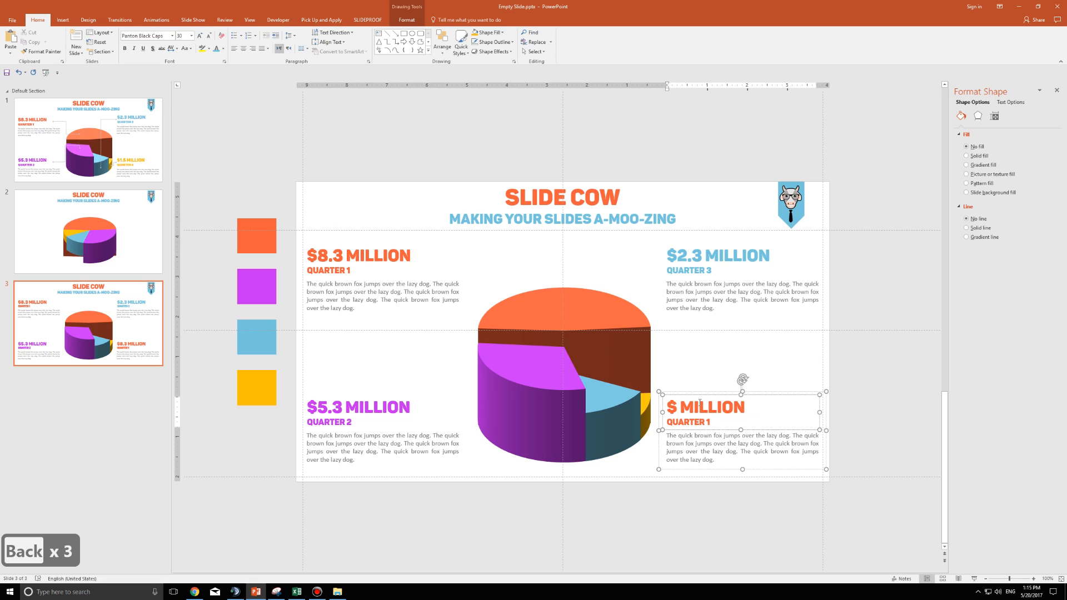
{"action": "type", "text": "1.5"}
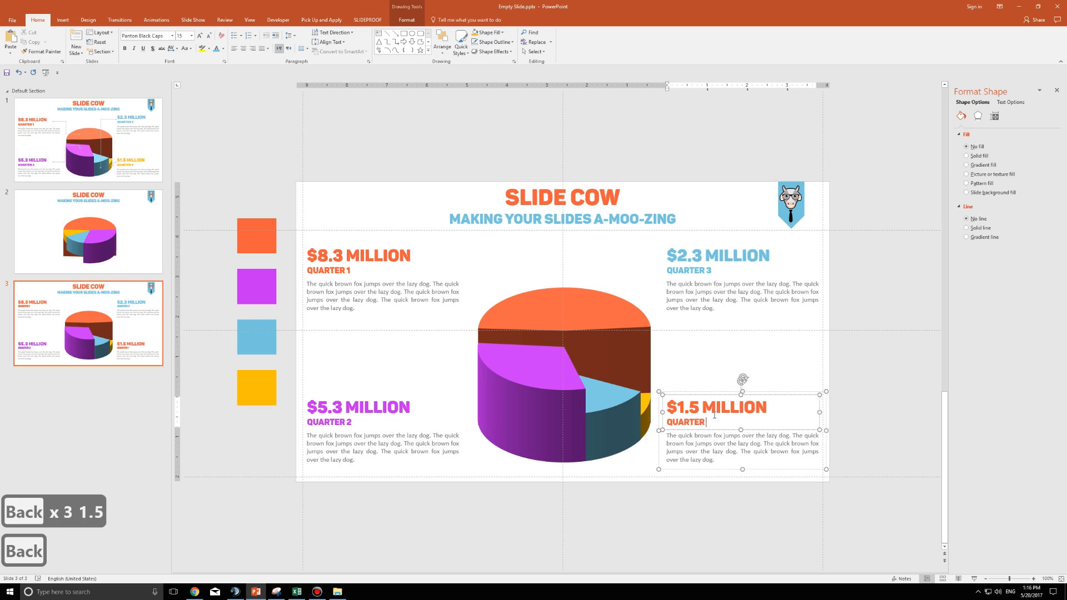
{"action": "type", "text": "4"}
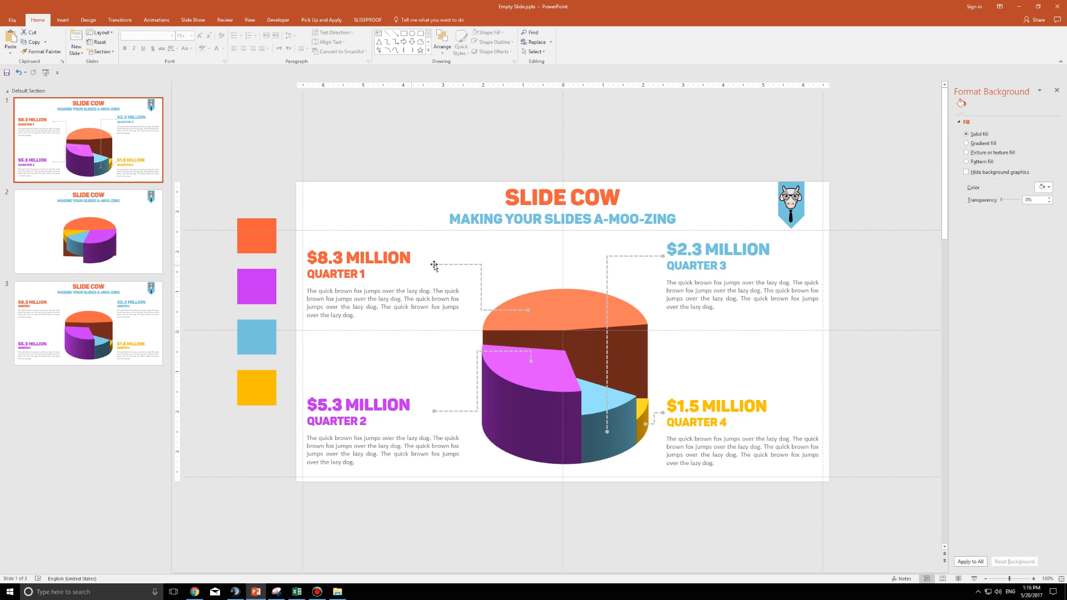
{"action": "mouse_move", "coordinate": [599, 384]}
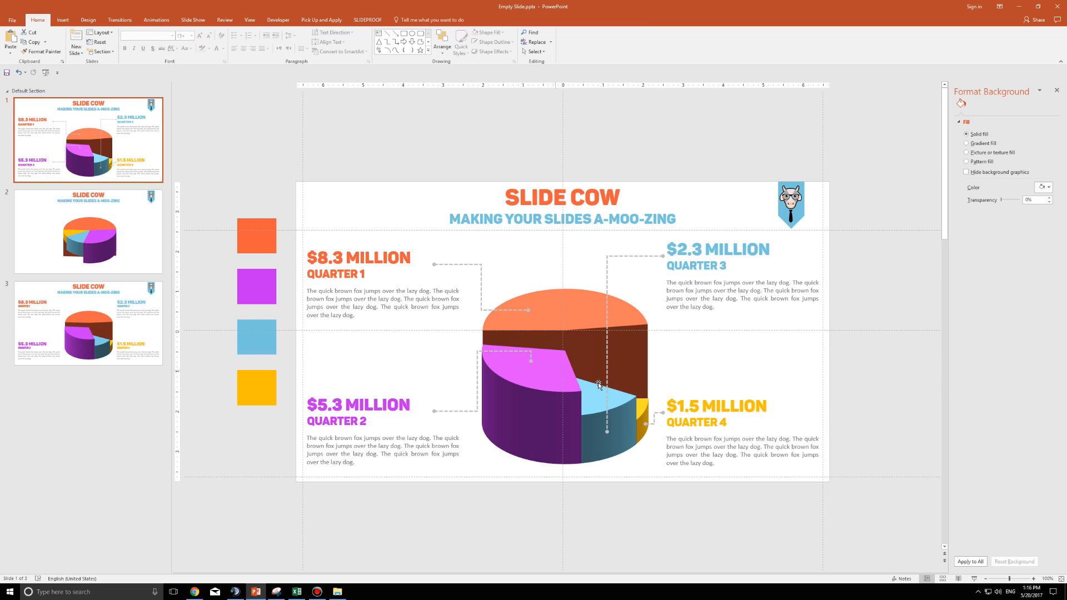
Place small blue anchor squares on the pie slices
{"action": "left_click", "coordinate": [88, 322]}
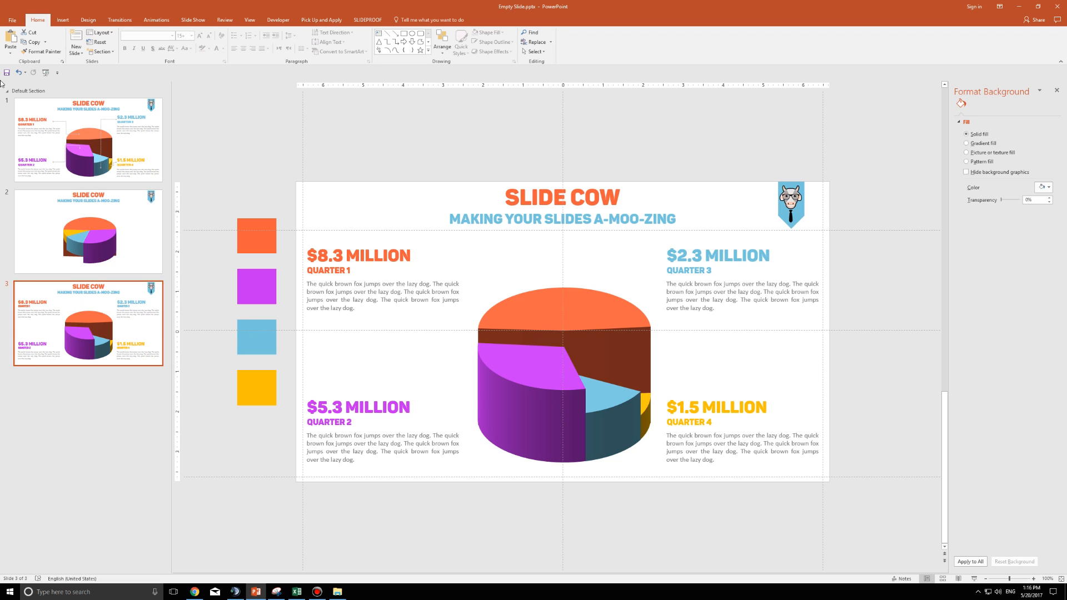
{"action": "left_click", "coordinate": [141, 41]}
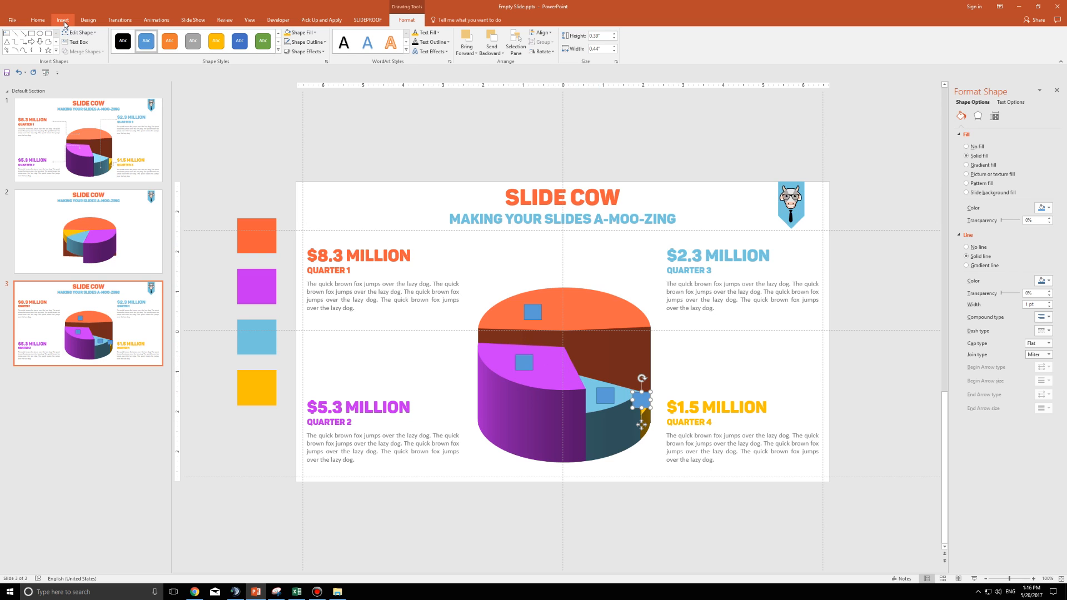
Draw elbow connectors from the Quarter 1 and Quarter 3 labels to their slice squares
{"action": "left_click", "coordinate": [61, 20]}
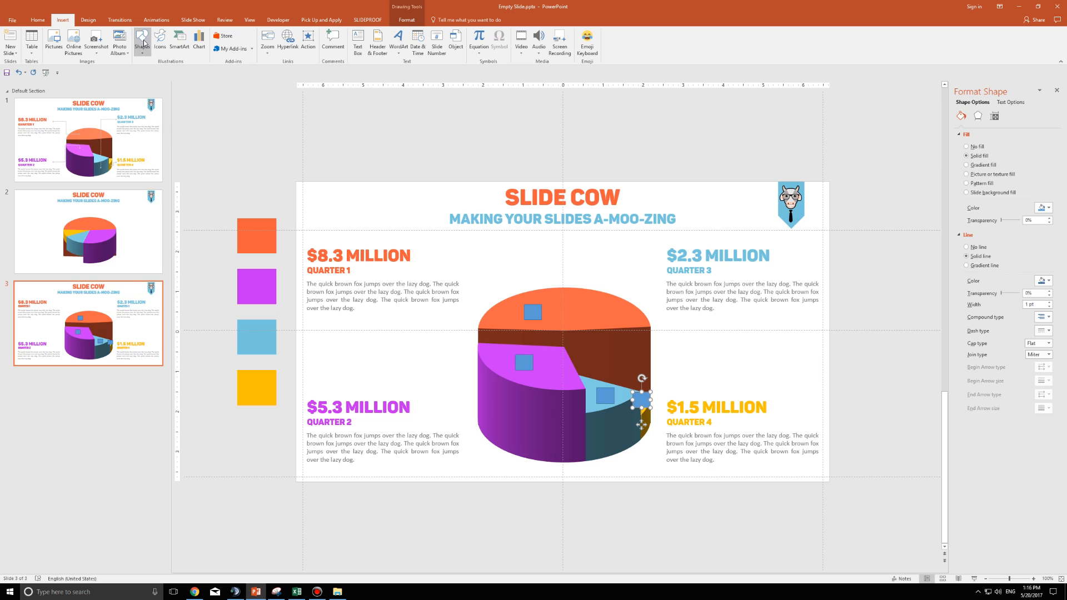
{"action": "left_click", "coordinate": [142, 41]}
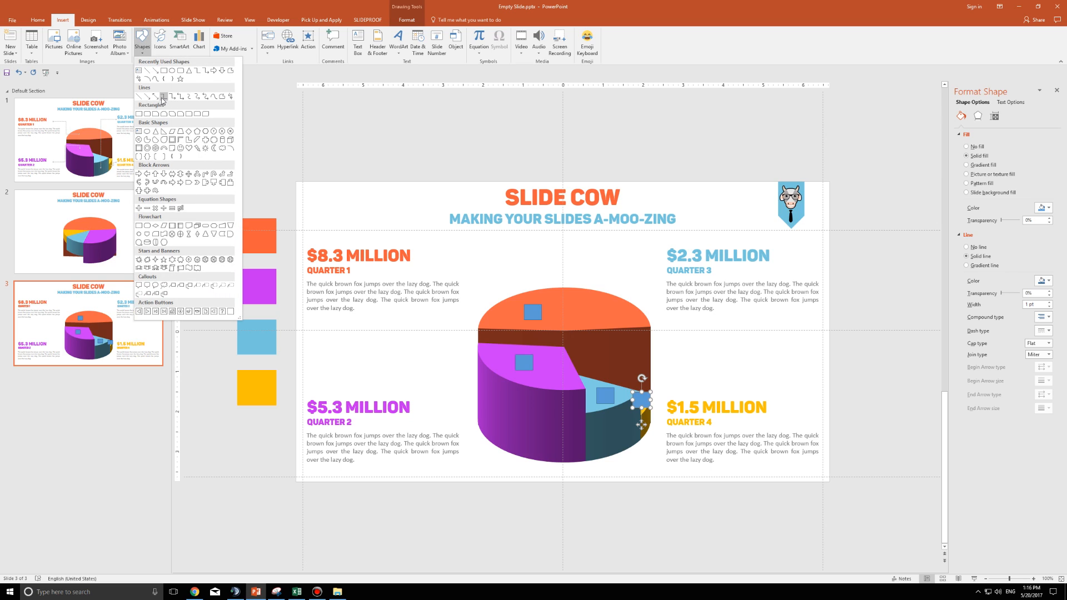
{"action": "mouse_move", "coordinate": [170, 96]}
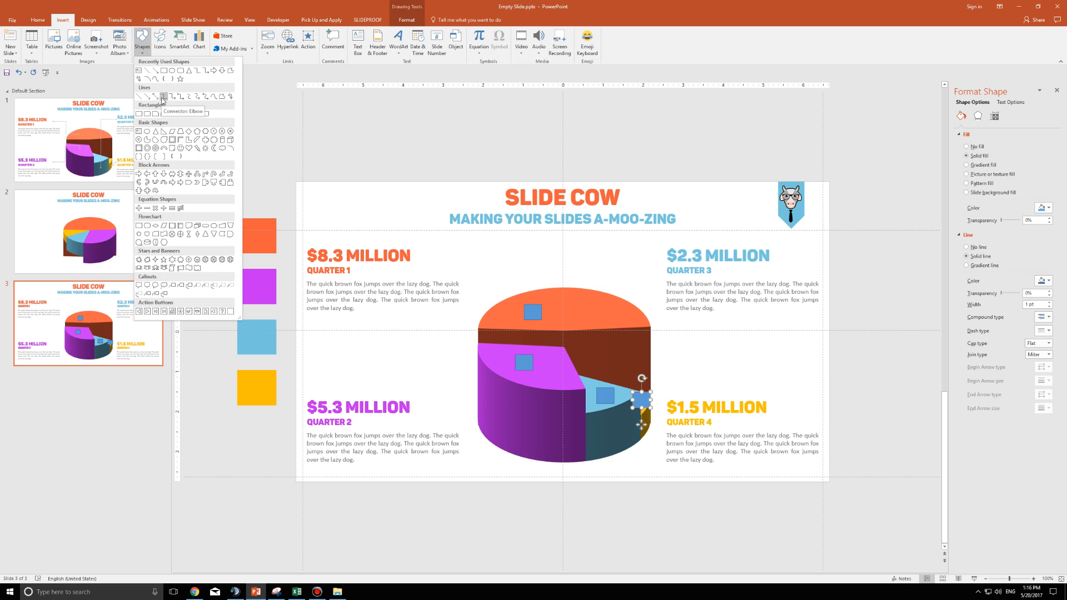
{"action": "left_click", "coordinate": [163, 95]}
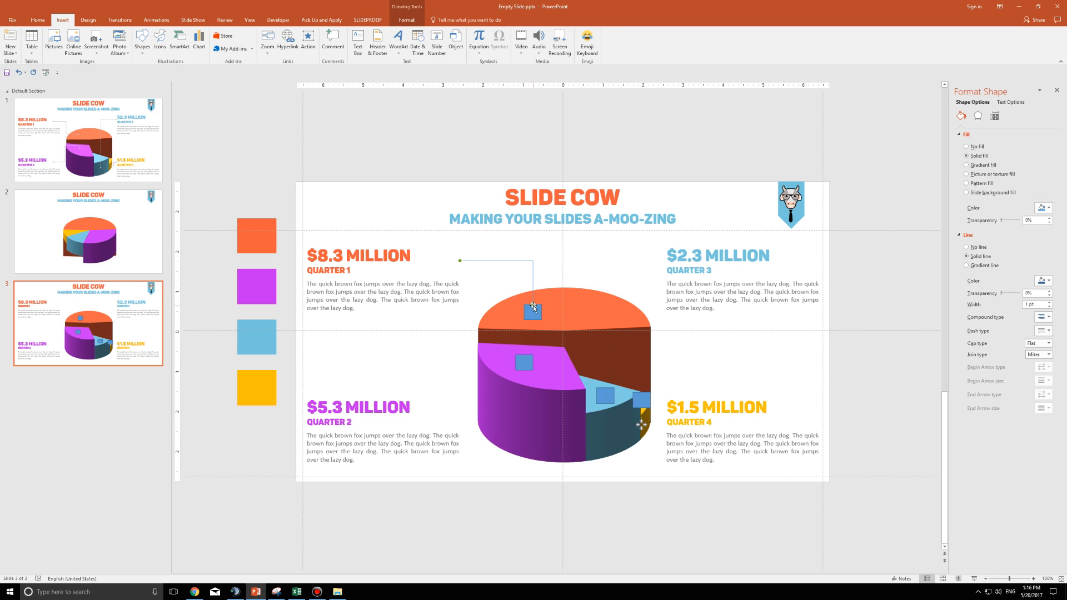
{"action": "key", "text": "ctrl+c"}
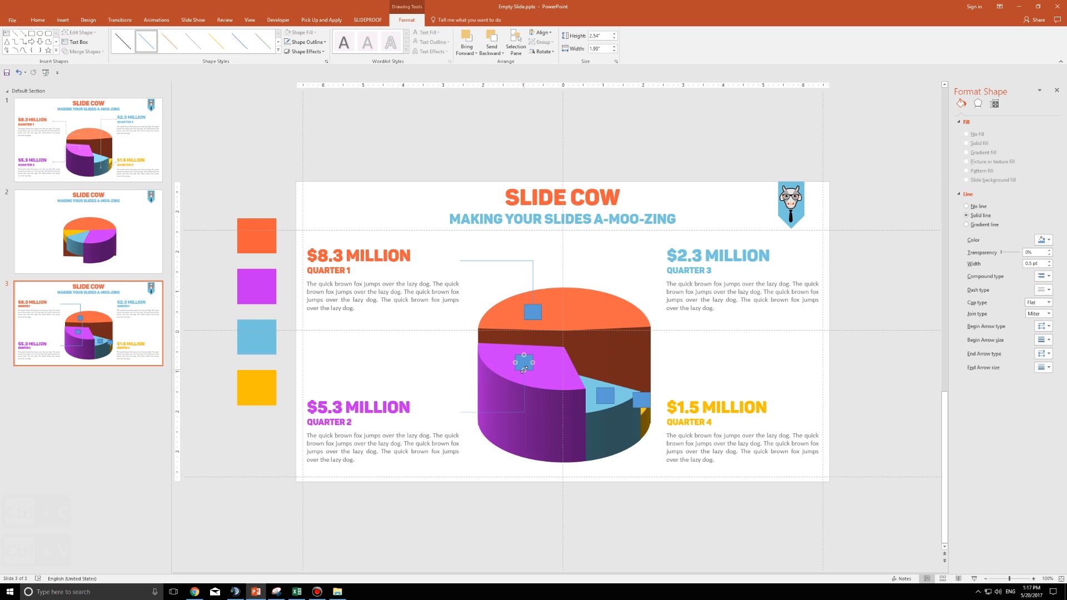
{"action": "key", "text": "ctrl+v"}
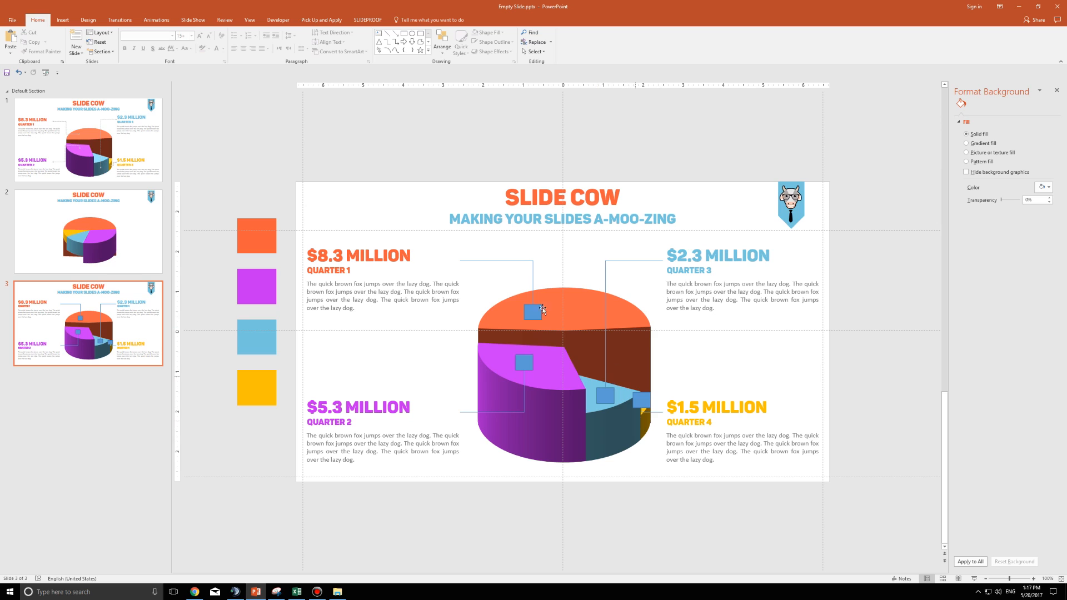
Format all selected connector lines as 2 pt dashed lines
{"action": "left_click", "coordinate": [534, 311]}
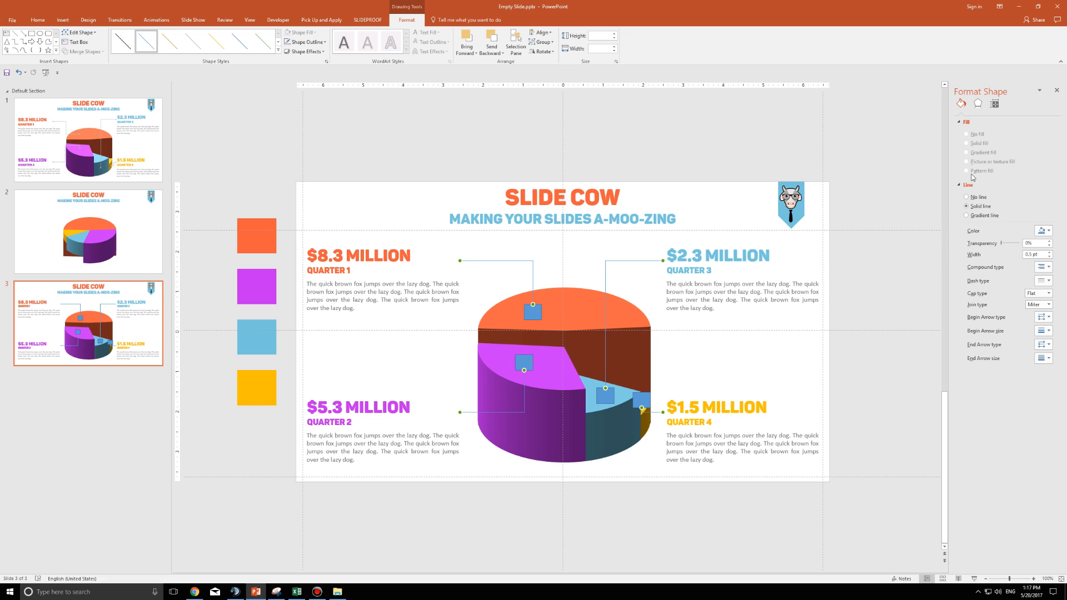
{"action": "mouse_move", "coordinate": [776, 398]}
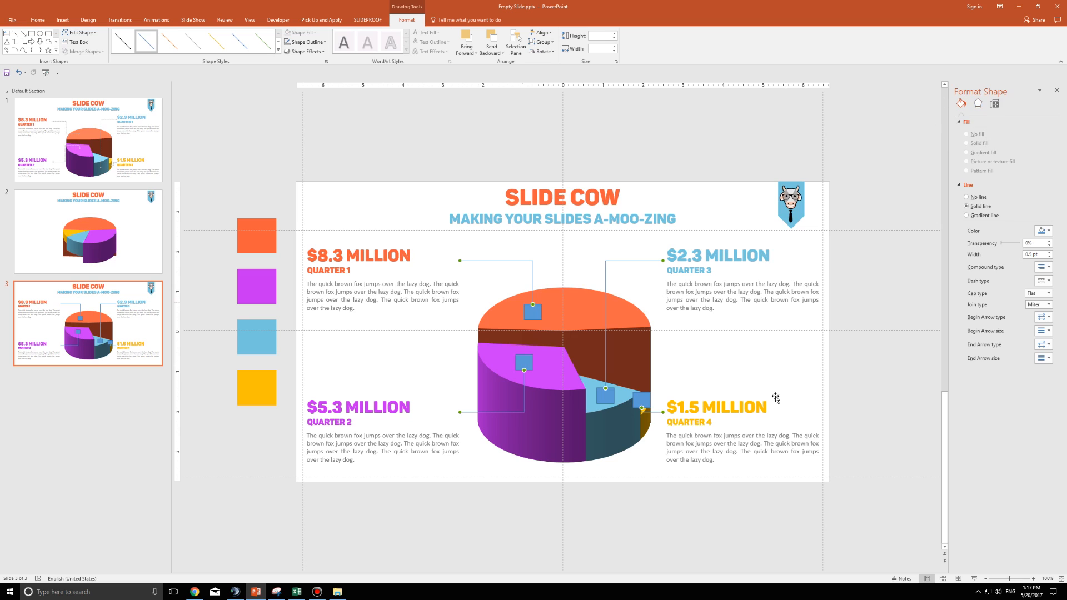
{"action": "right_click", "coordinate": [633, 262]}
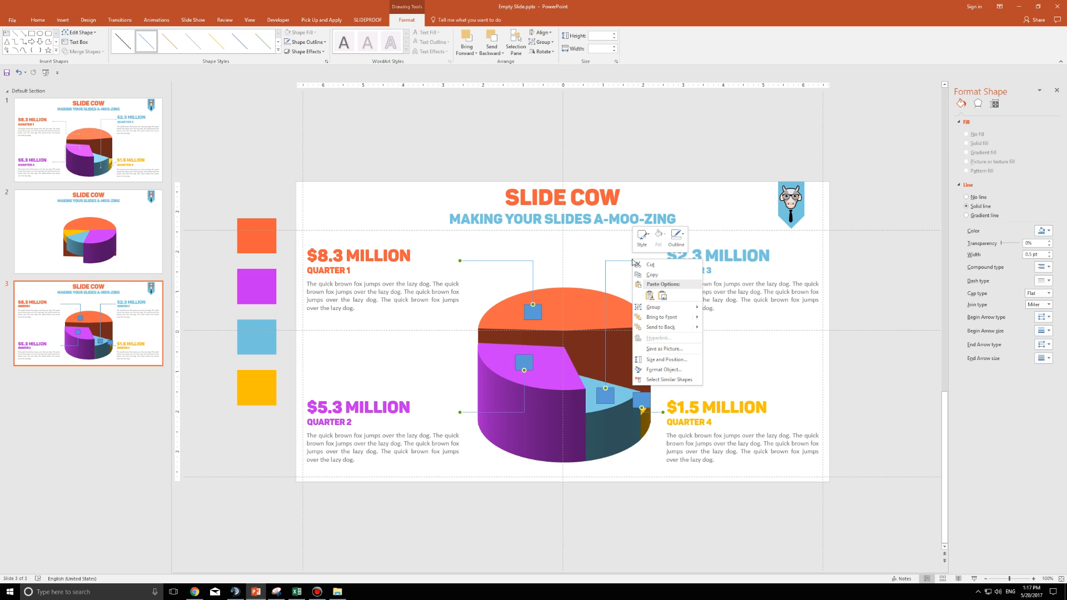
{"action": "left_click", "coordinate": [991, 206]}
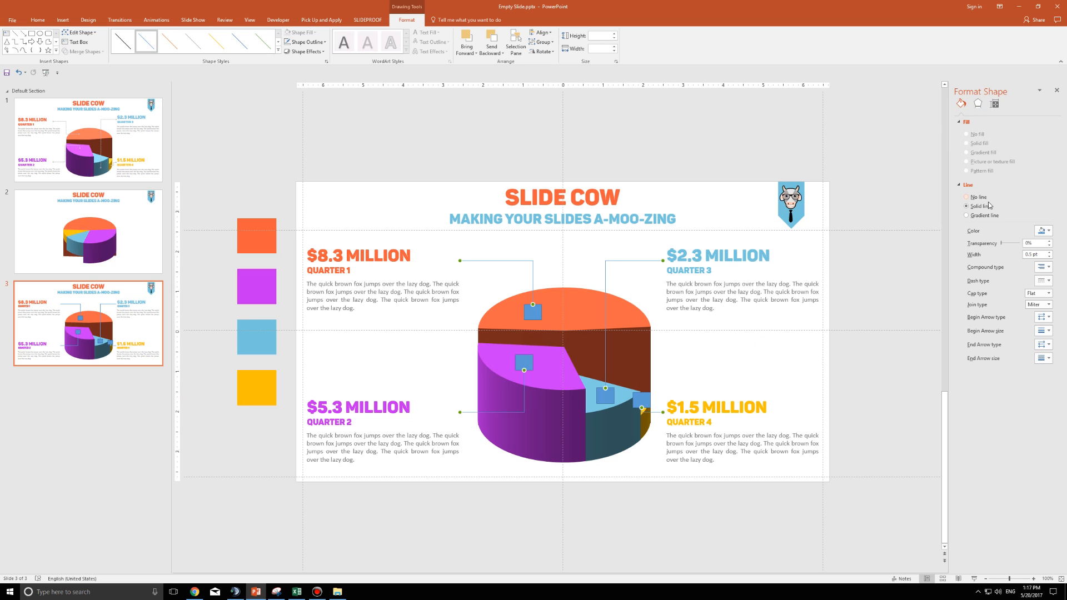
{"action": "left_click", "coordinate": [1050, 230]}
{"action": "type", "text": "2"}
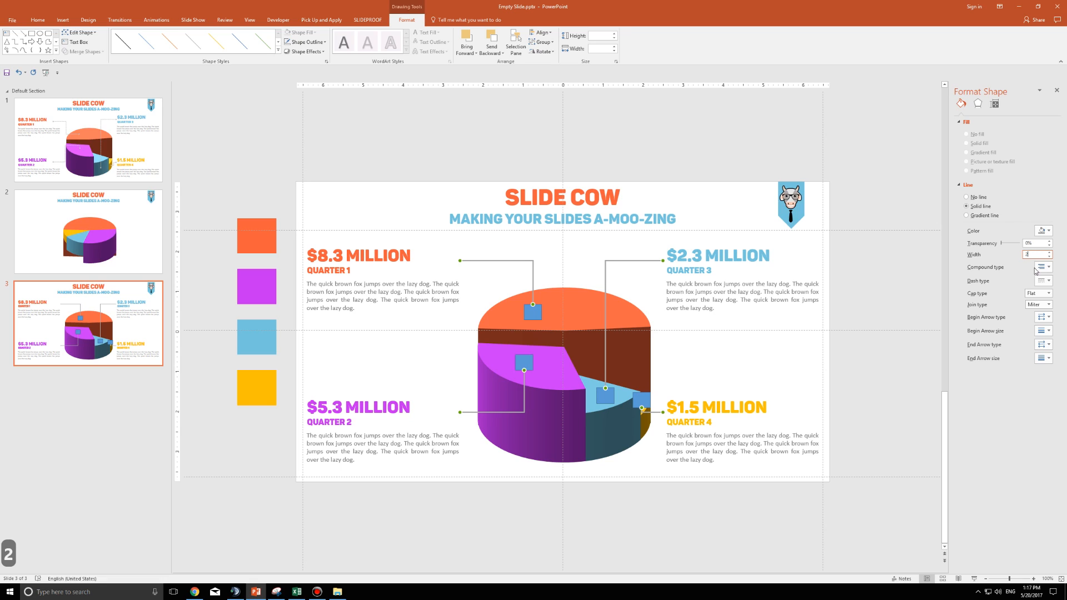
{"action": "left_click", "coordinate": [1043, 280]}
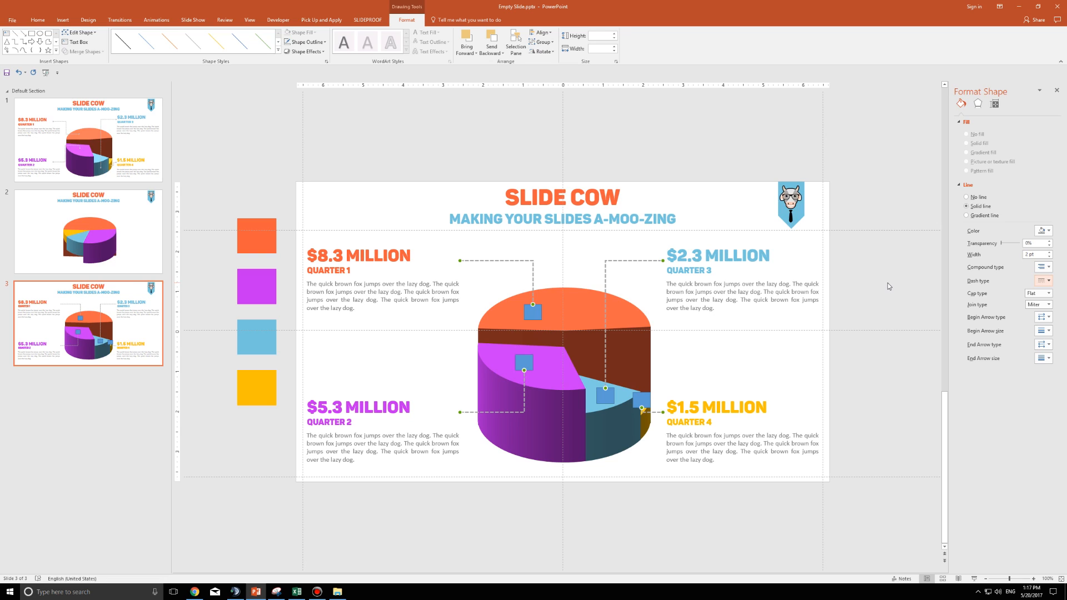
{"action": "mouse_move", "coordinate": [872, 276]}
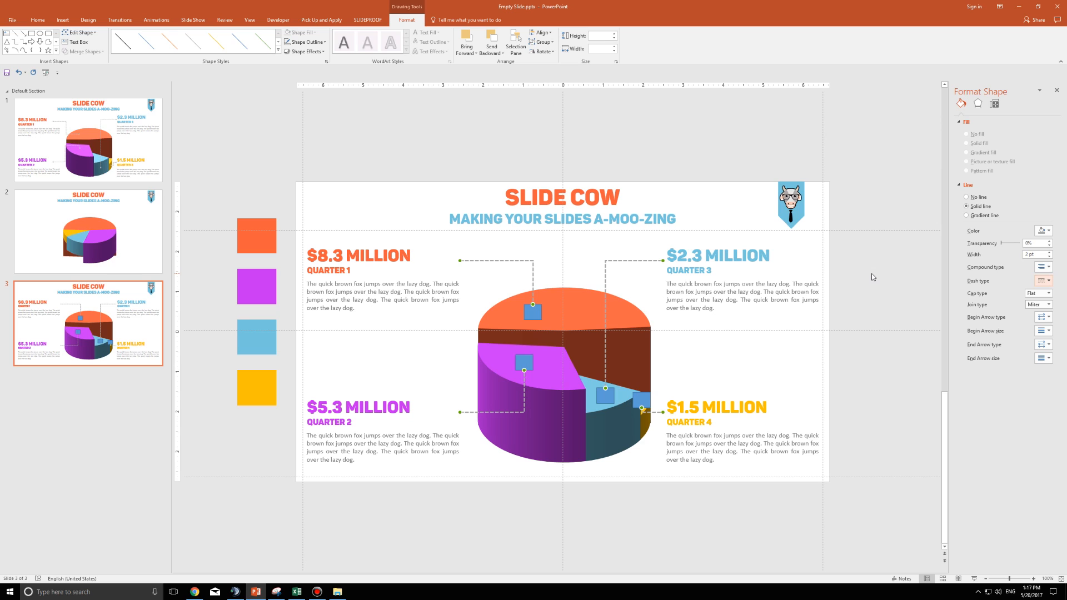
{"action": "mouse_move", "coordinate": [124, 174]}
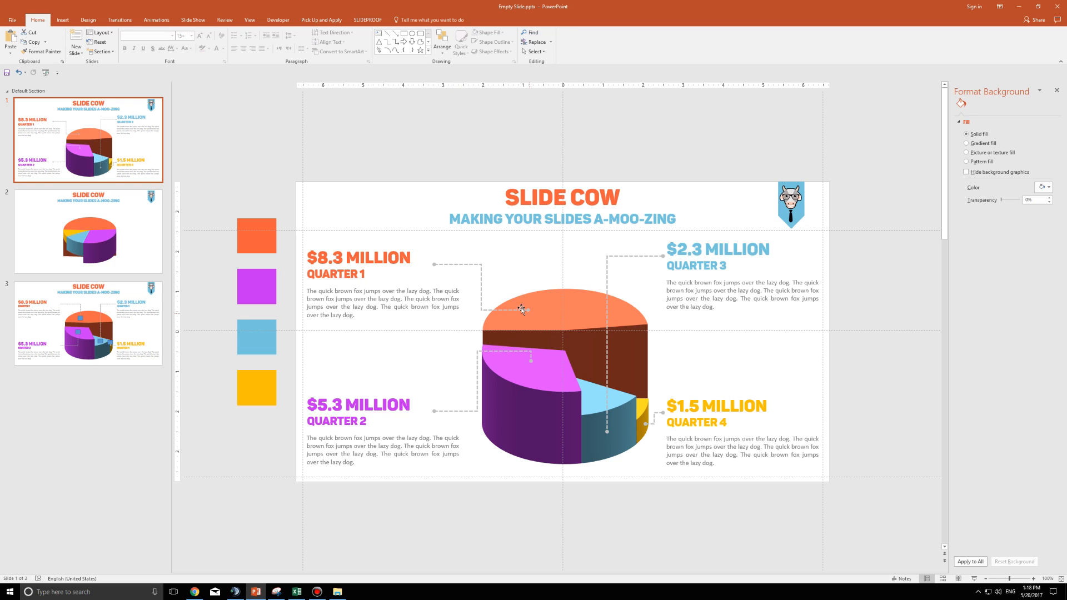
{"action": "mouse_move", "coordinate": [607, 434]}
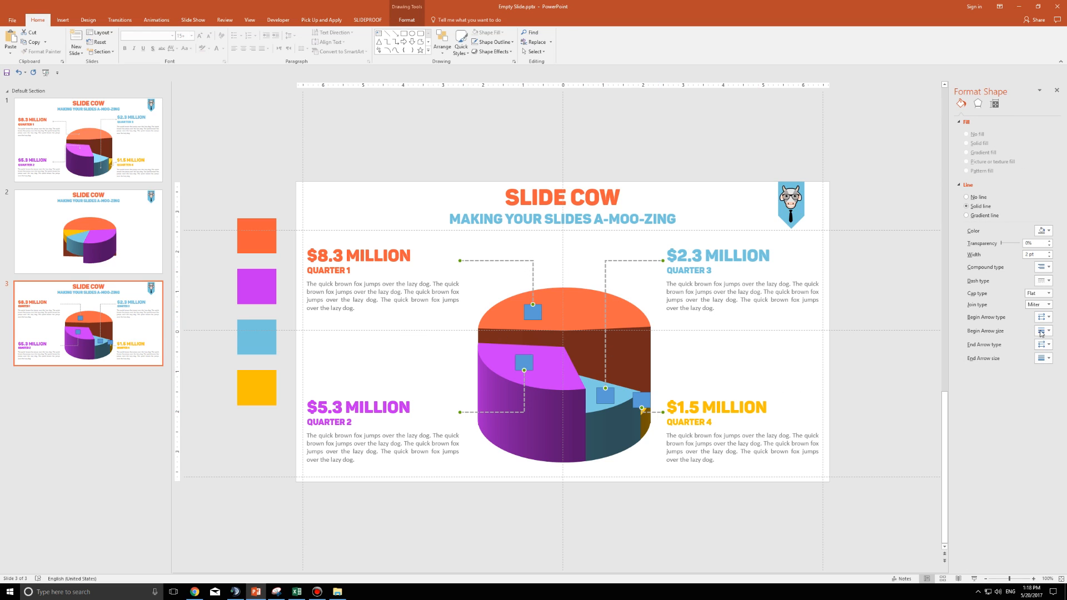
Give the dashed connectors an Oval Arrow begin type, then deselect them
{"action": "left_click", "coordinate": [1047, 317]}
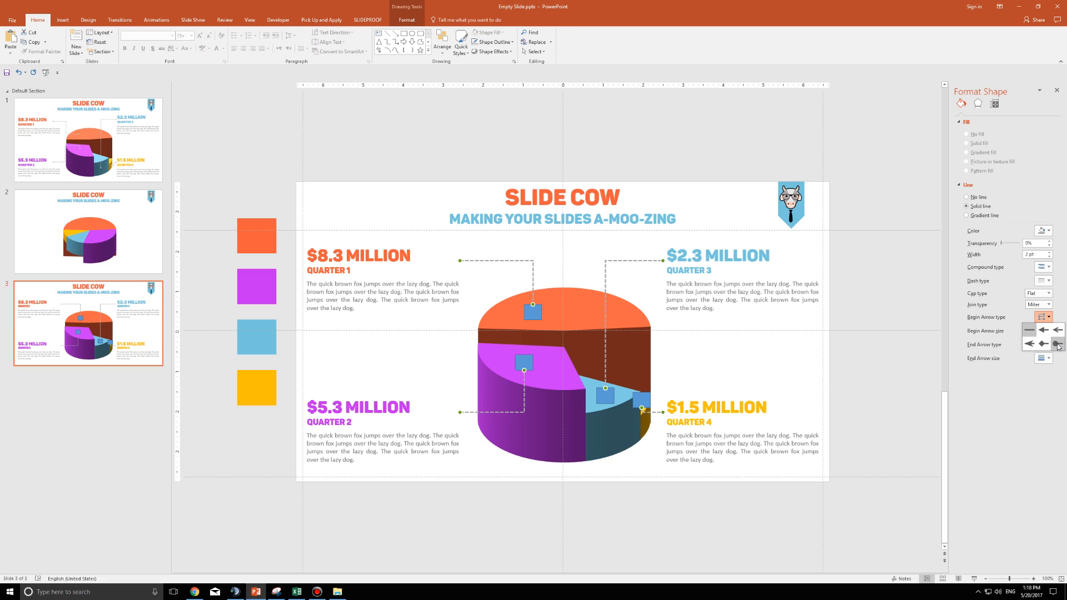
{"action": "left_click", "coordinate": [1049, 344]}
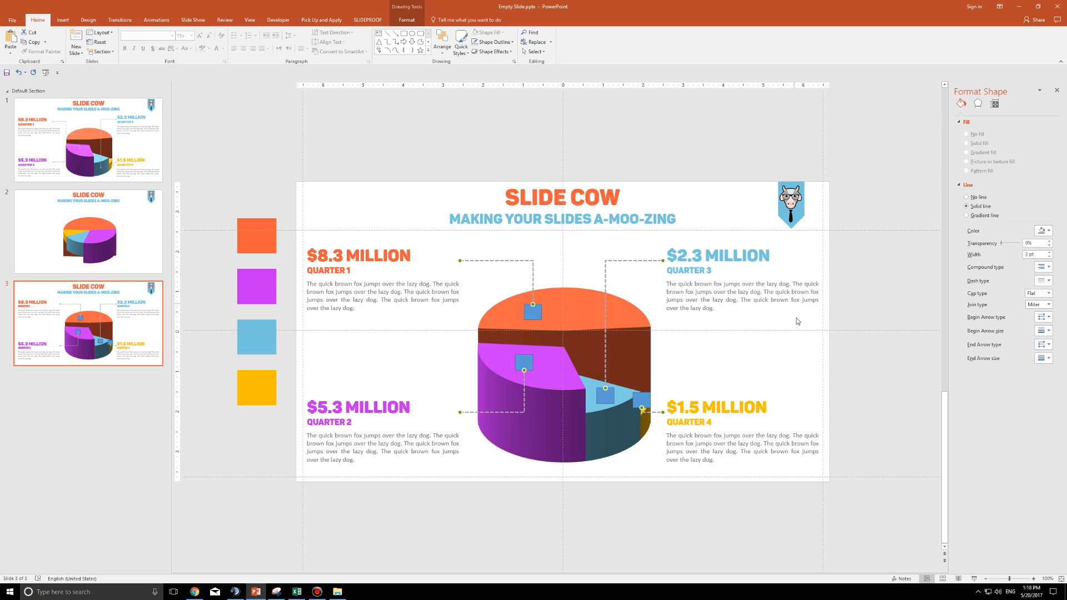
{"action": "left_click", "coordinate": [540, 351]}
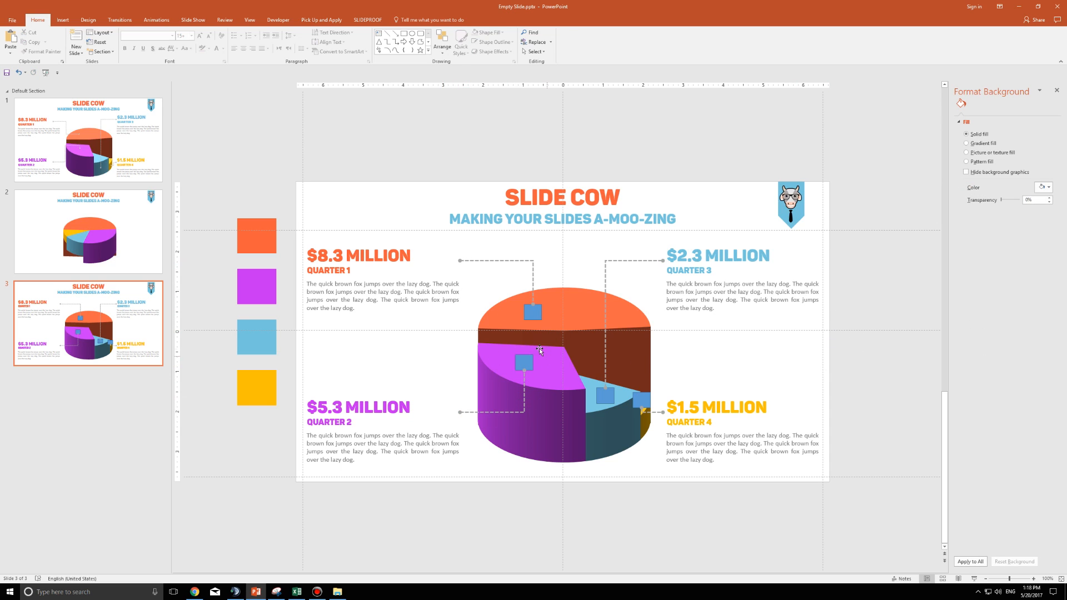
{"action": "mouse_move", "coordinate": [555, 354]}
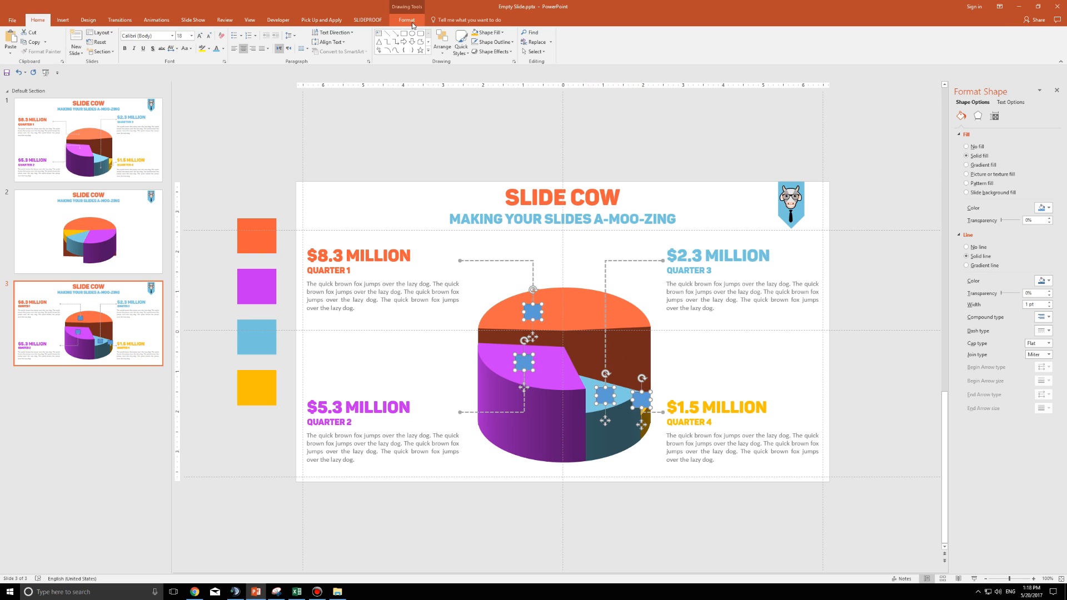
Set the blue anchor squares' shape fill to No Fill
{"action": "left_click", "coordinate": [300, 33]}
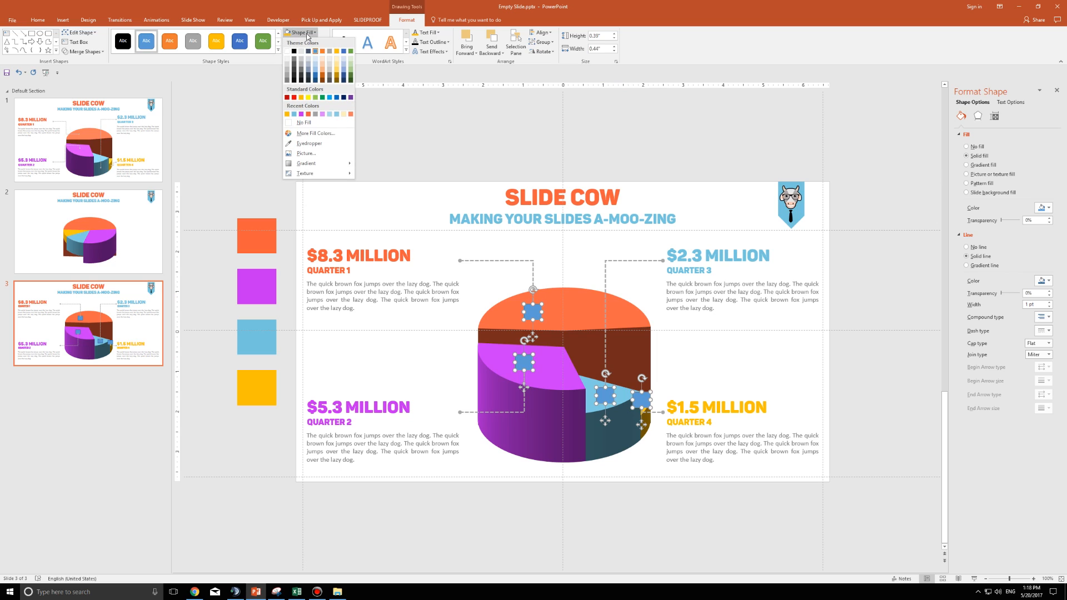
{"action": "left_click", "coordinate": [303, 123]}
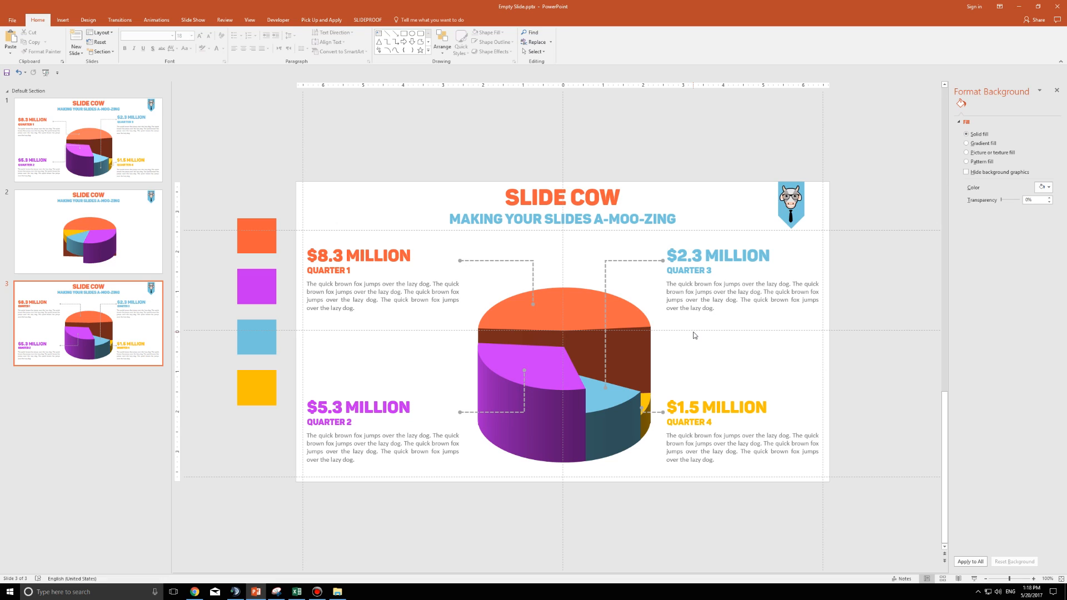
{"action": "mouse_move", "coordinate": [642, 411]}
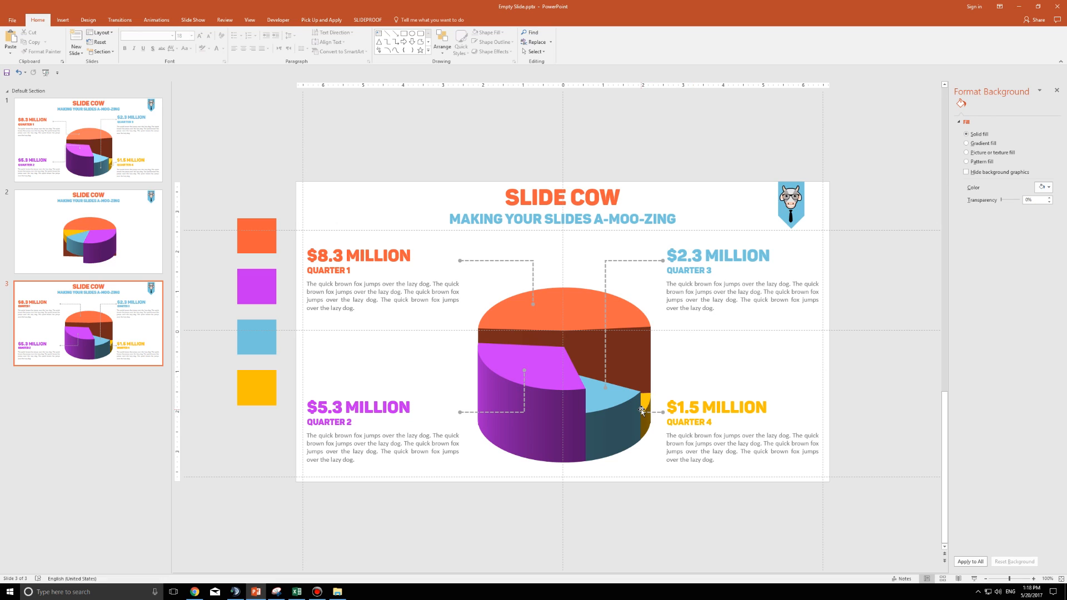
{"action": "mouse_move", "coordinate": [657, 407]}
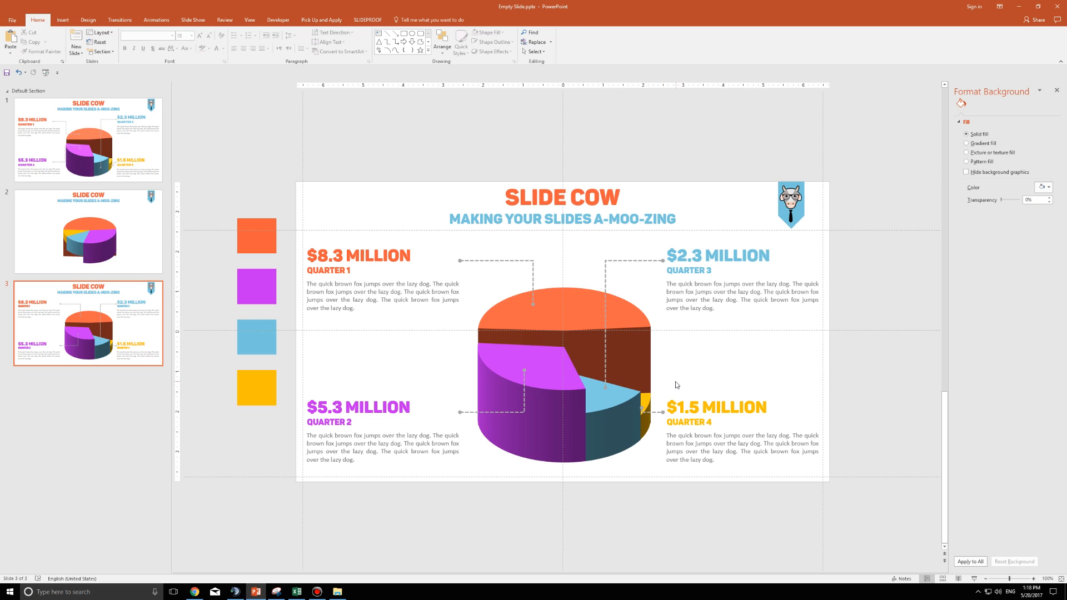
{"action": "left_click", "coordinate": [629, 408]}
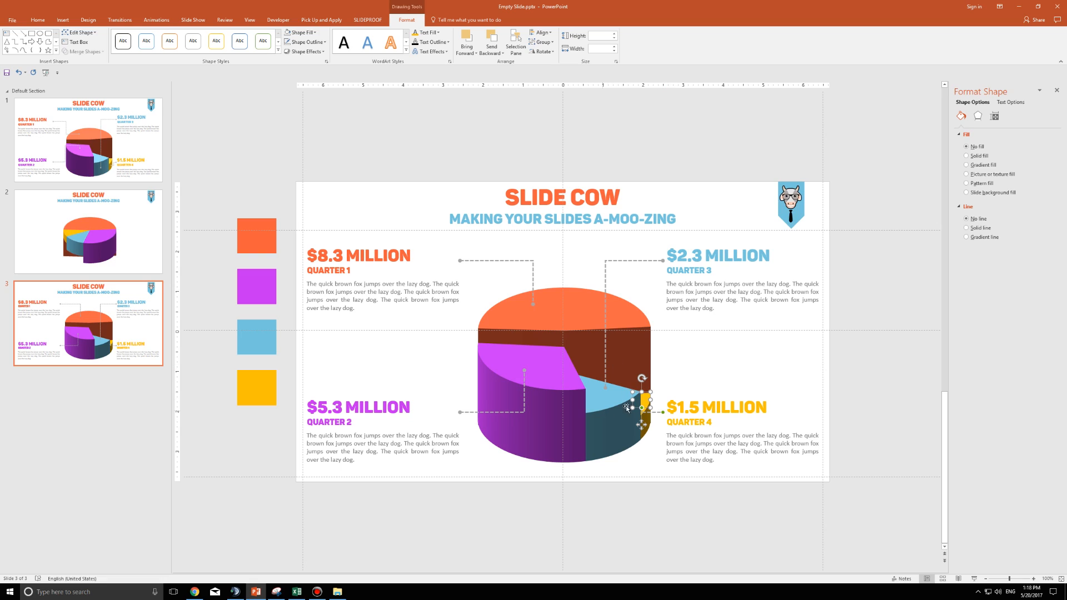